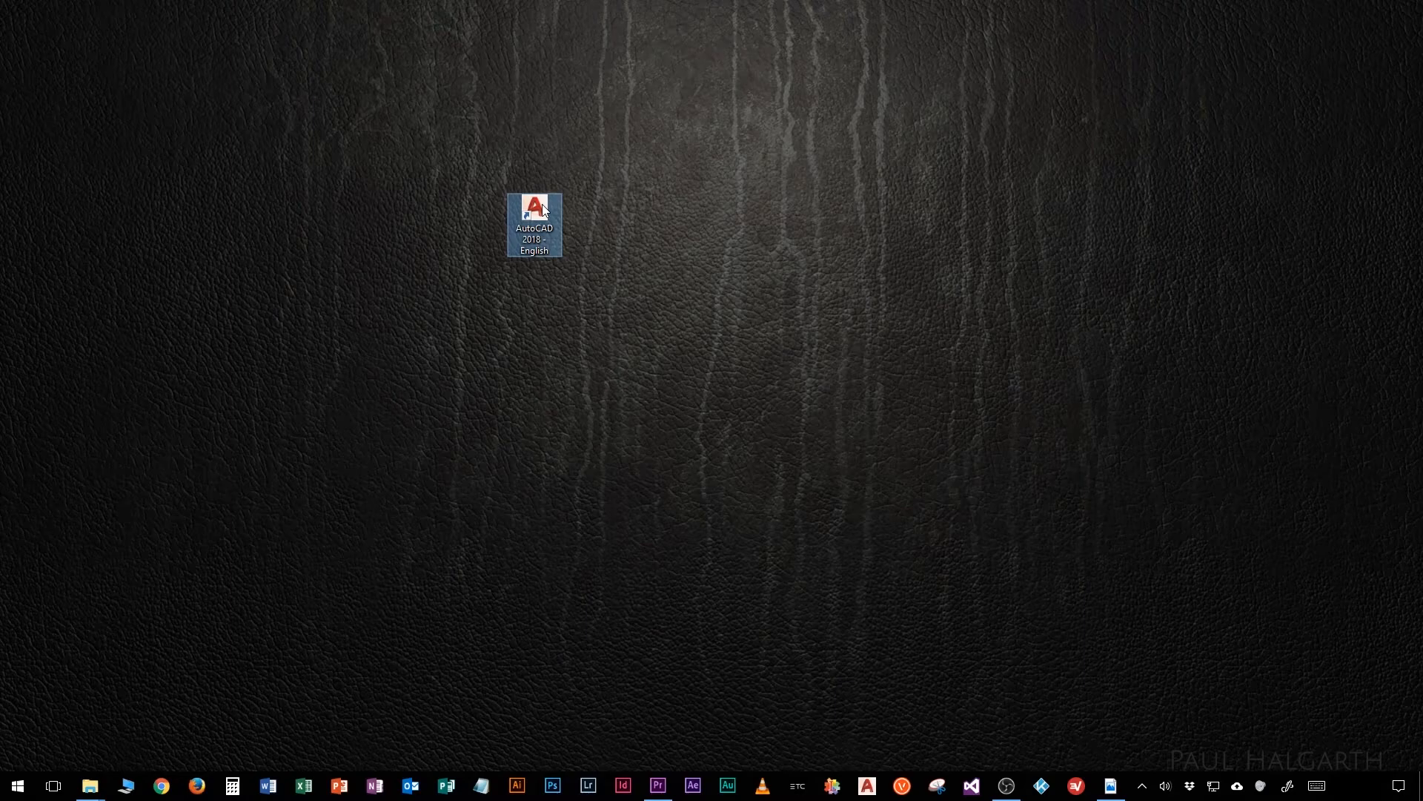
Step: Launch AutoCAD 2018 from its desktop shortcut to reach the start tab
double_click(534, 211)
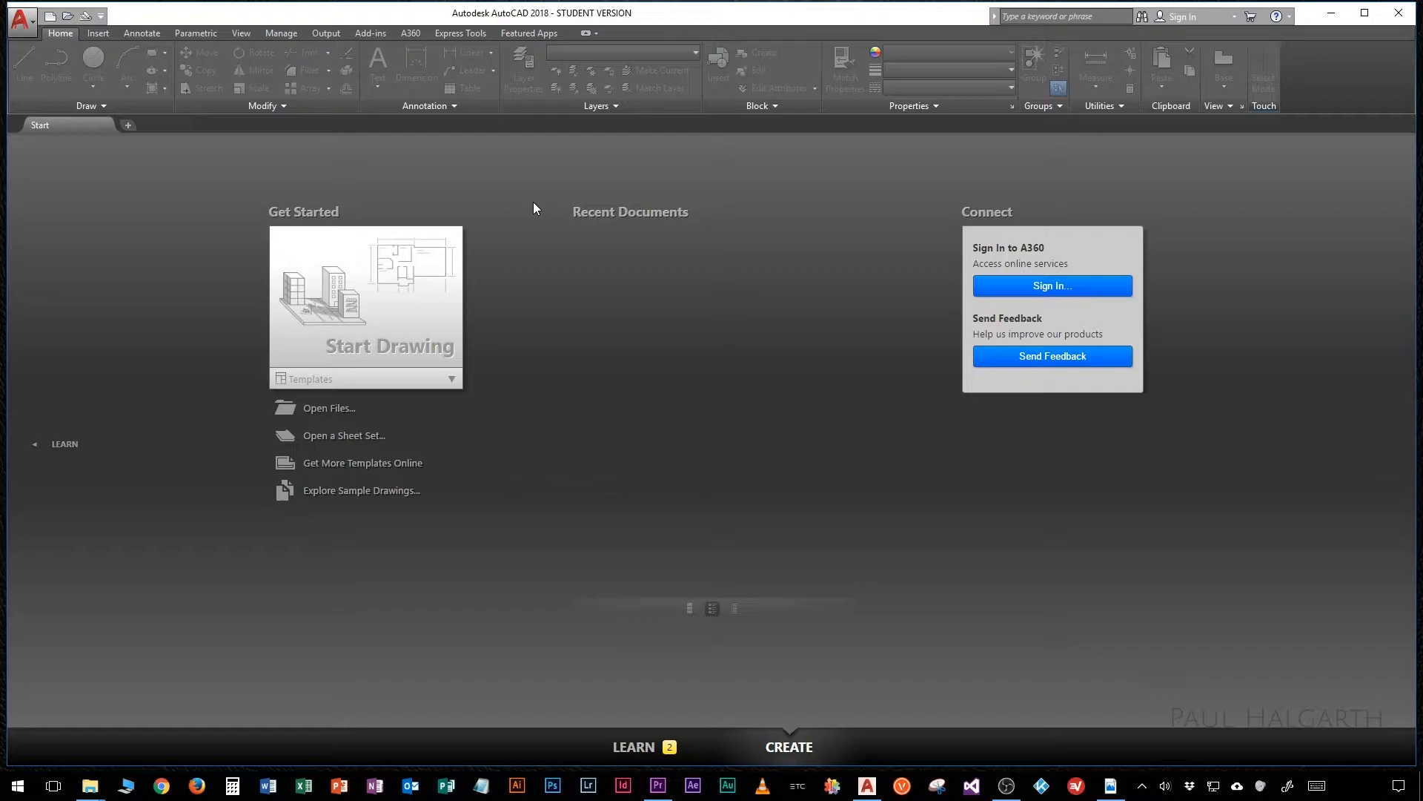
mouse_move(86, 134)
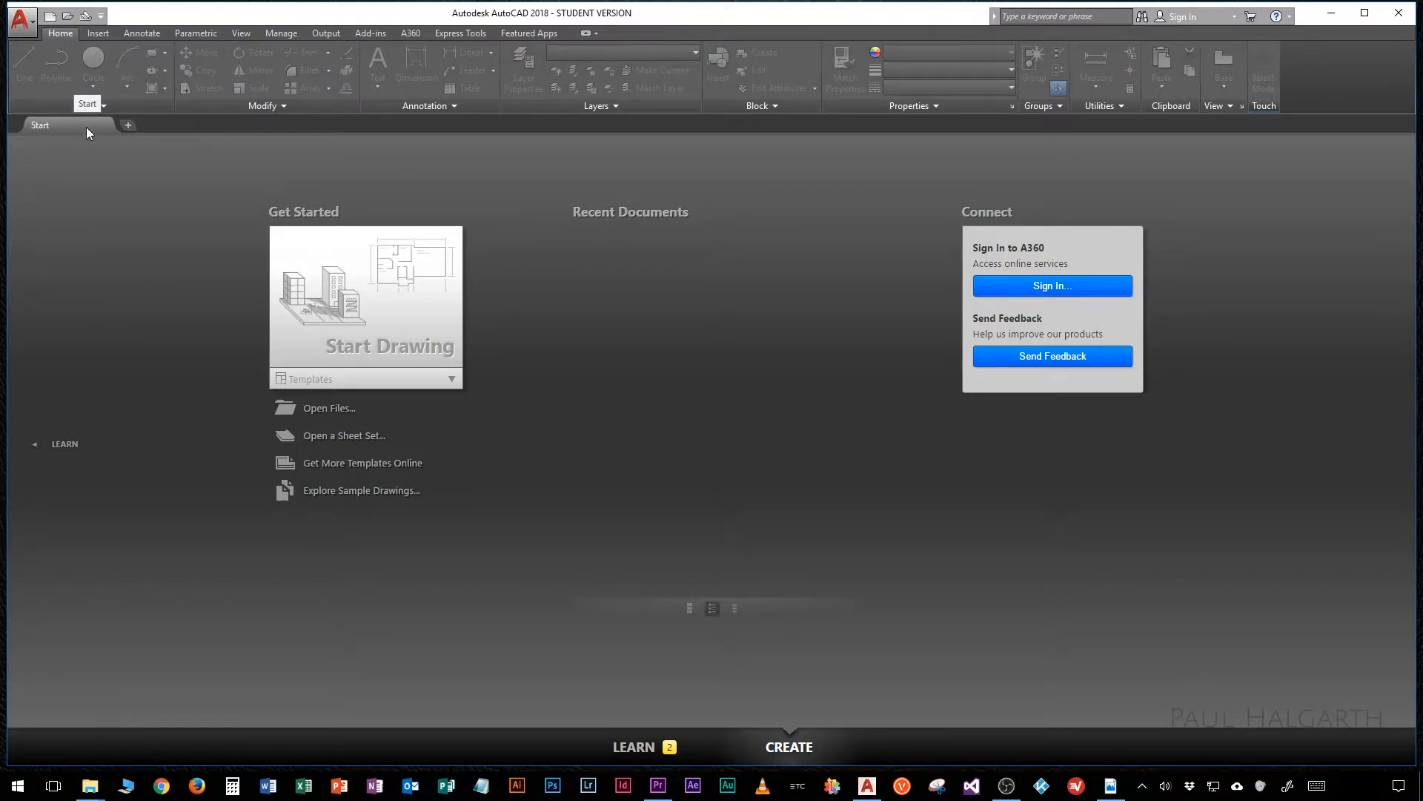
mouse_move(234, 197)
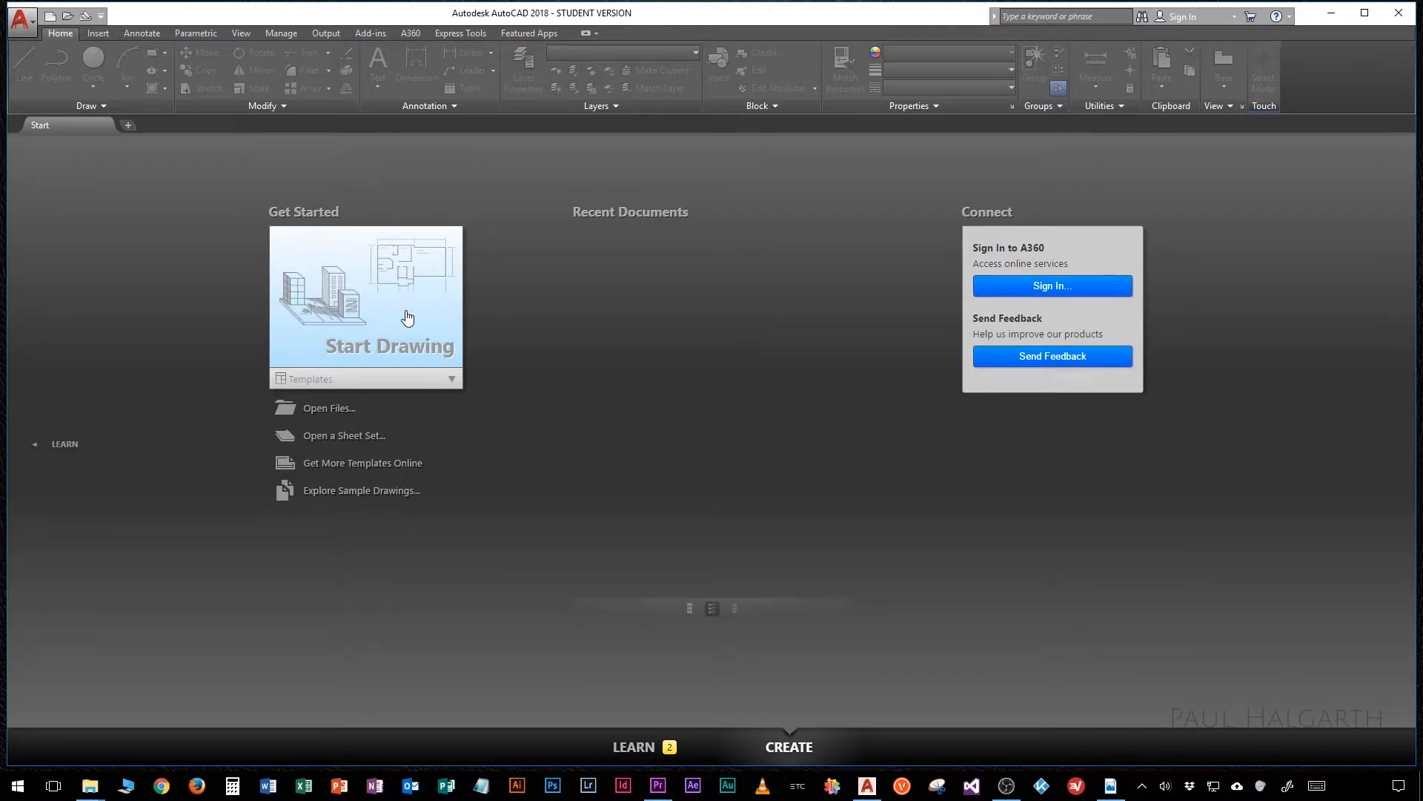
click(451, 379)
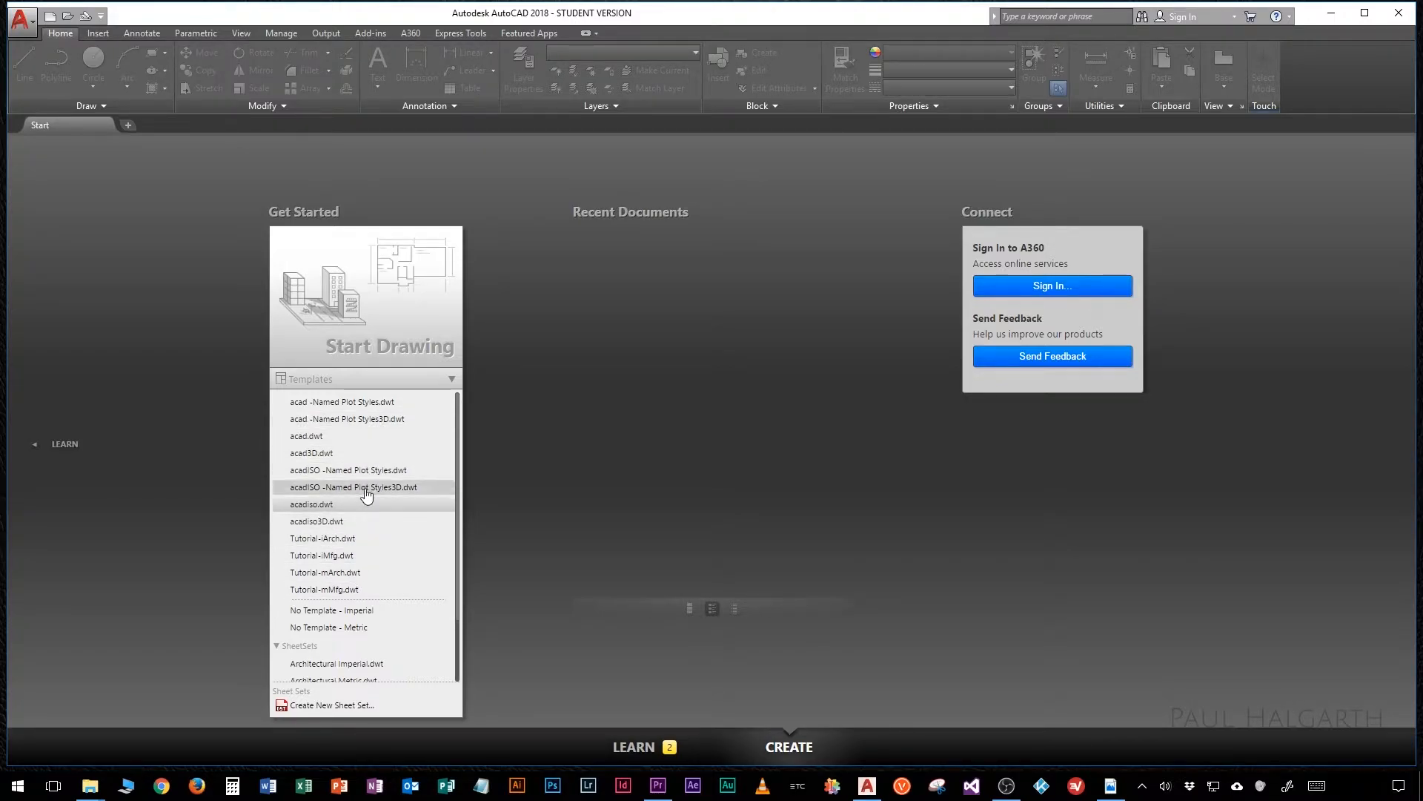
mouse_move(369, 401)
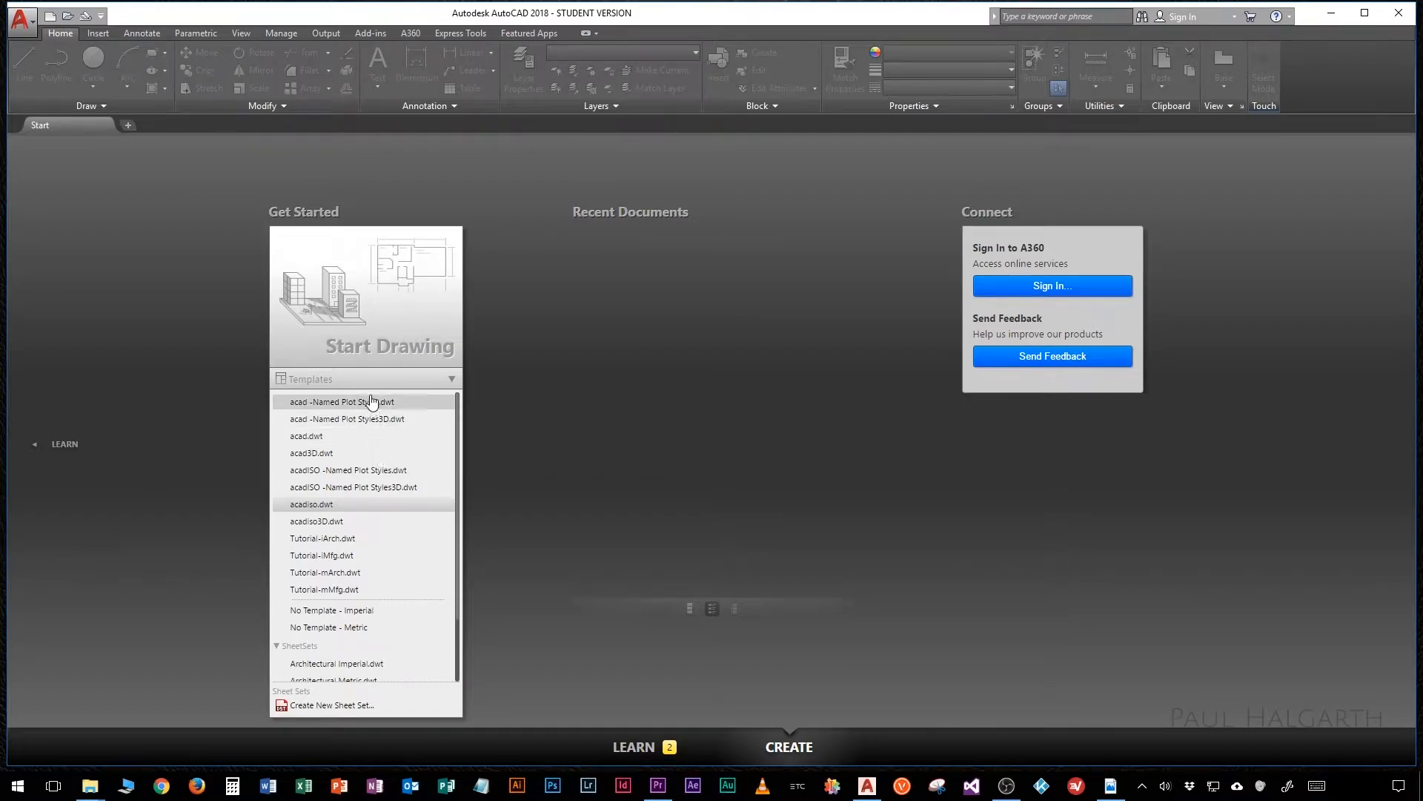
click(364, 378)
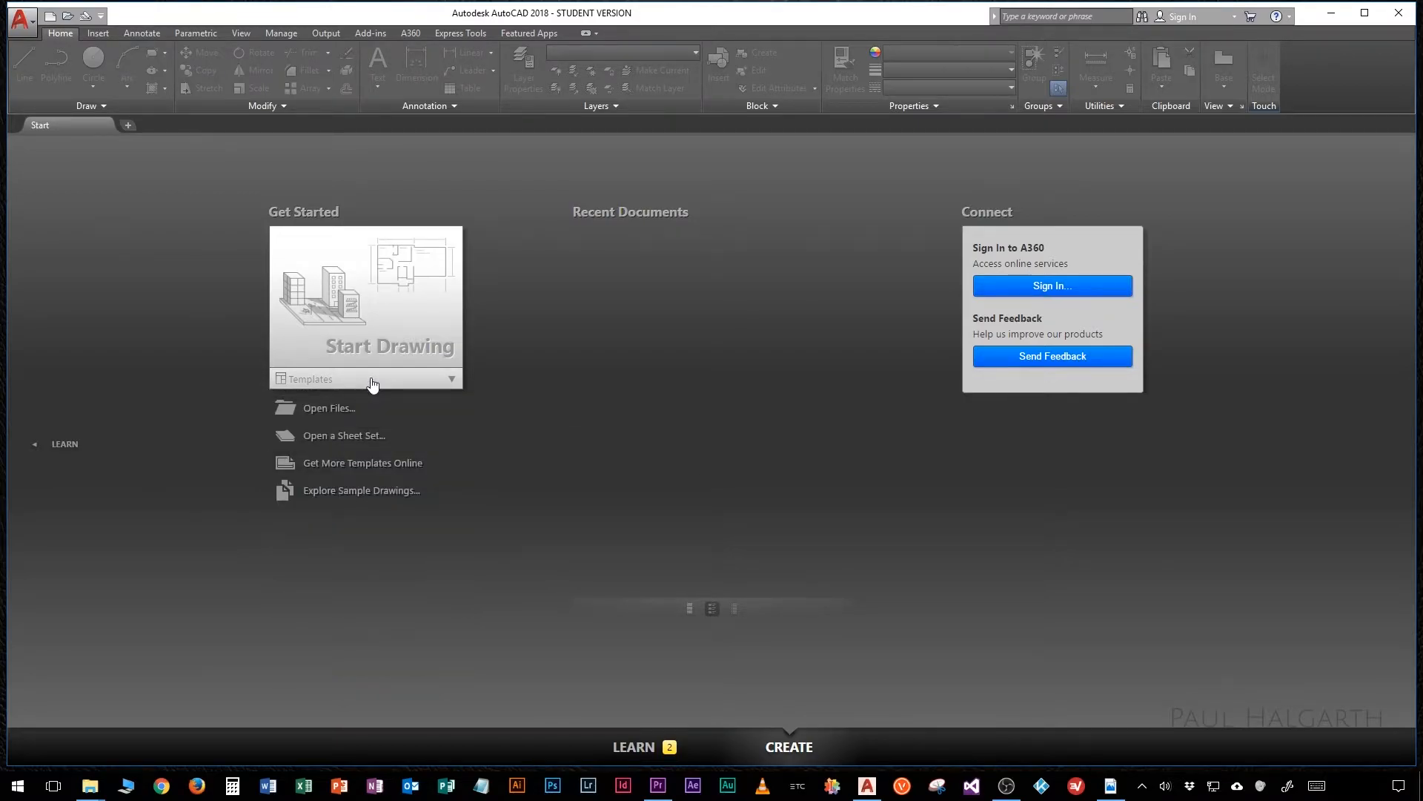
mouse_move(349, 384)
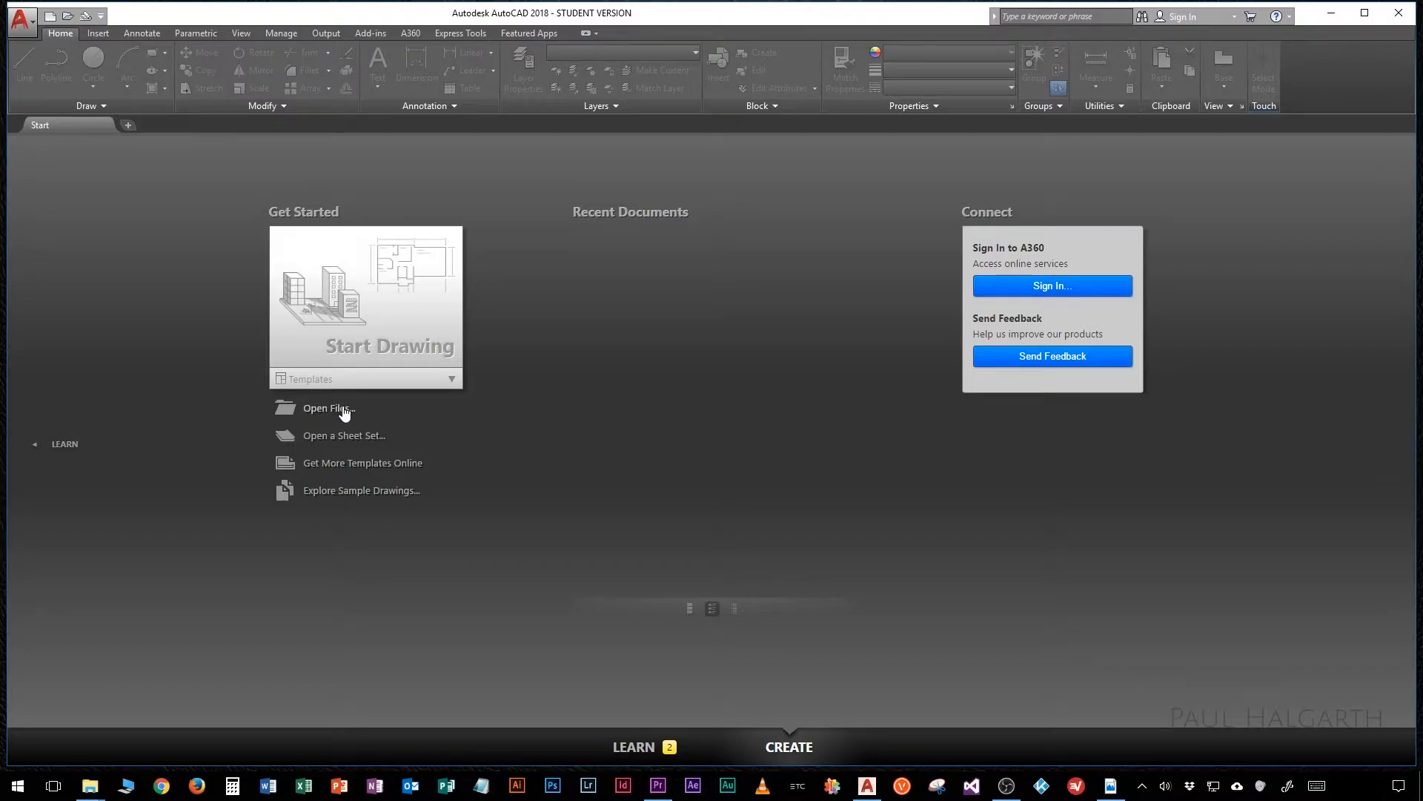
mouse_move(766, 180)
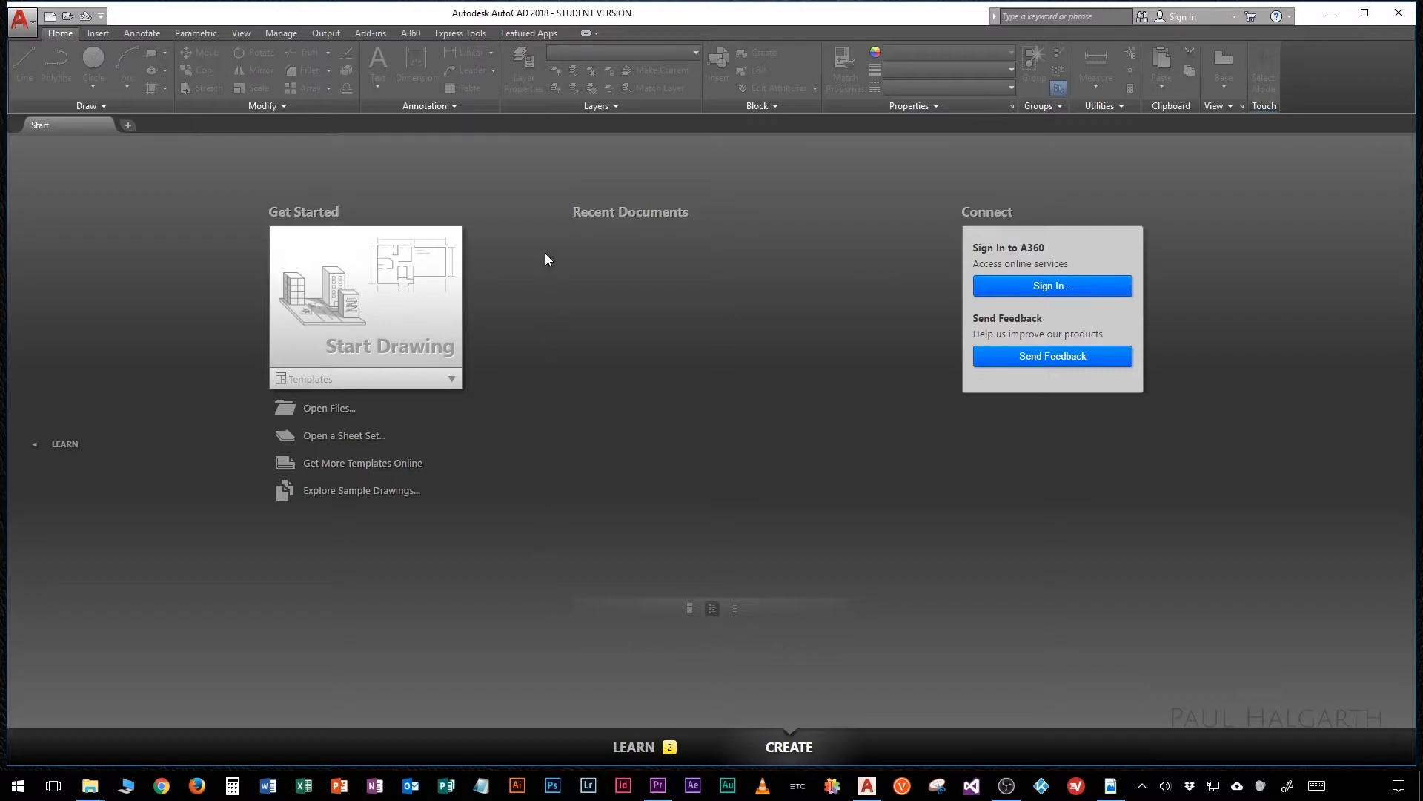
mouse_move(631, 259)
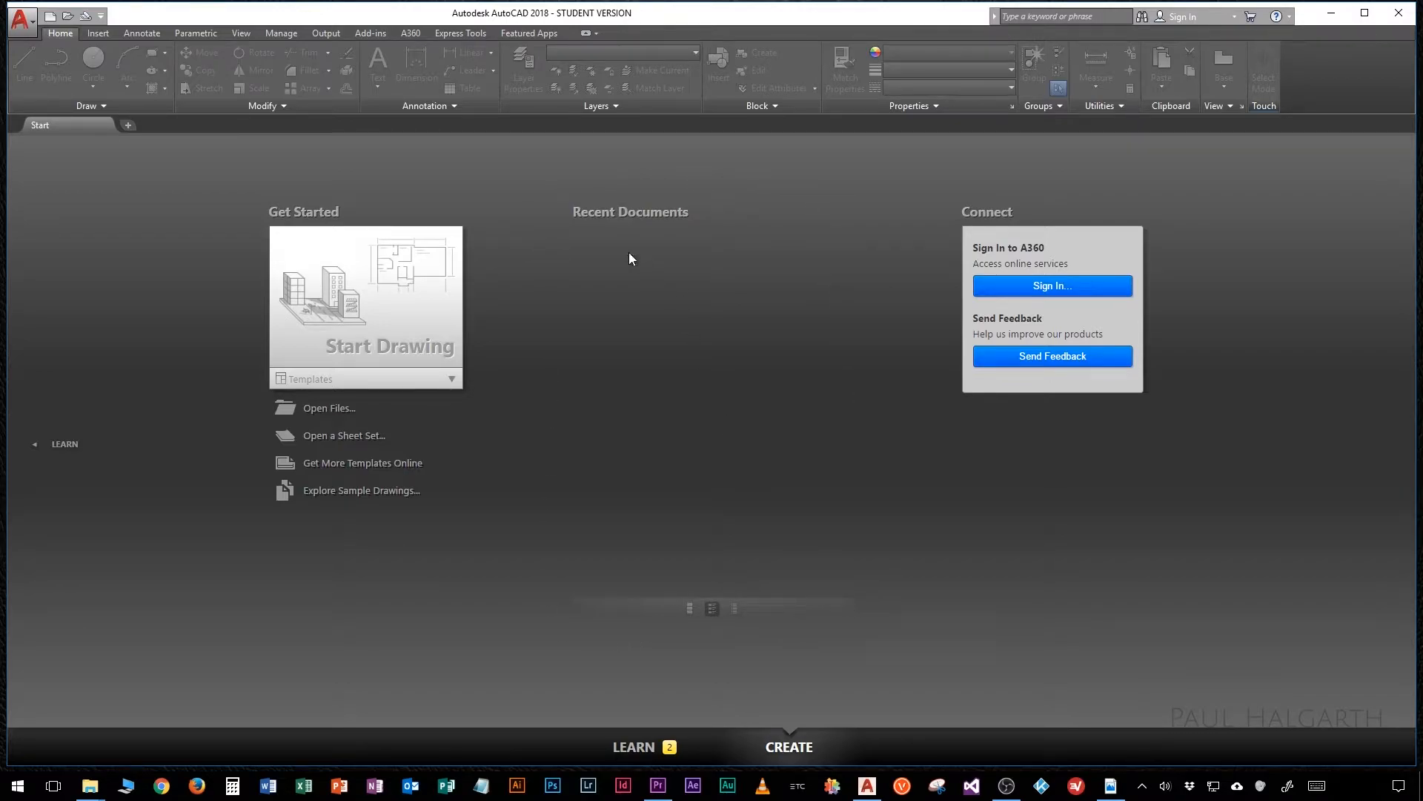
mouse_move(644, 327)
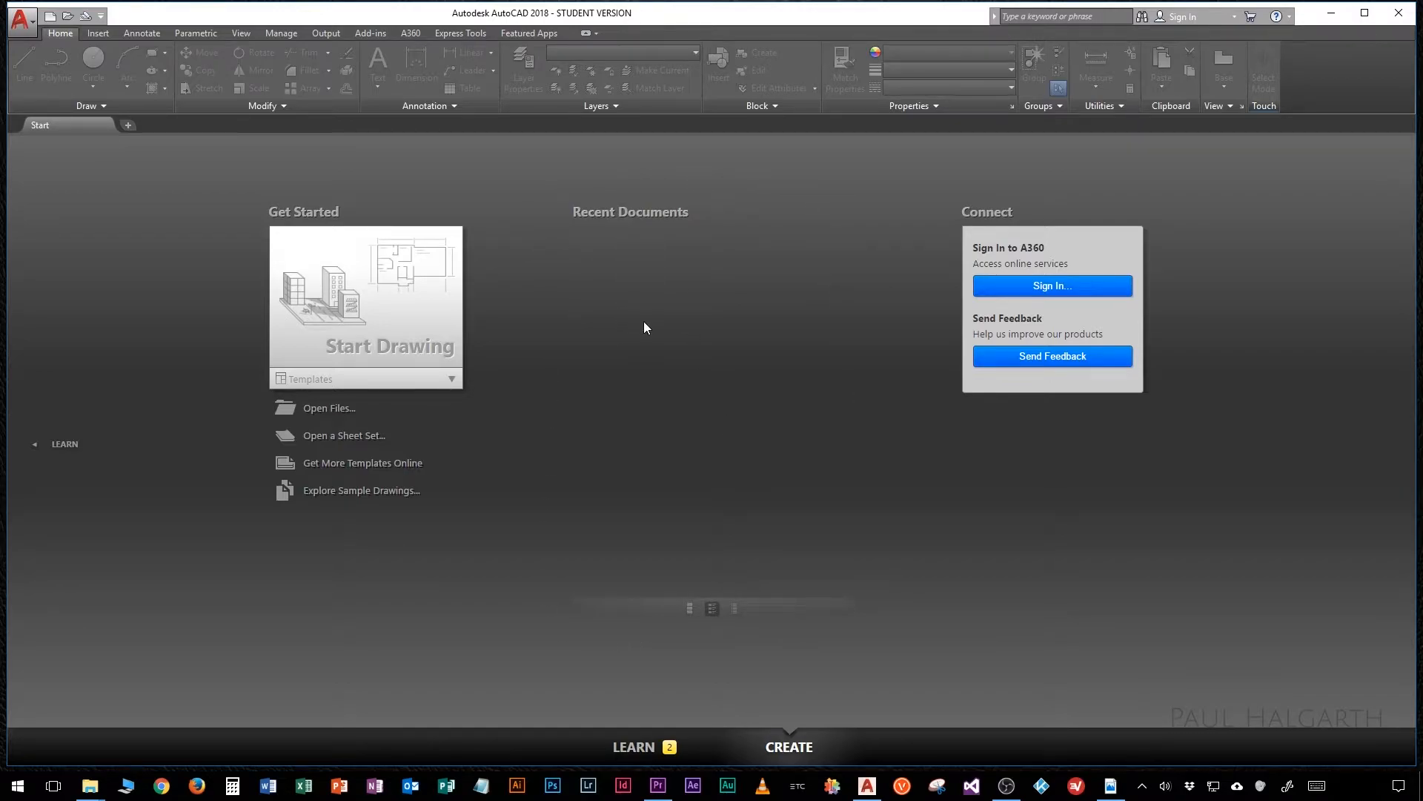
mouse_move(624, 354)
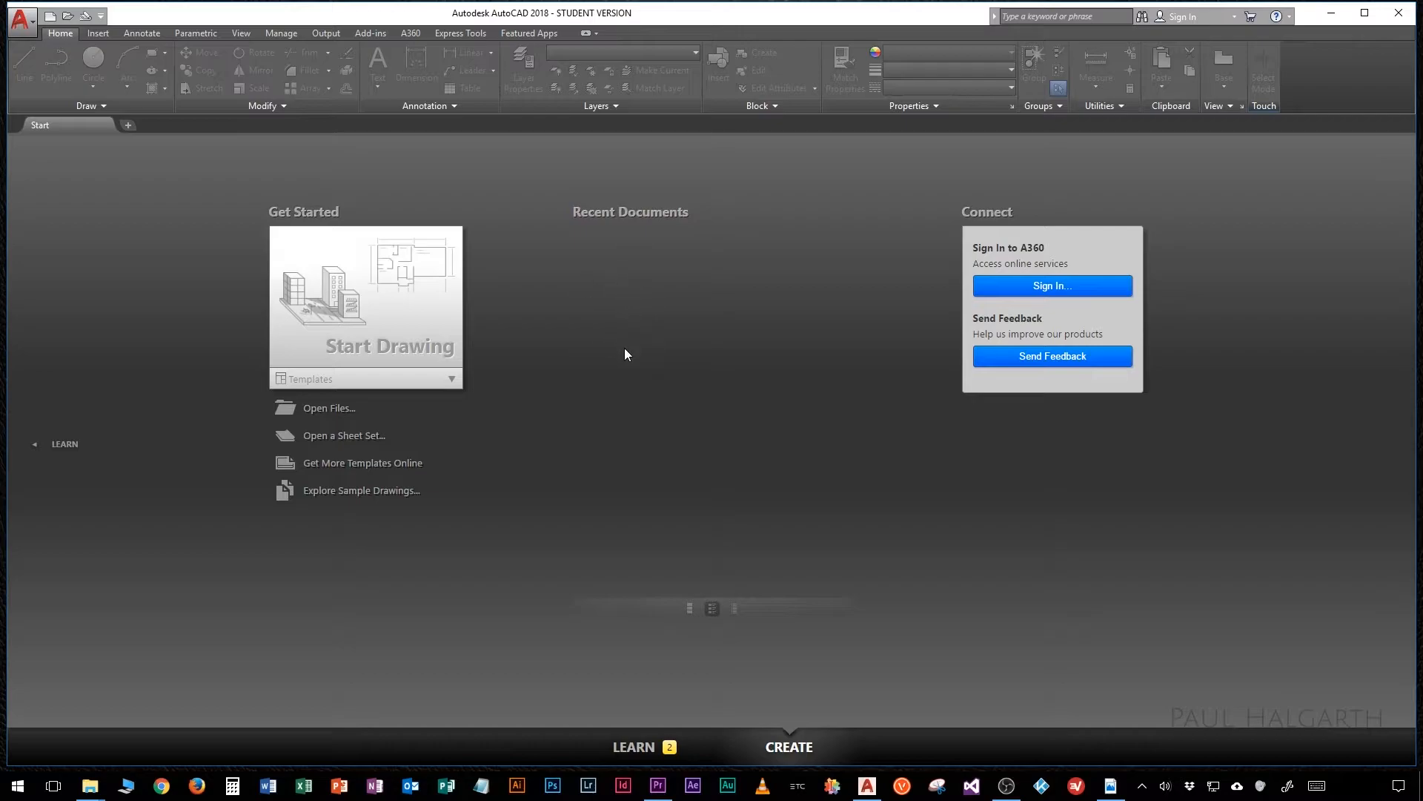
mouse_move(927, 235)
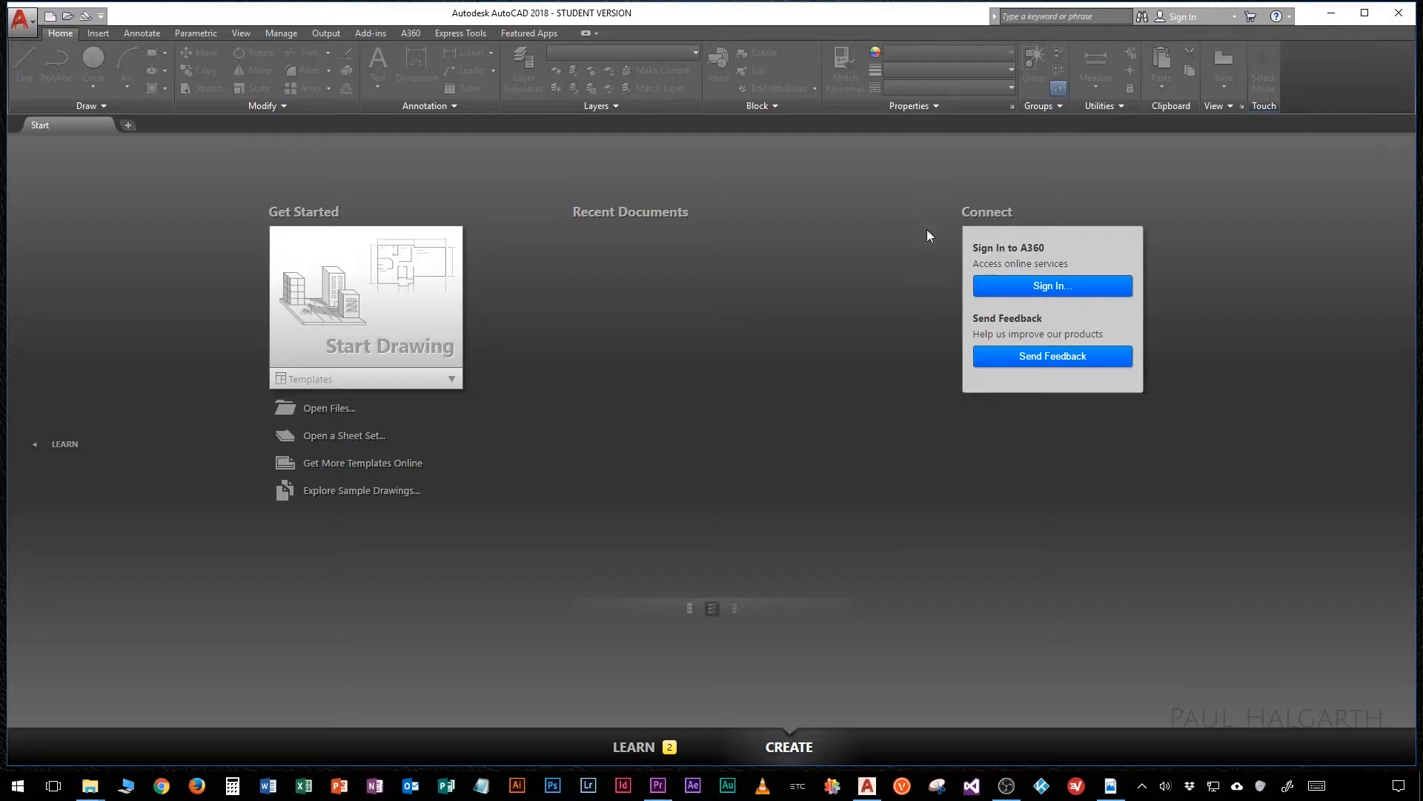
mouse_move(941, 319)
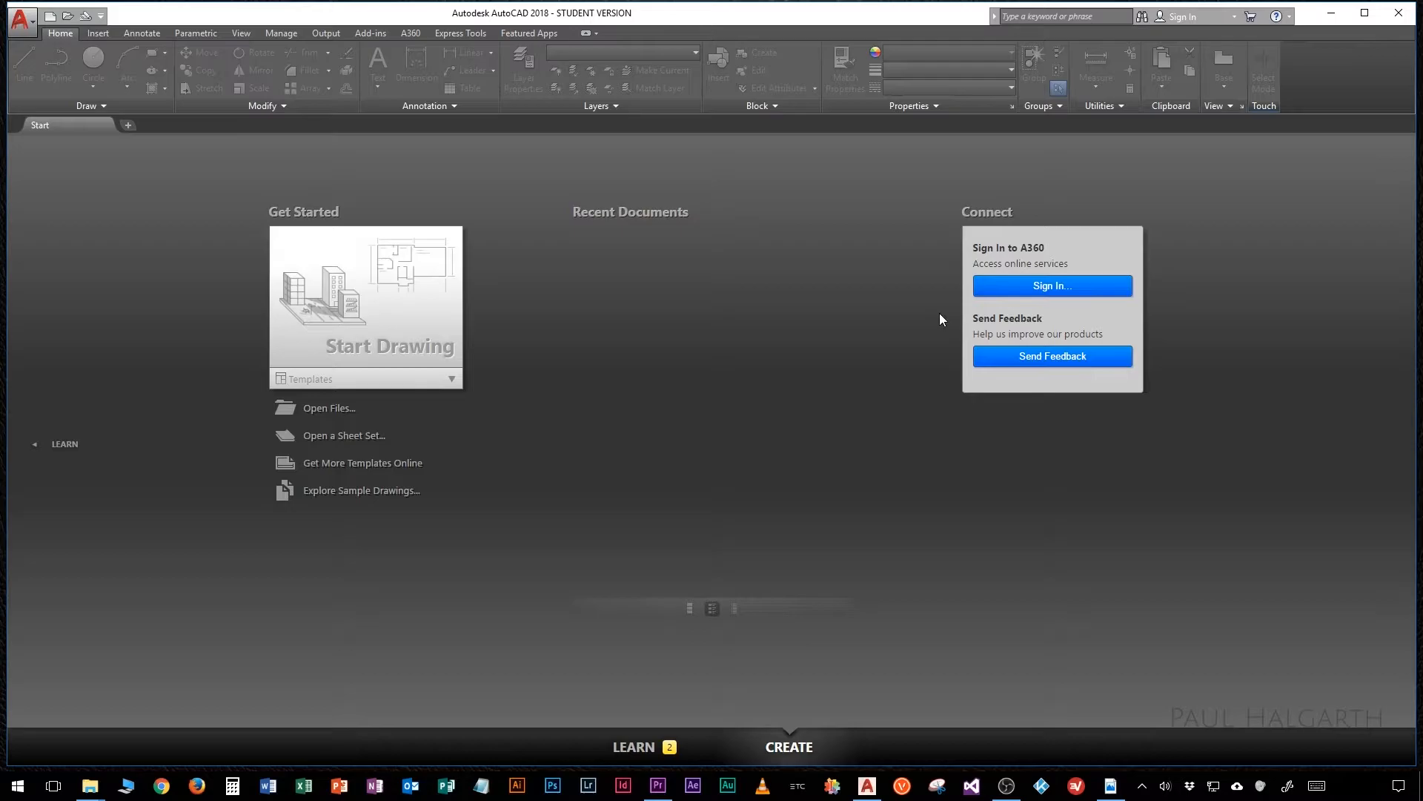
mouse_move(421, 324)
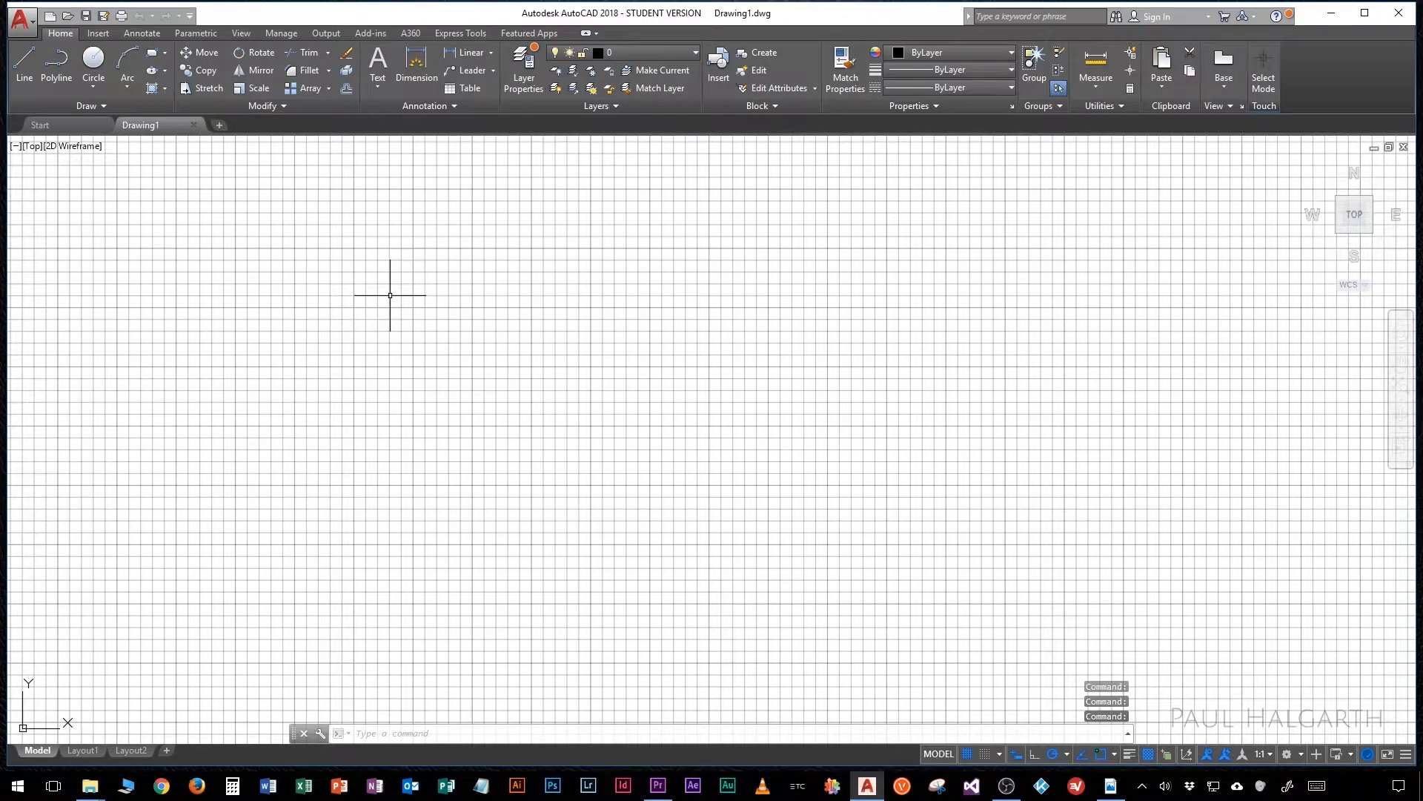
mouse_move(141, 125)
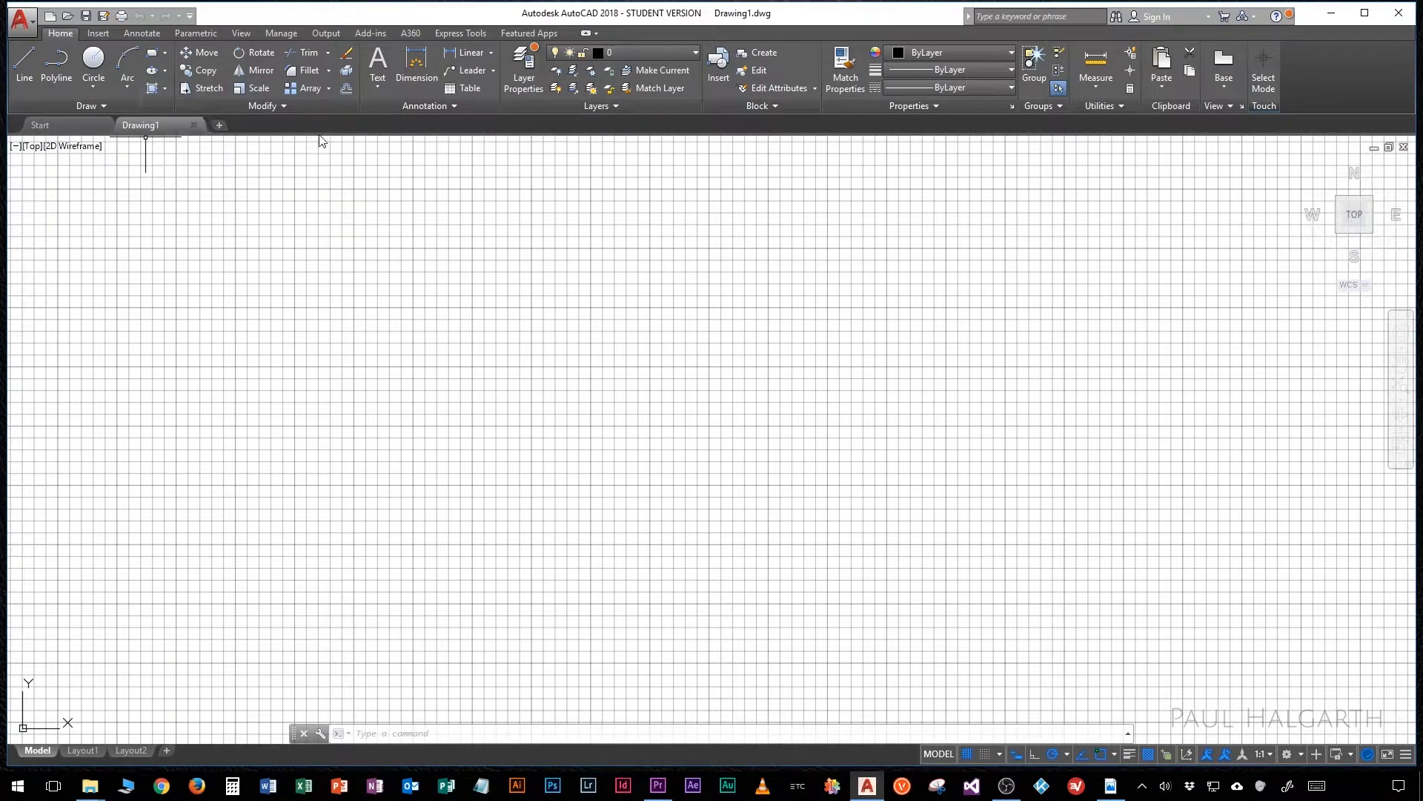
mouse_move(219, 125)
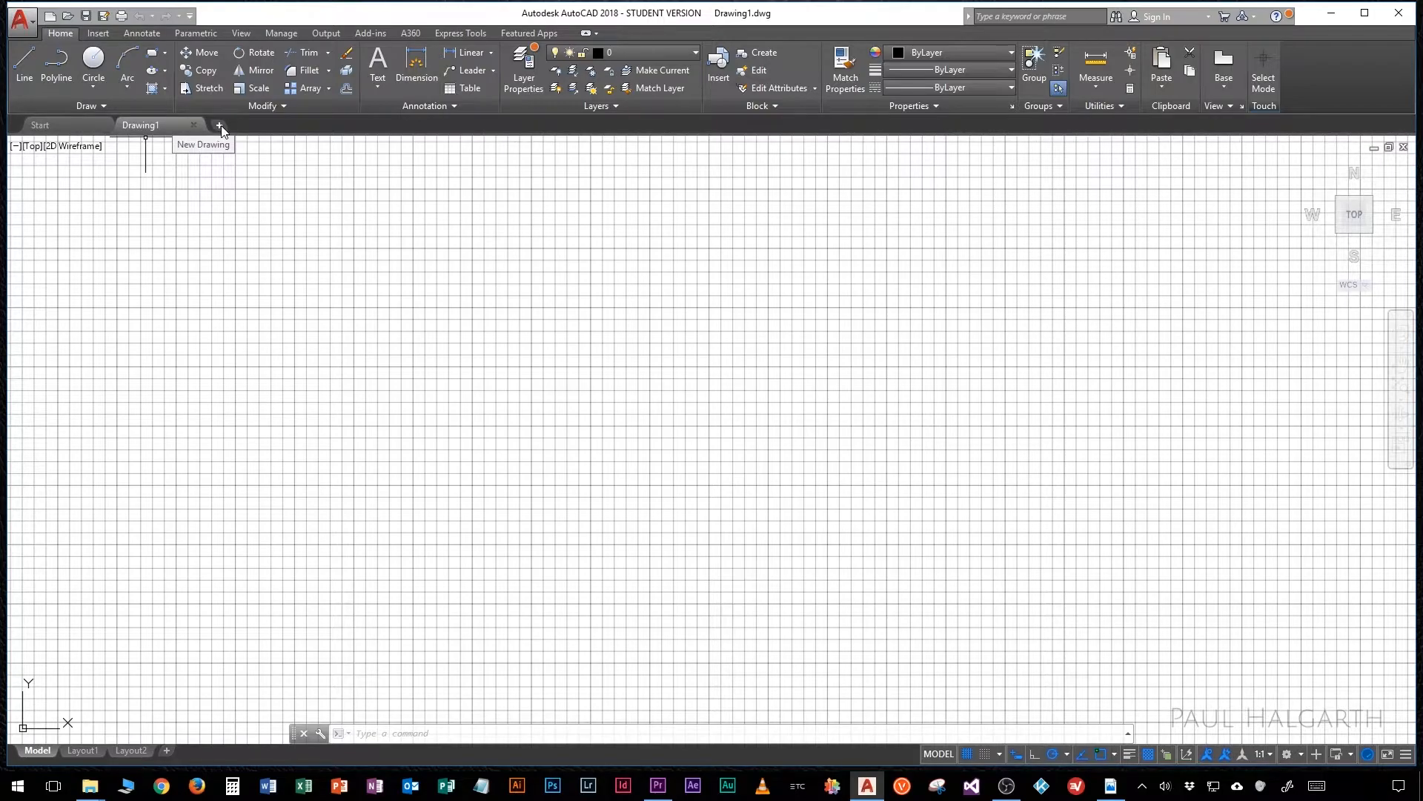
Step: Create a second drawing, Drawing2, then close it, leaving Drawing1 open
click(219, 126)
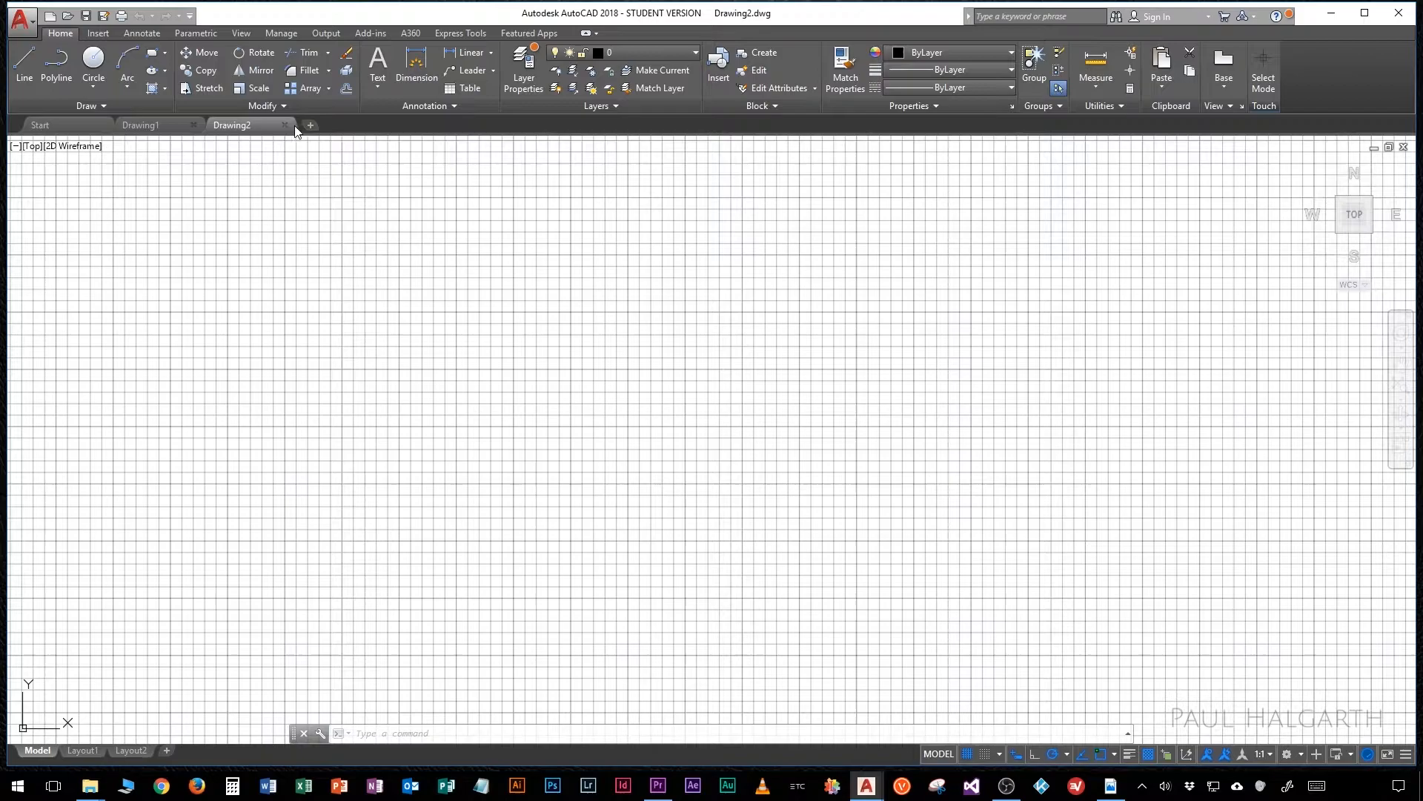
click(287, 124)
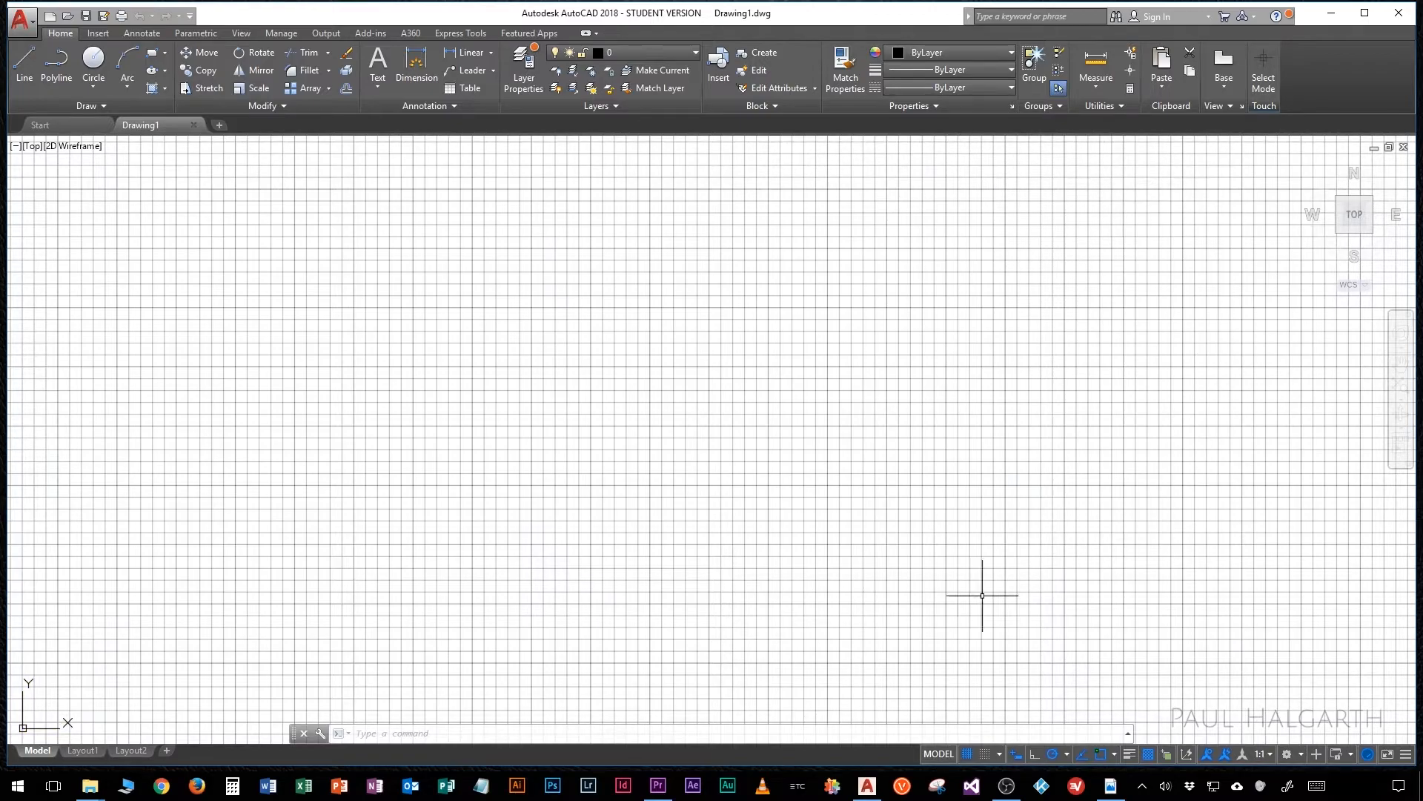
mouse_move(708, 469)
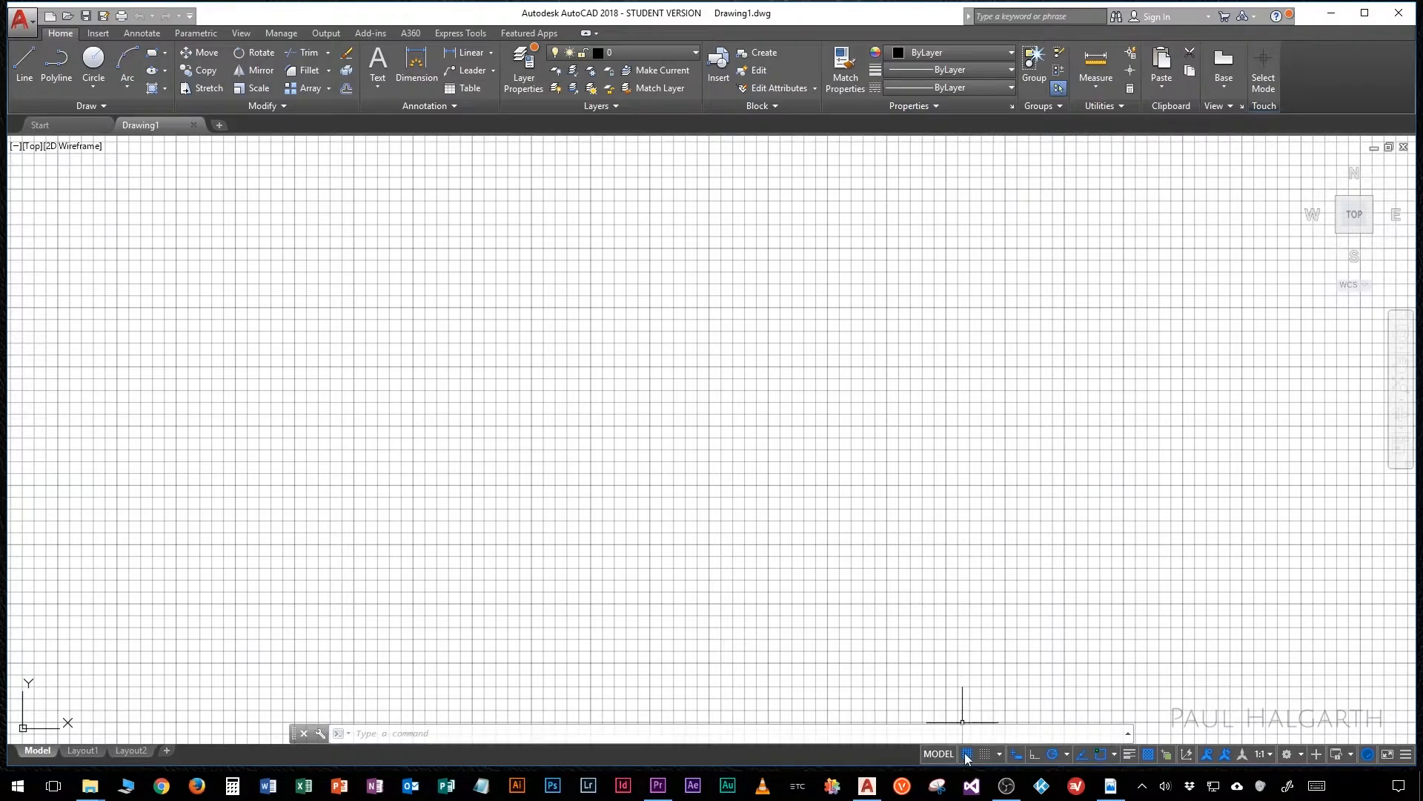
mouse_move(966, 753)
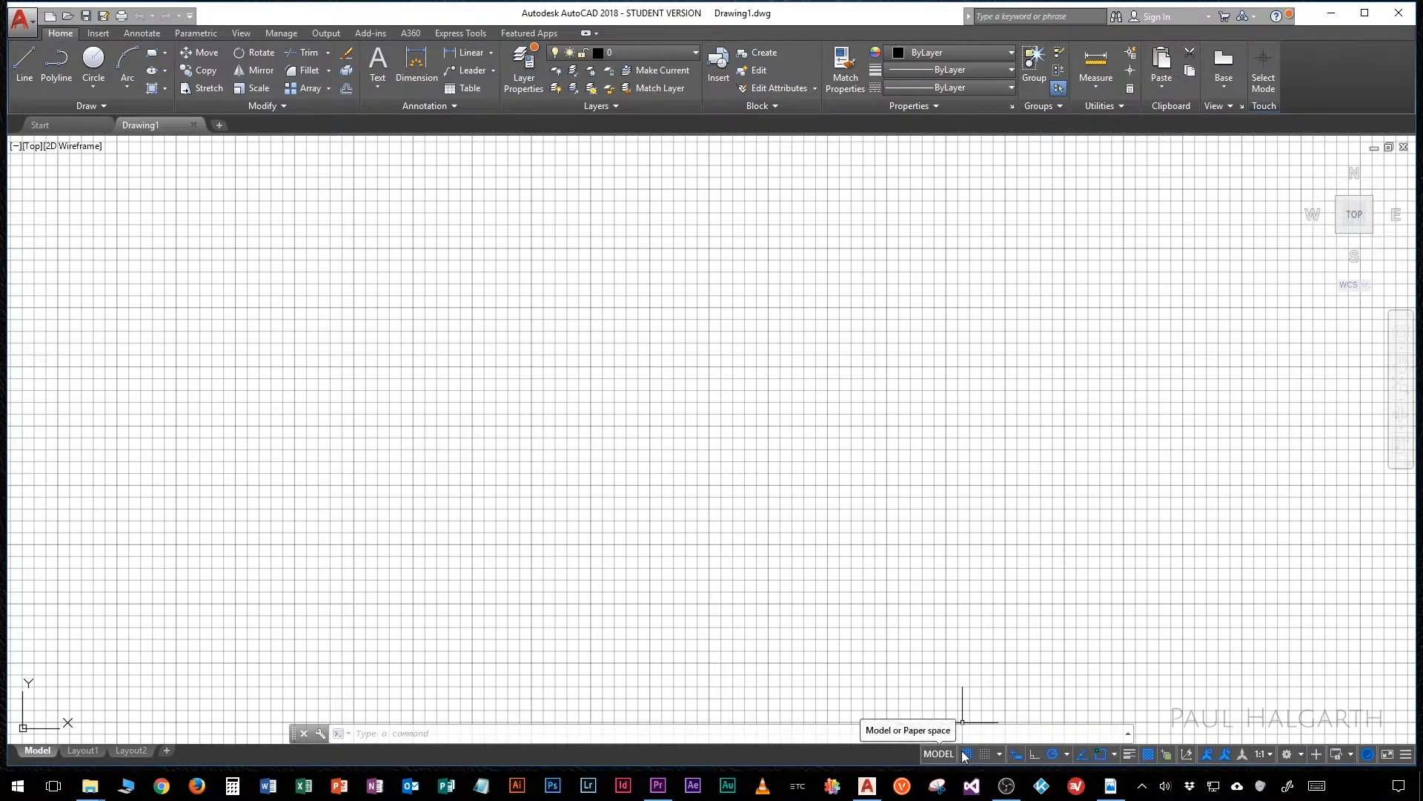
mouse_move(1058, 757)
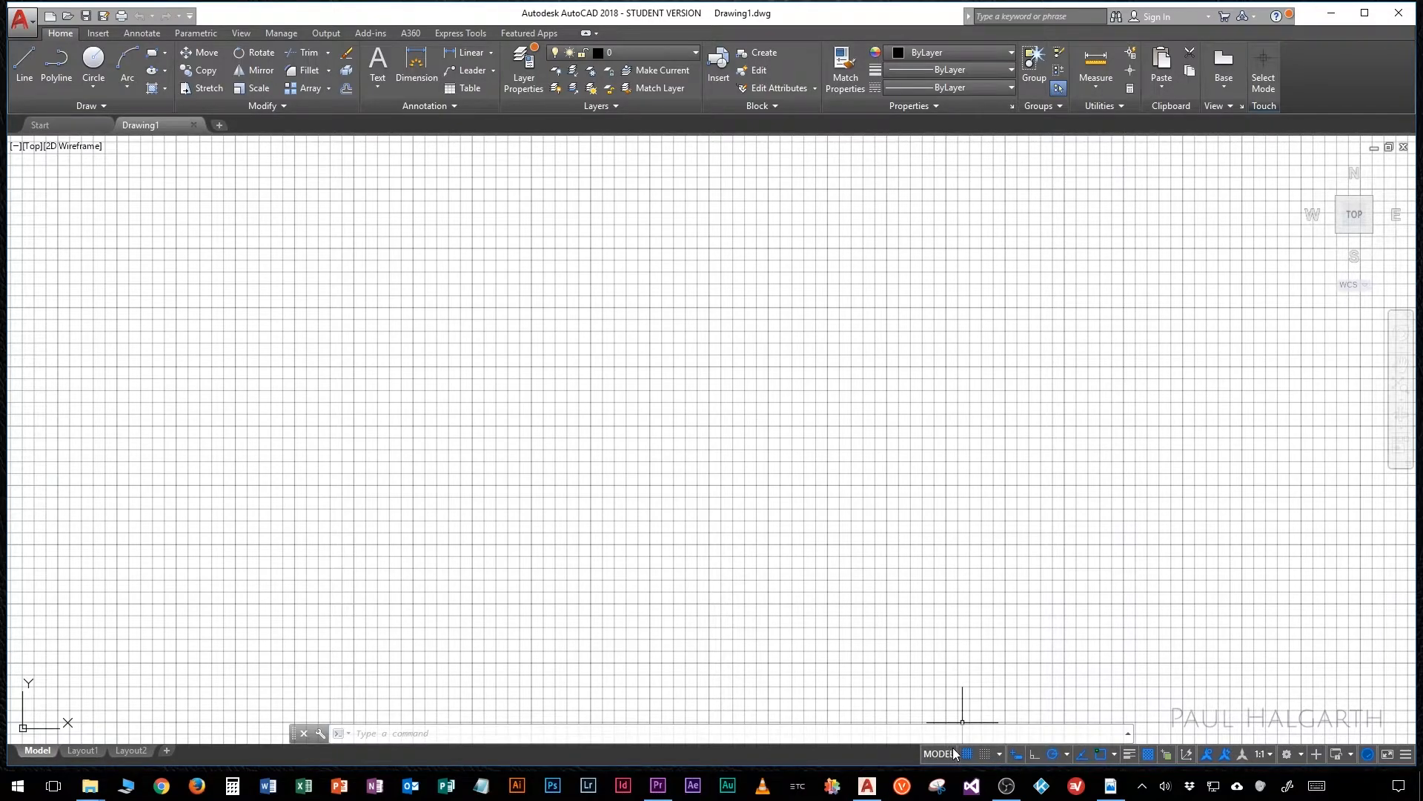
click(966, 753)
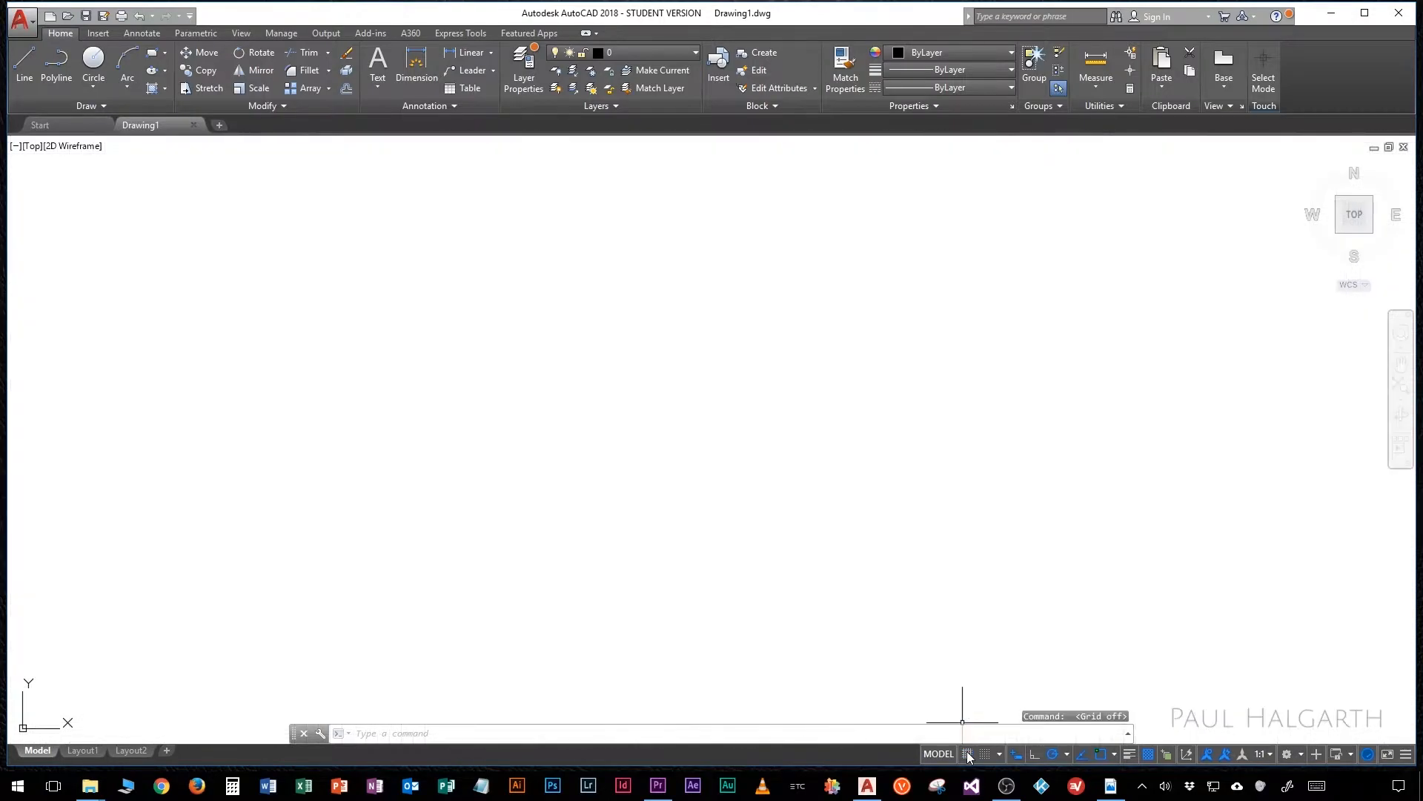
mouse_move(797, 687)
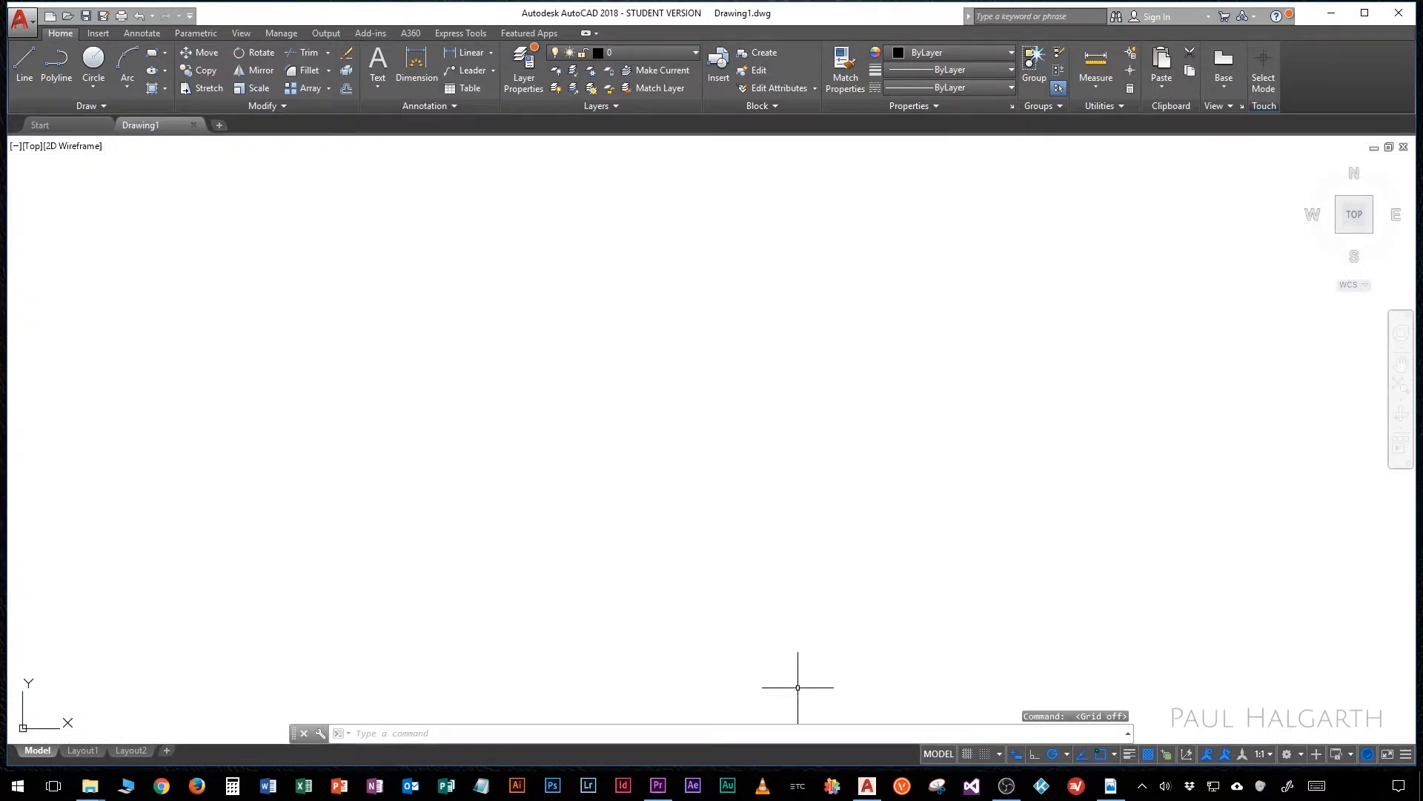
click(84, 668)
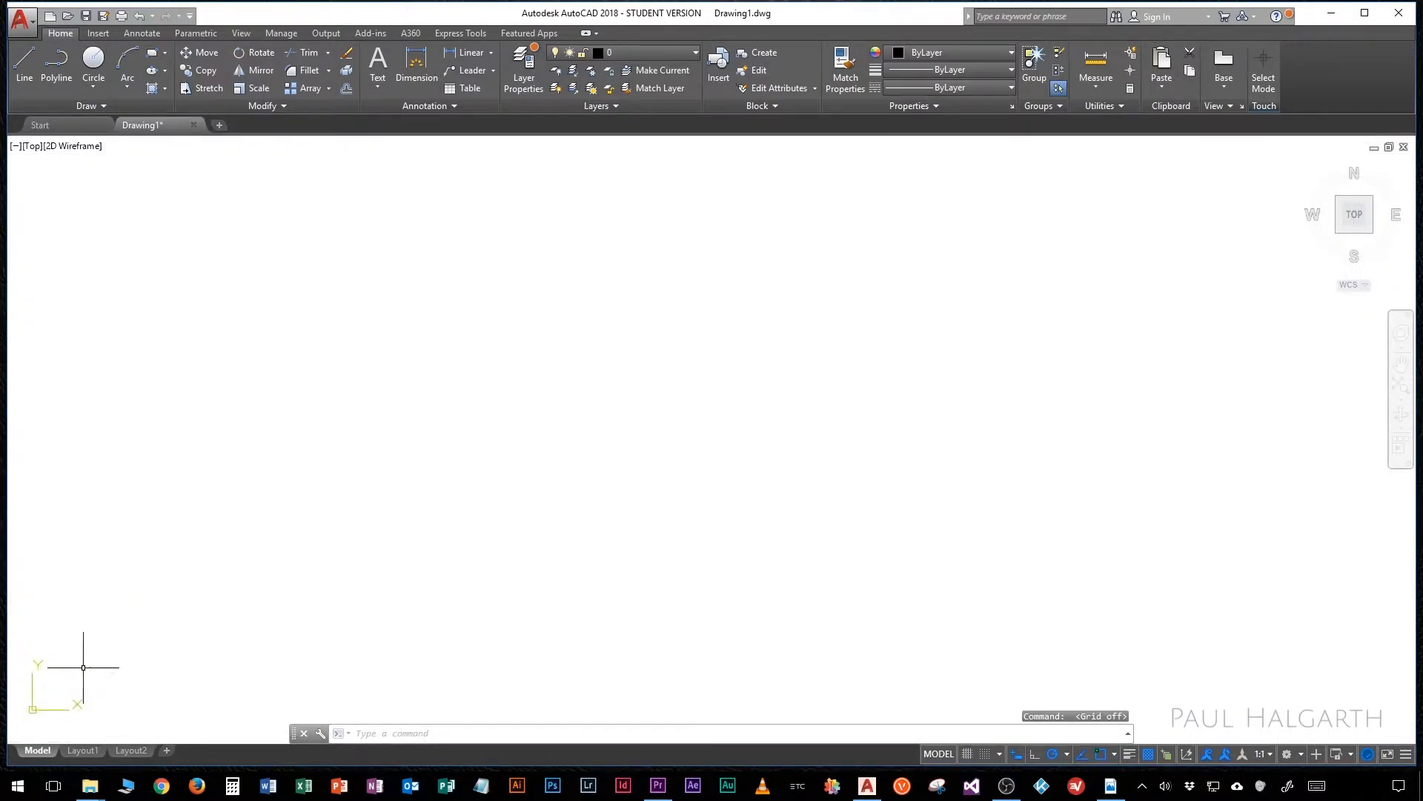
mouse_move(1218, 438)
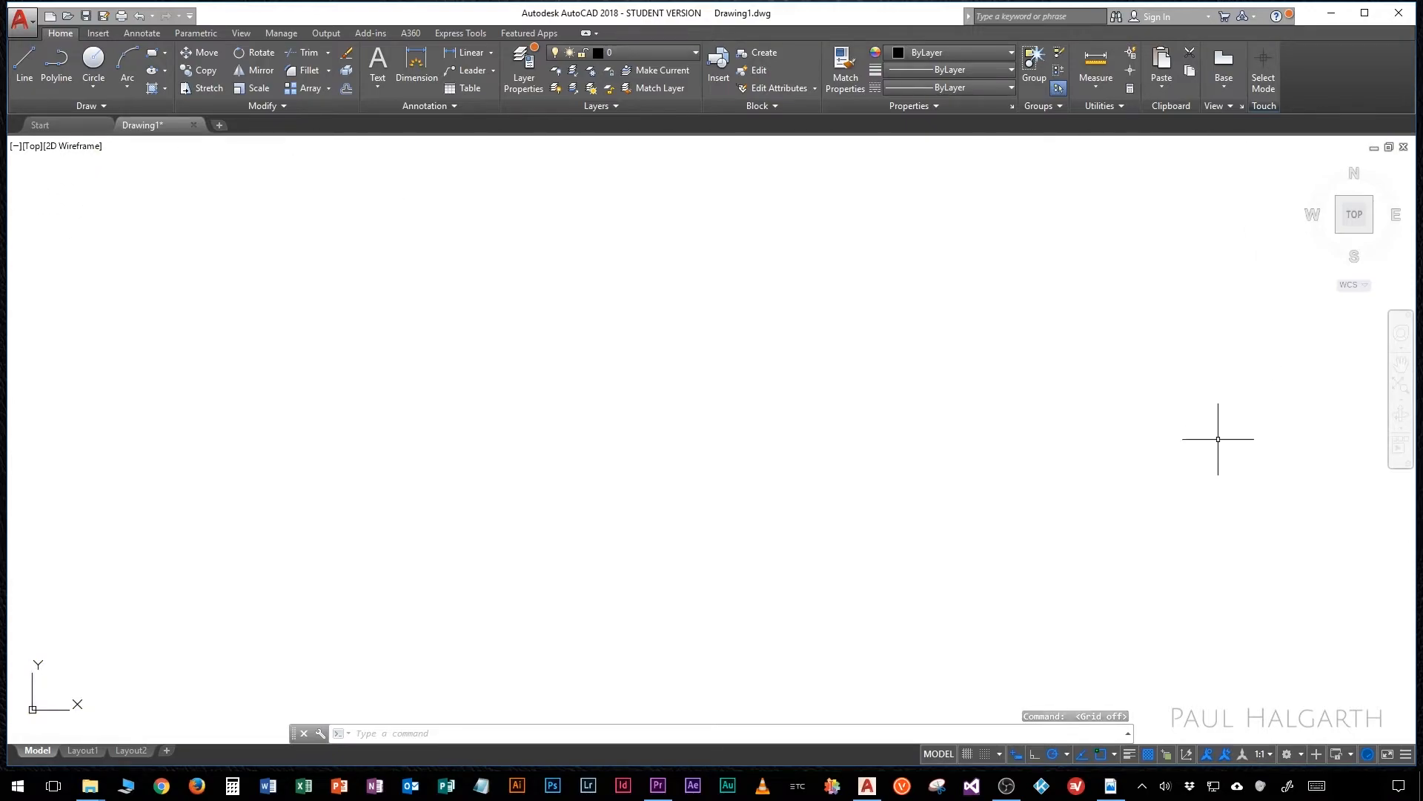
mouse_move(397, 618)
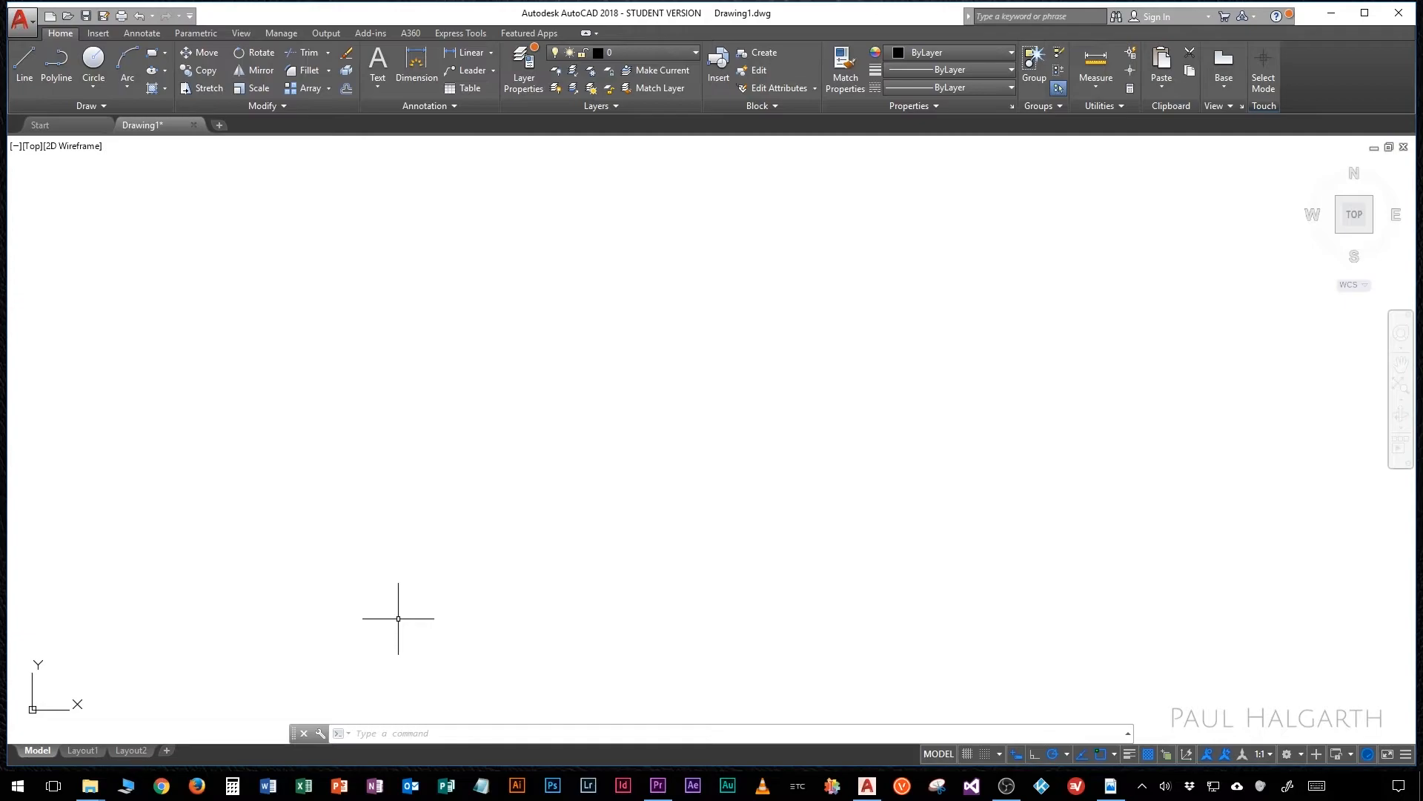
mouse_move(177, 676)
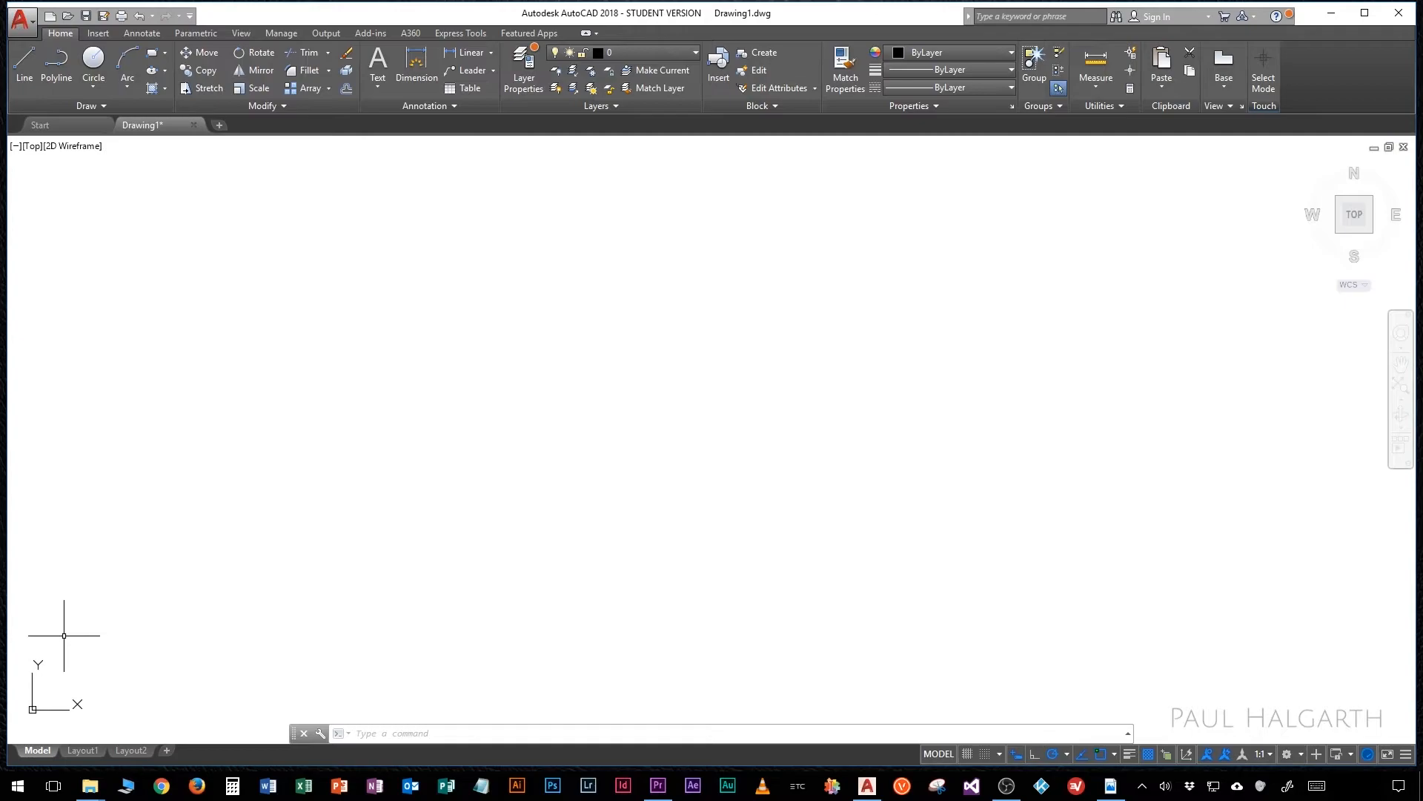
mouse_move(302, 680)
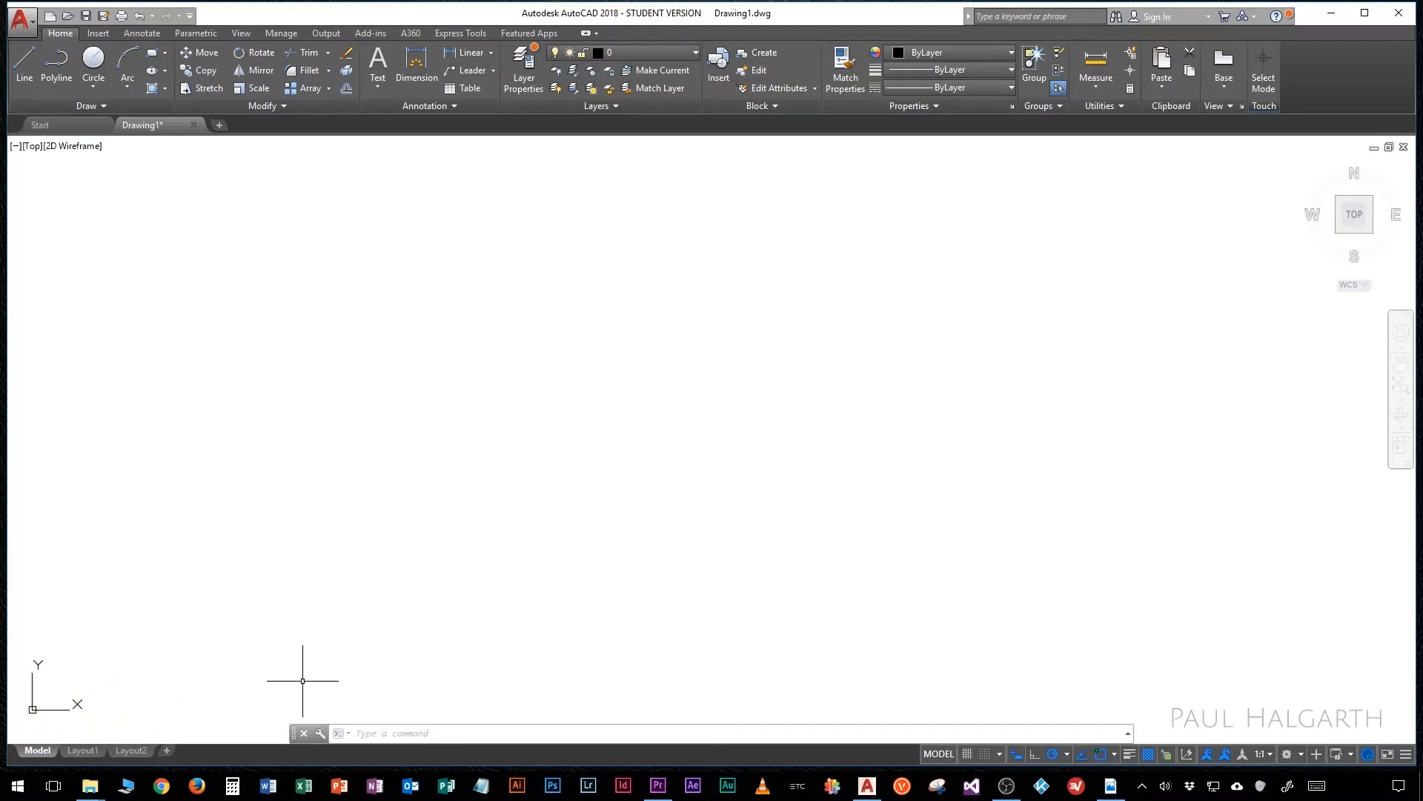
mouse_move(262, 392)
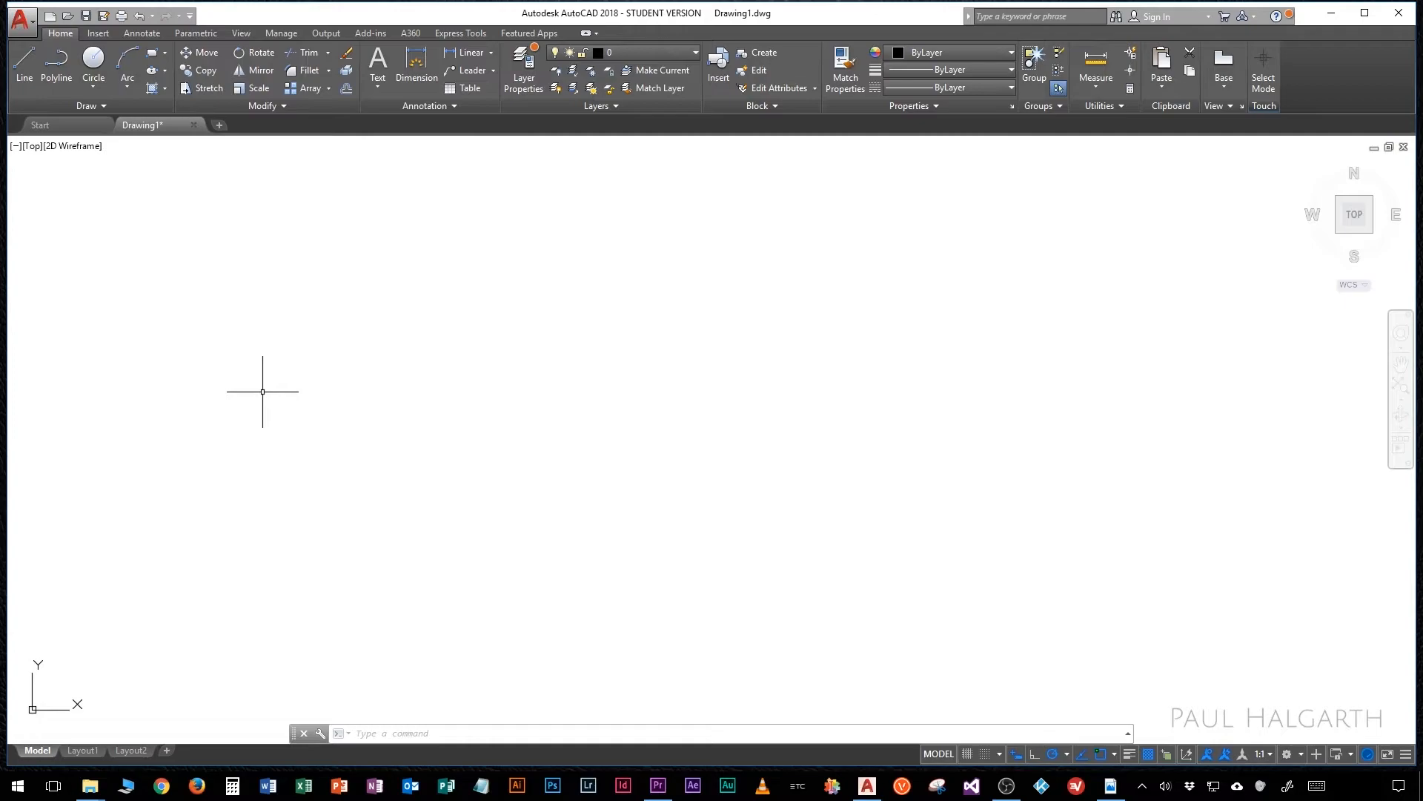
mouse_move(77, 674)
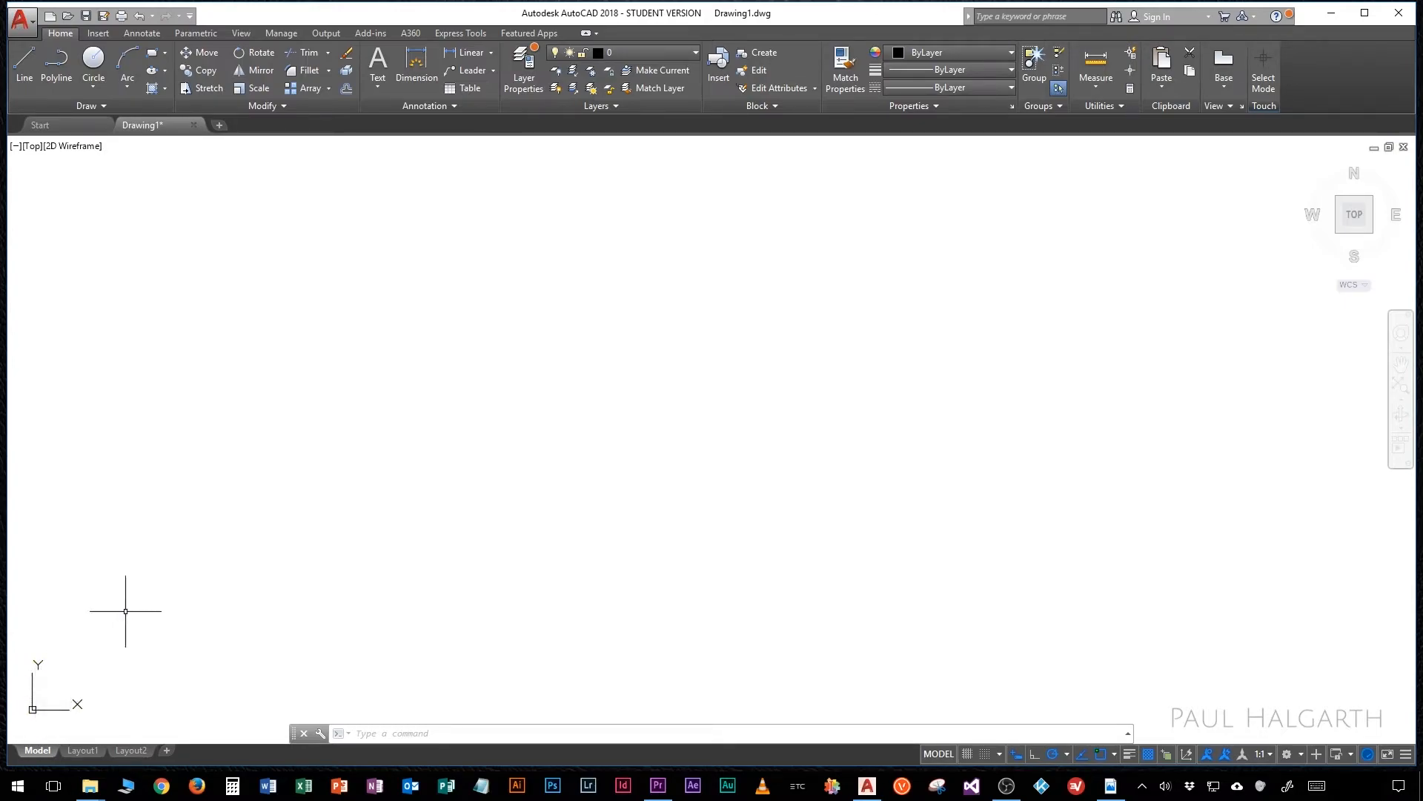
mouse_move(167, 670)
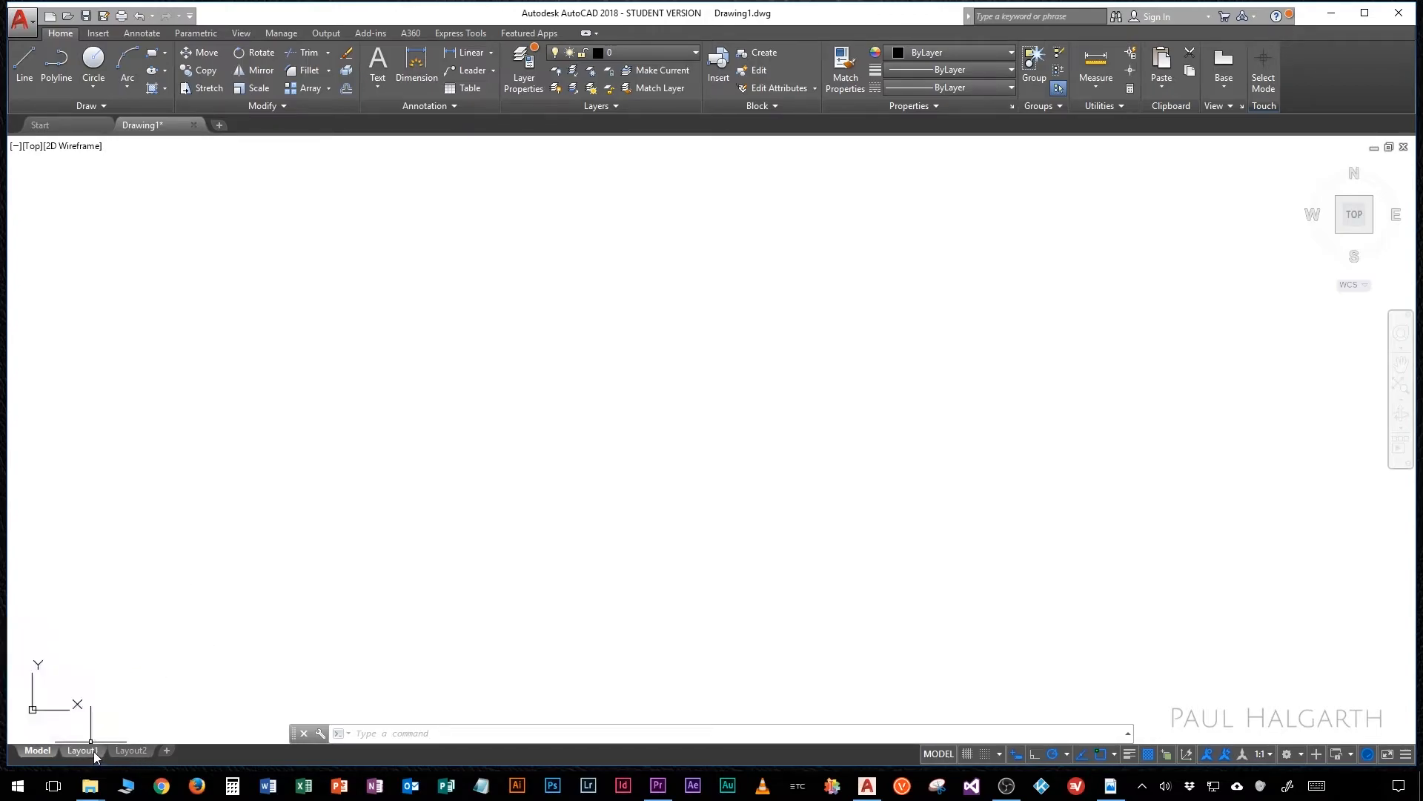
Step: View Drawing1's Layout1 paper sheet, then return to model space
click(81, 749)
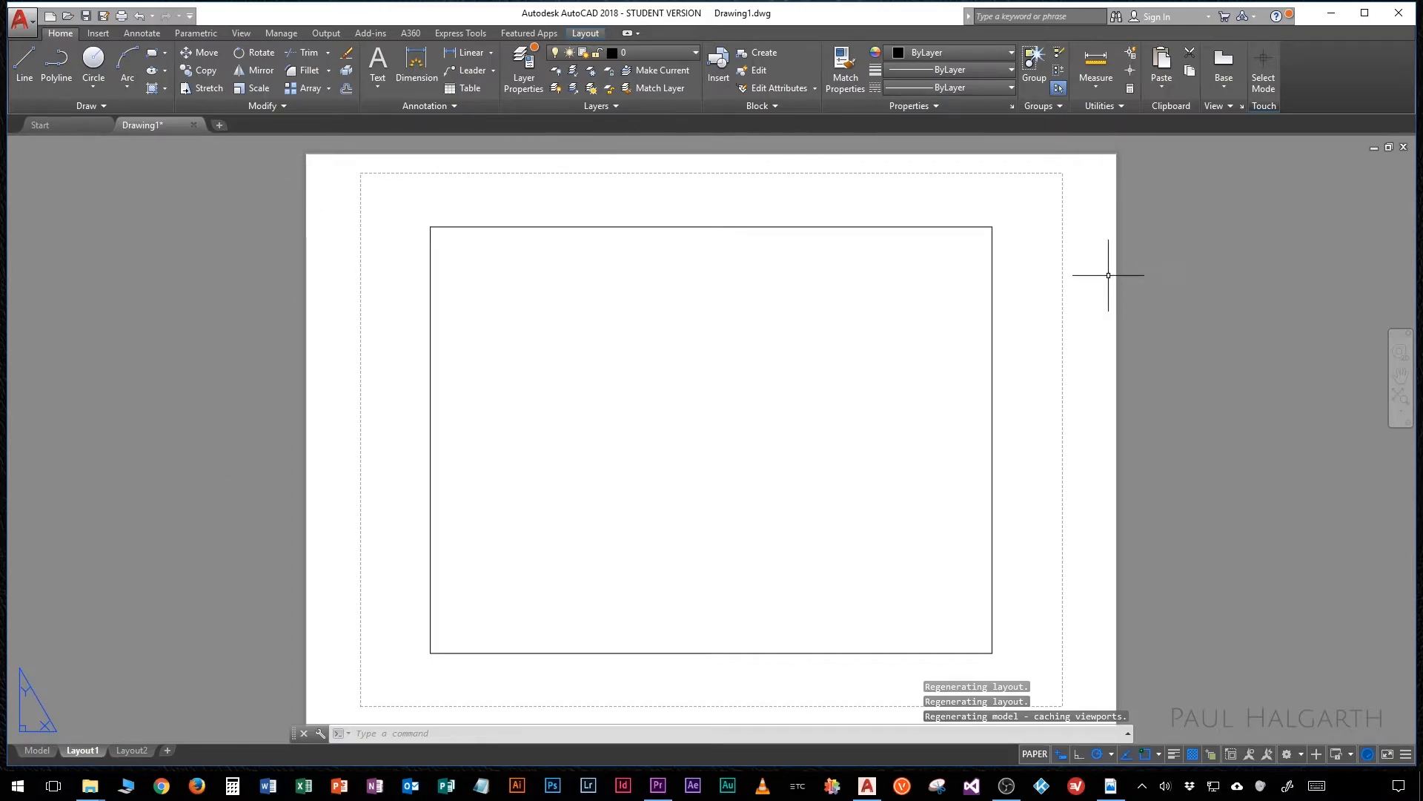
mouse_move(276, 582)
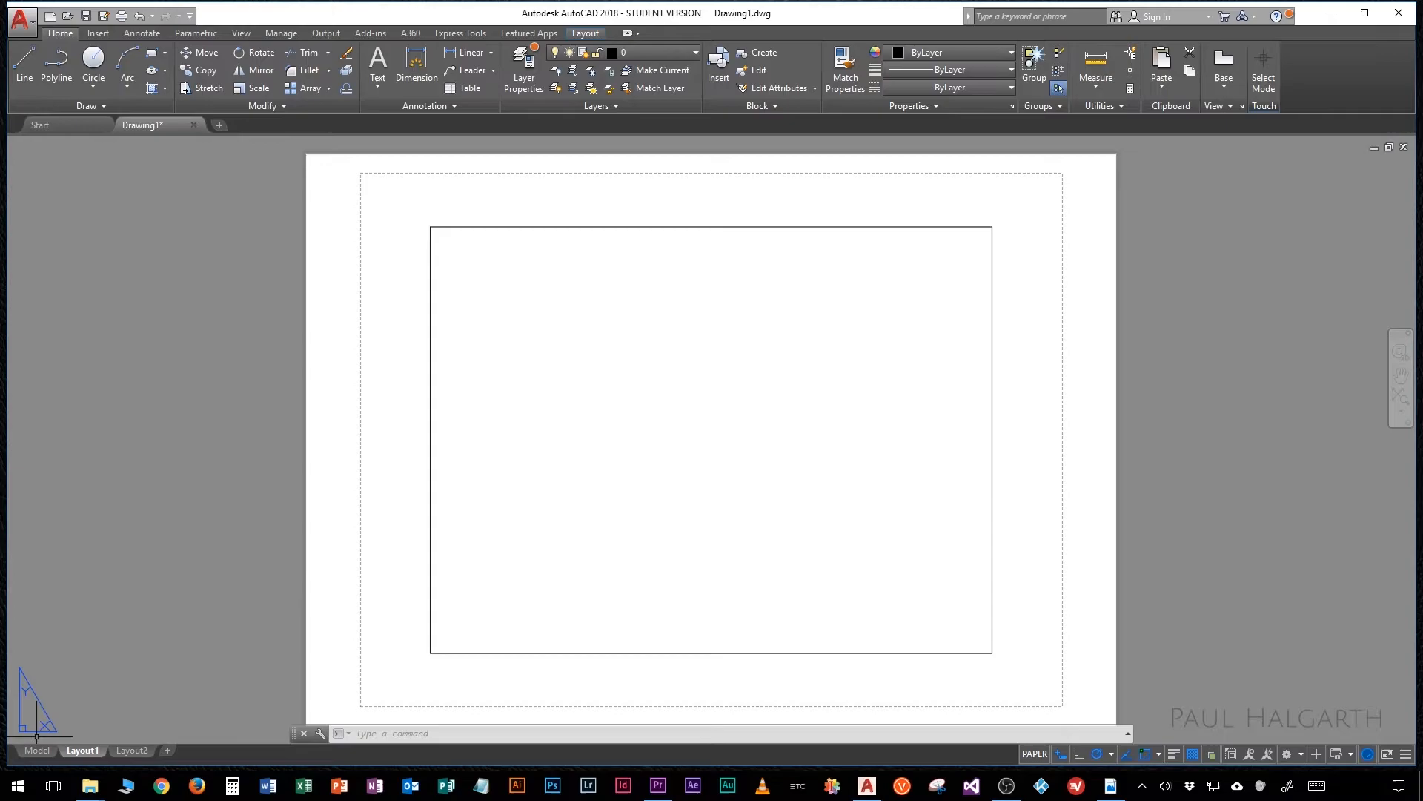
click(36, 750)
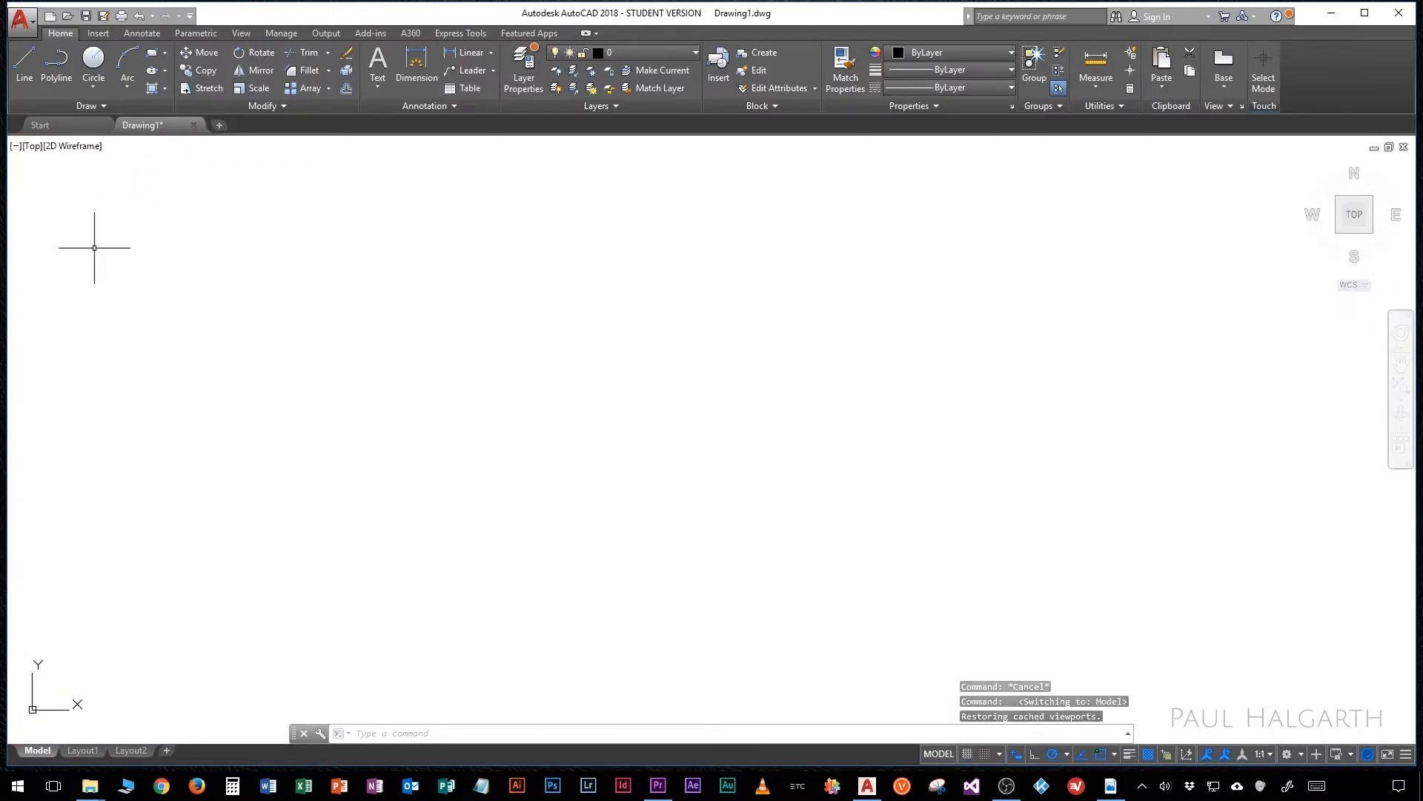
mouse_move(779, 575)
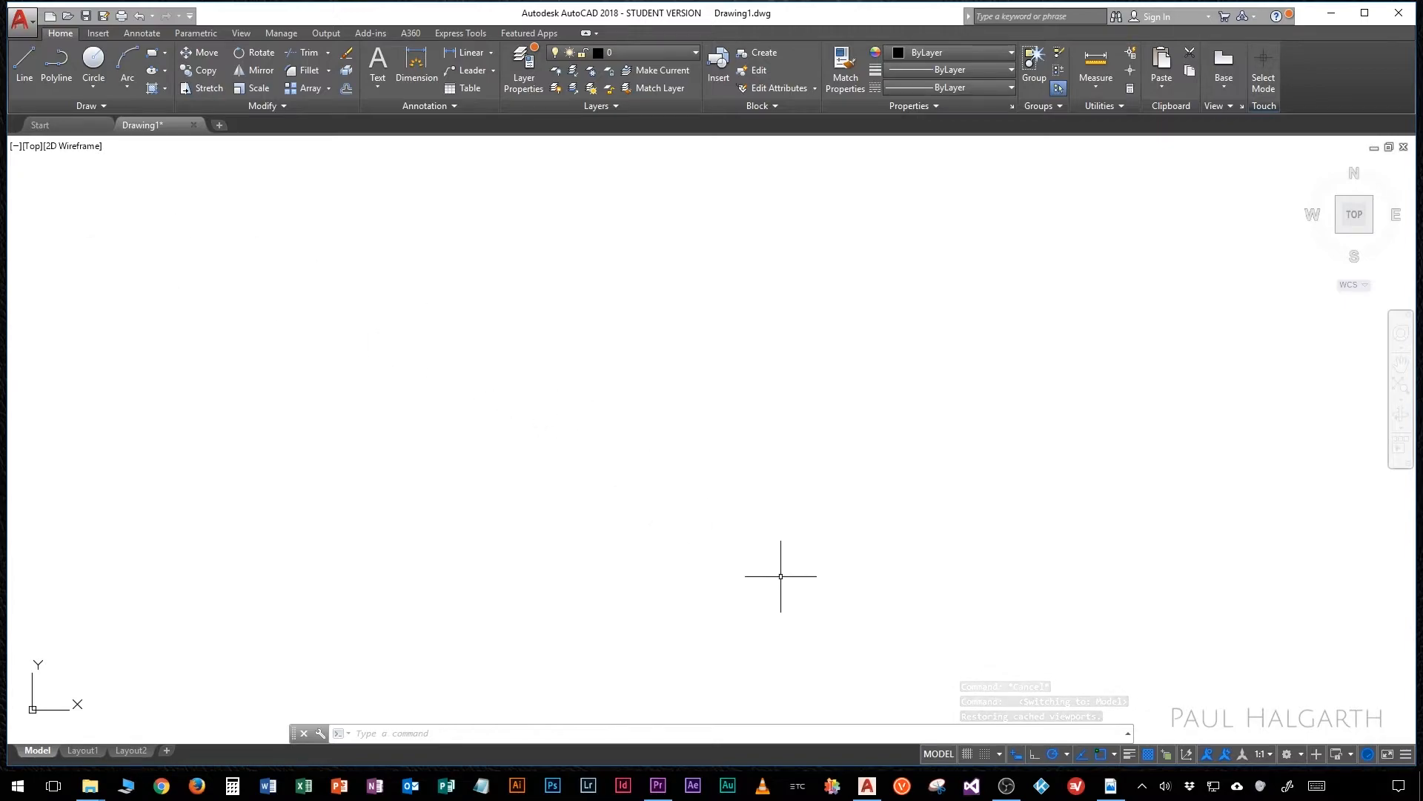
mouse_move(817, 677)
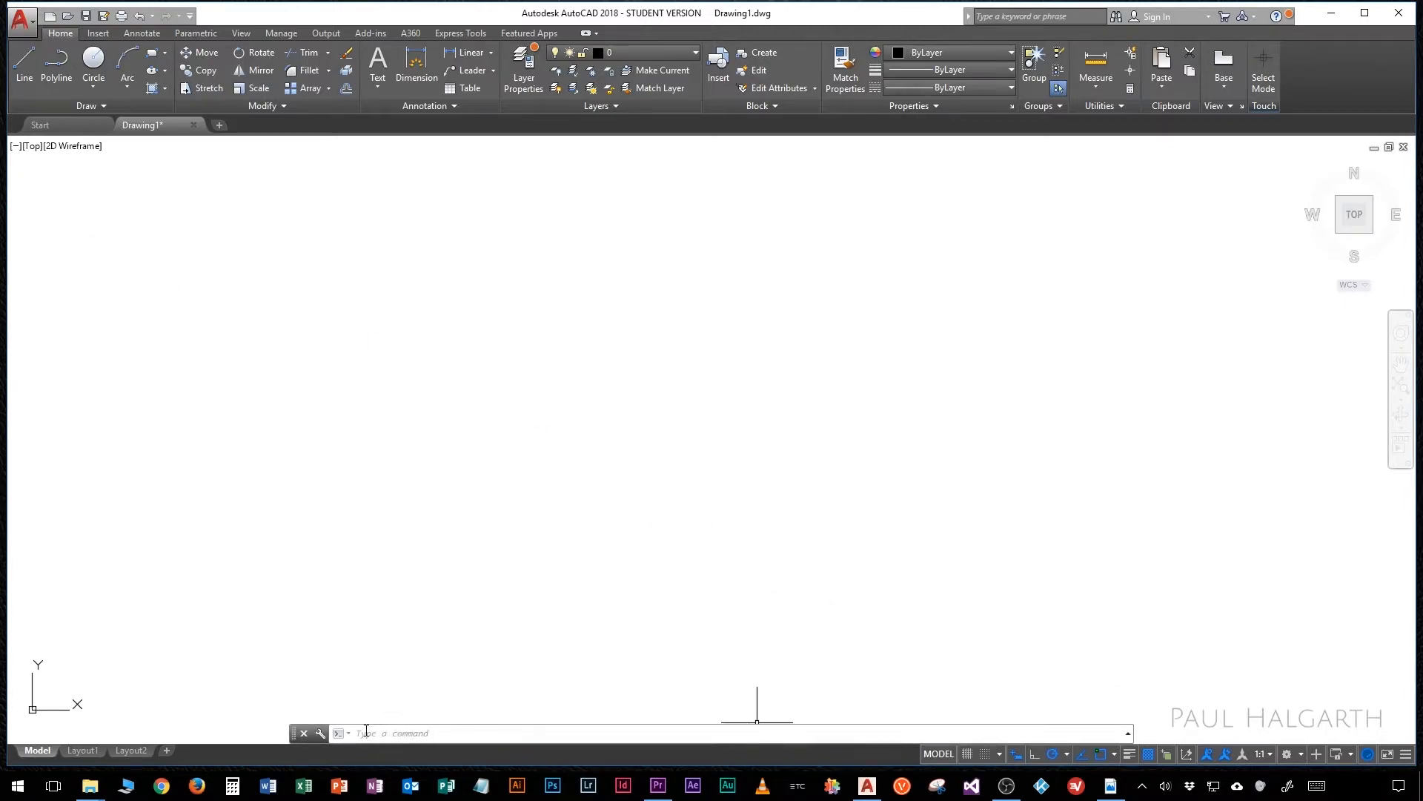
Step: Activate the command line below Drawing1's empty model space
click(381, 732)
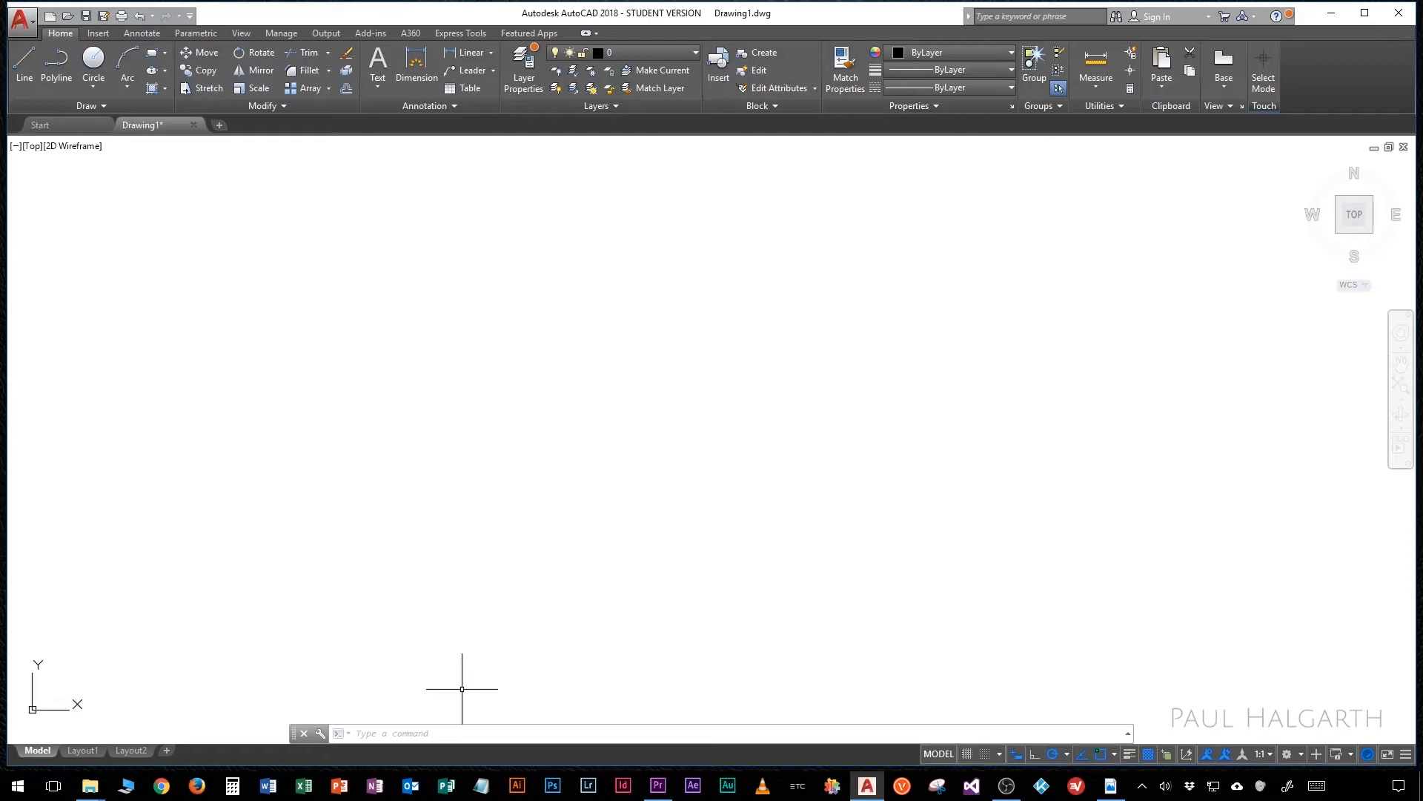
mouse_move(727, 606)
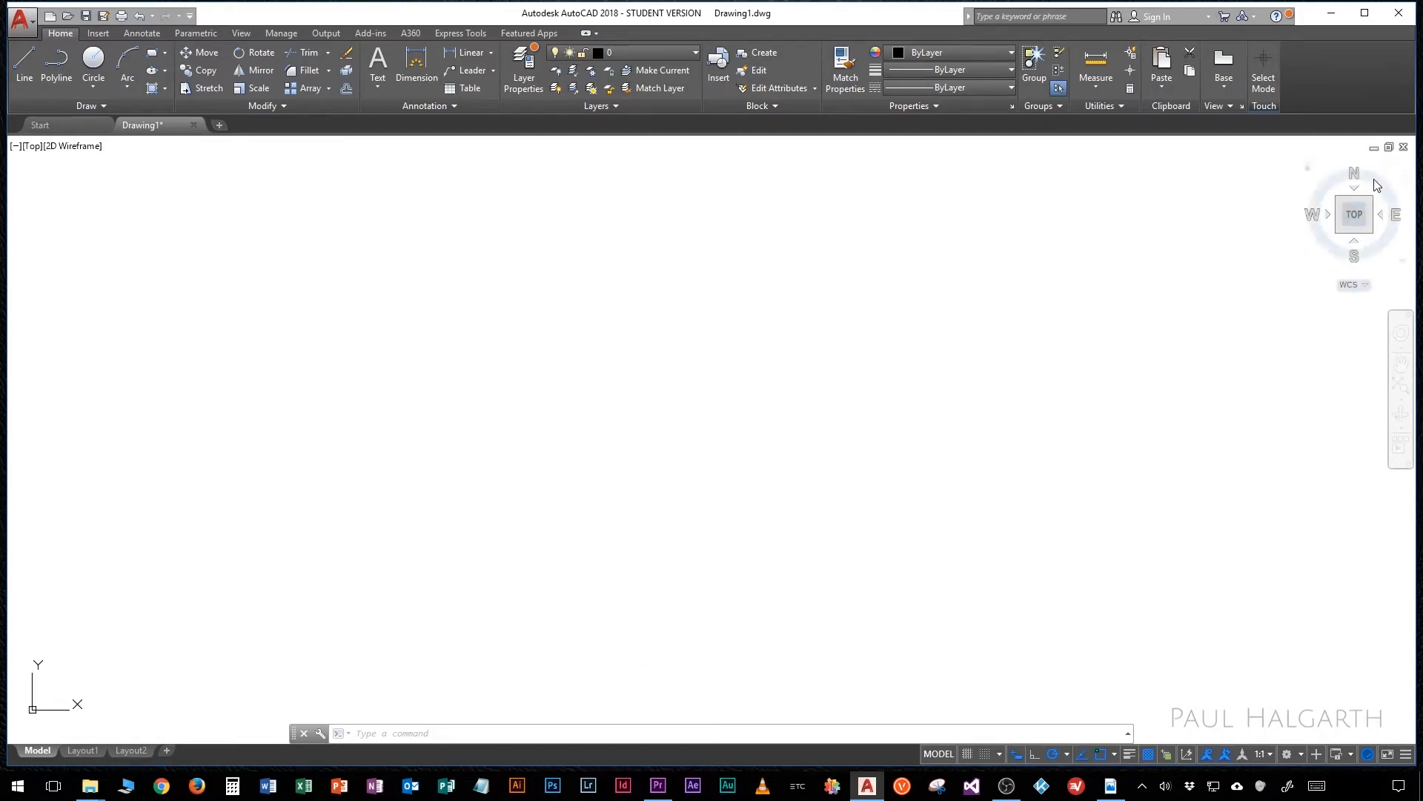
mouse_move(1342, 249)
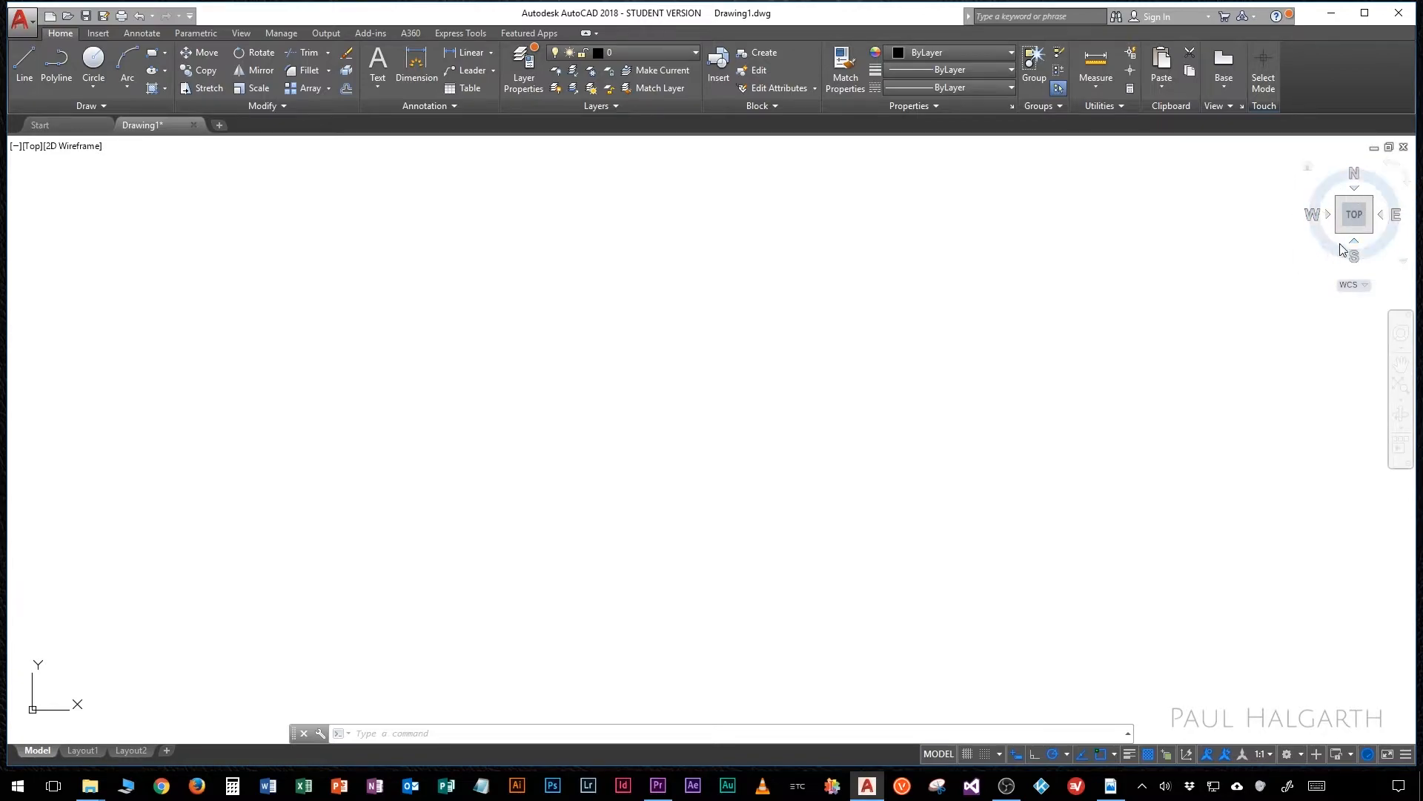
mouse_move(1325, 194)
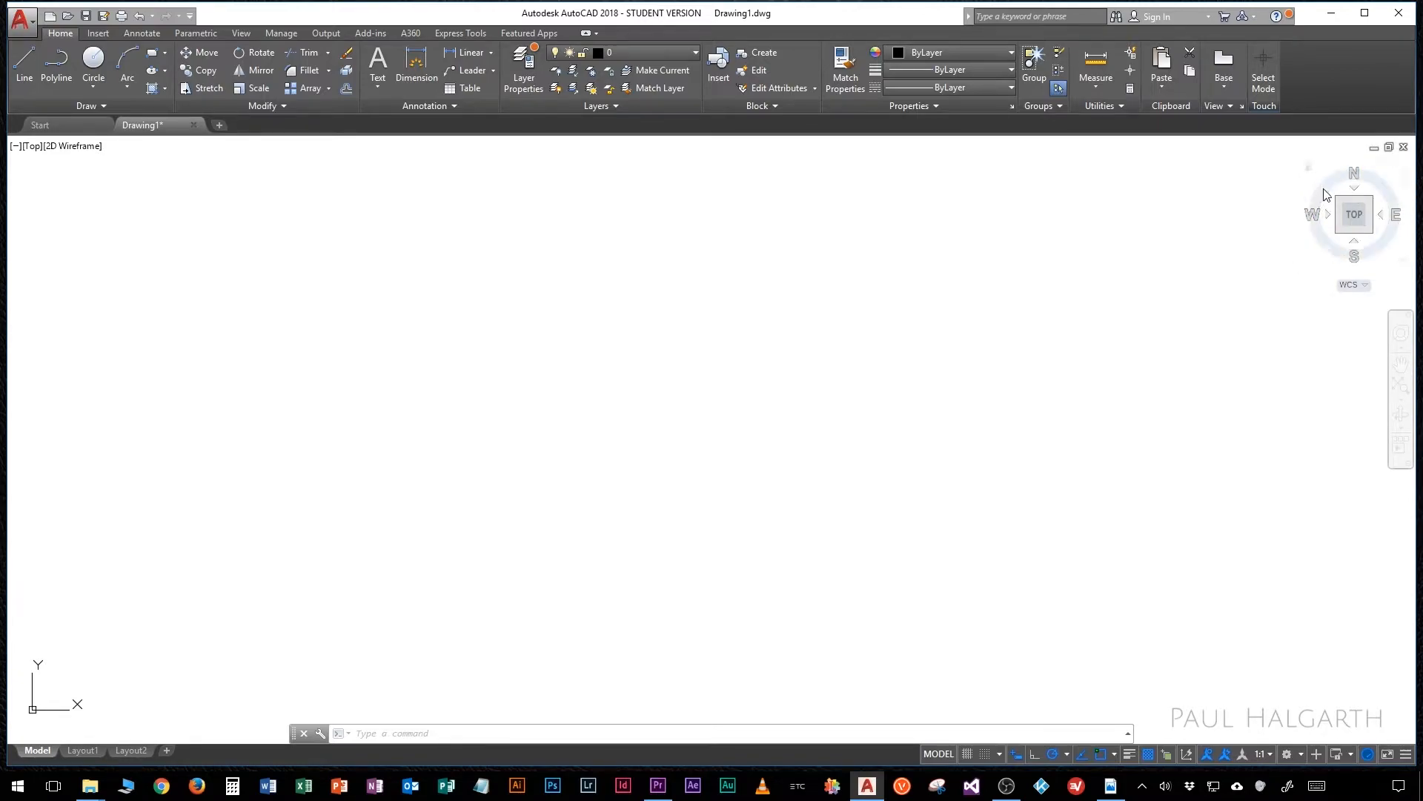
mouse_move(1352, 214)
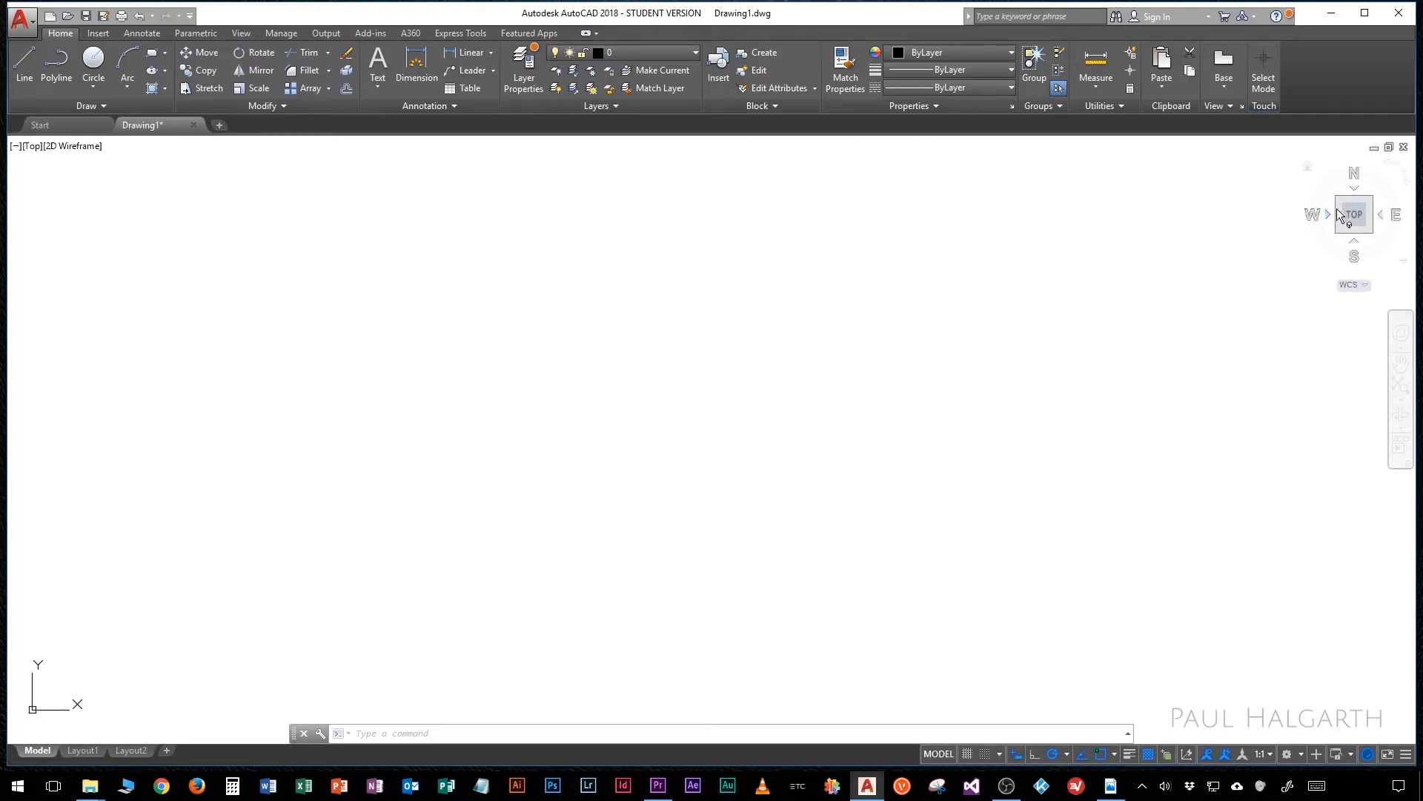
Step: Restore the top view from the ViewCube's TOP face, centring the origin
click(1353, 214)
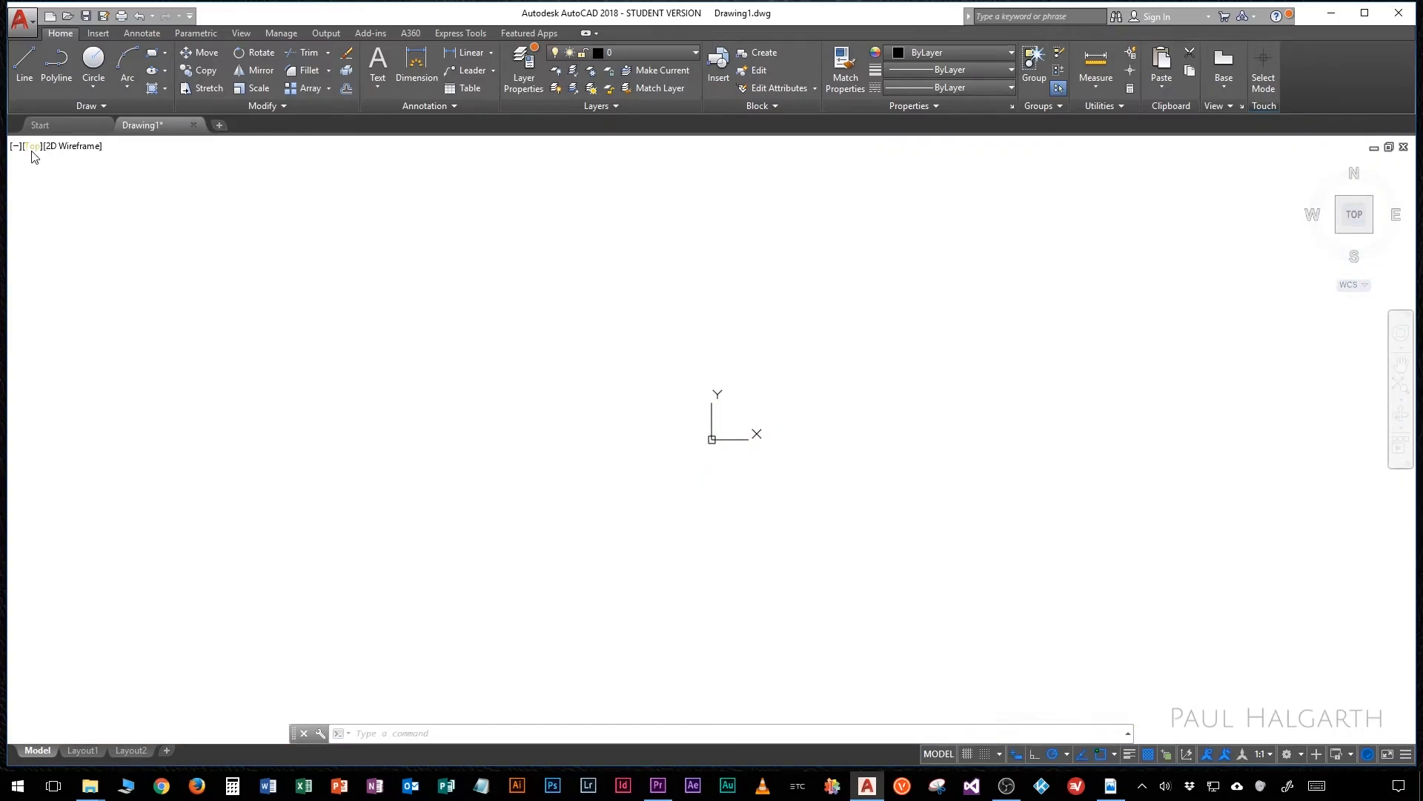
mouse_move(32, 146)
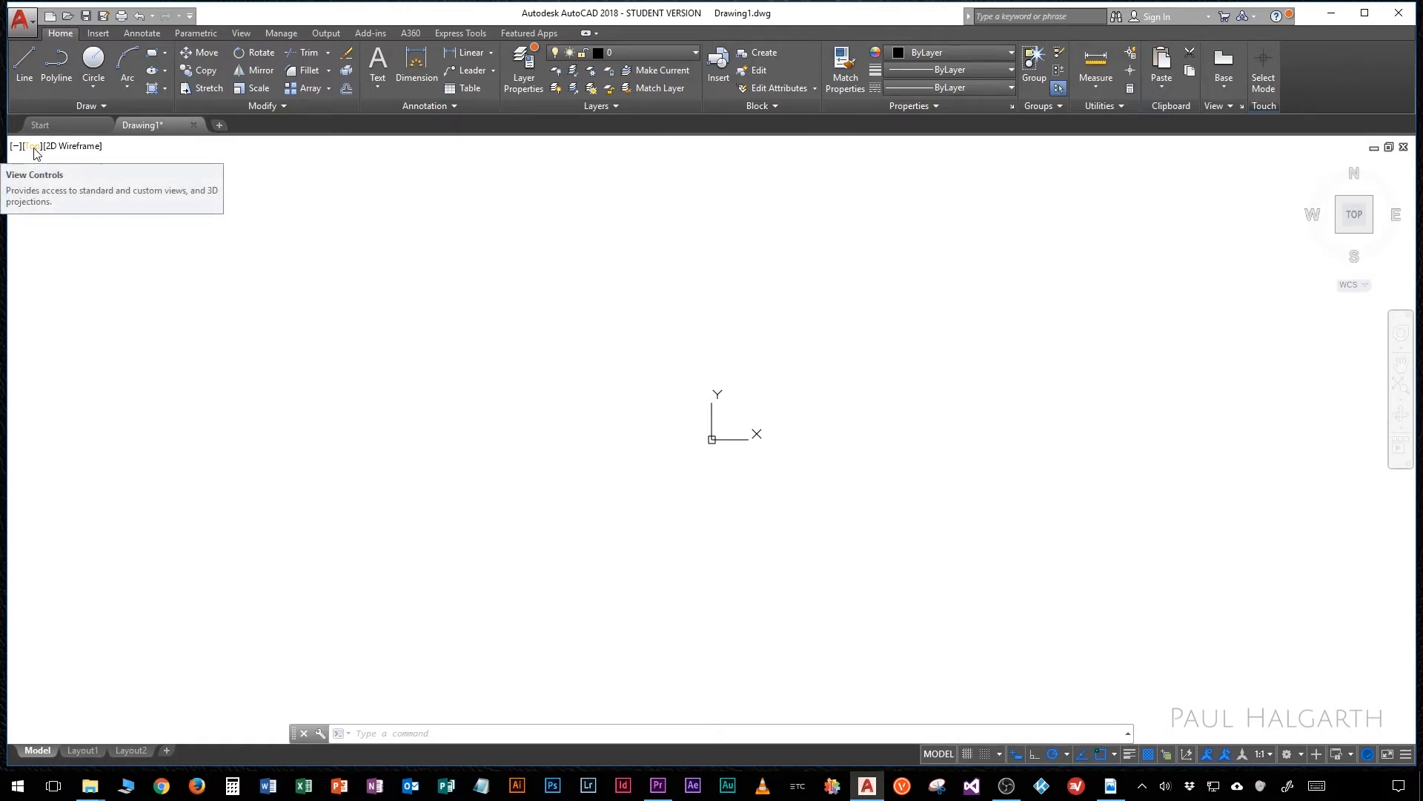
click(31, 146)
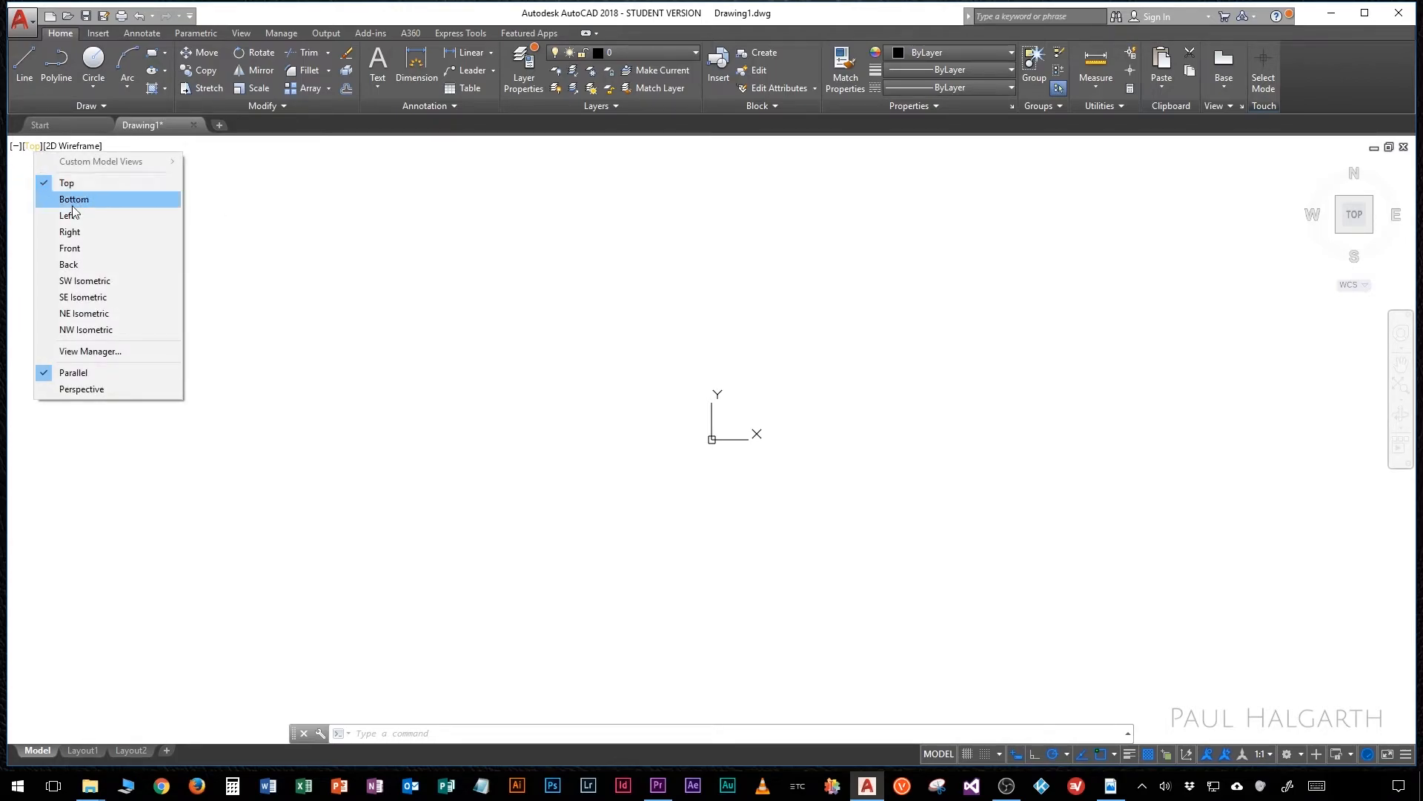
mouse_move(82, 203)
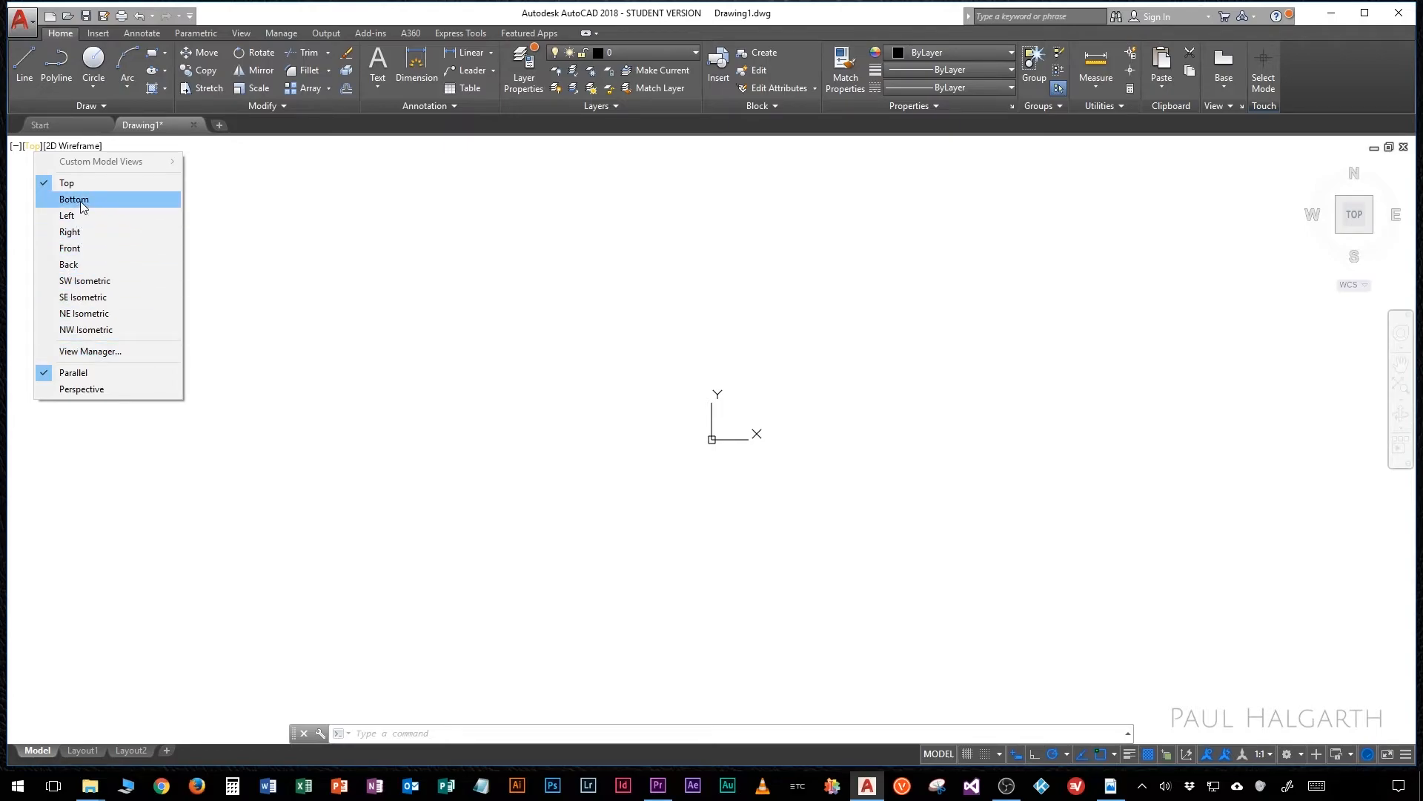
mouse_move(68, 215)
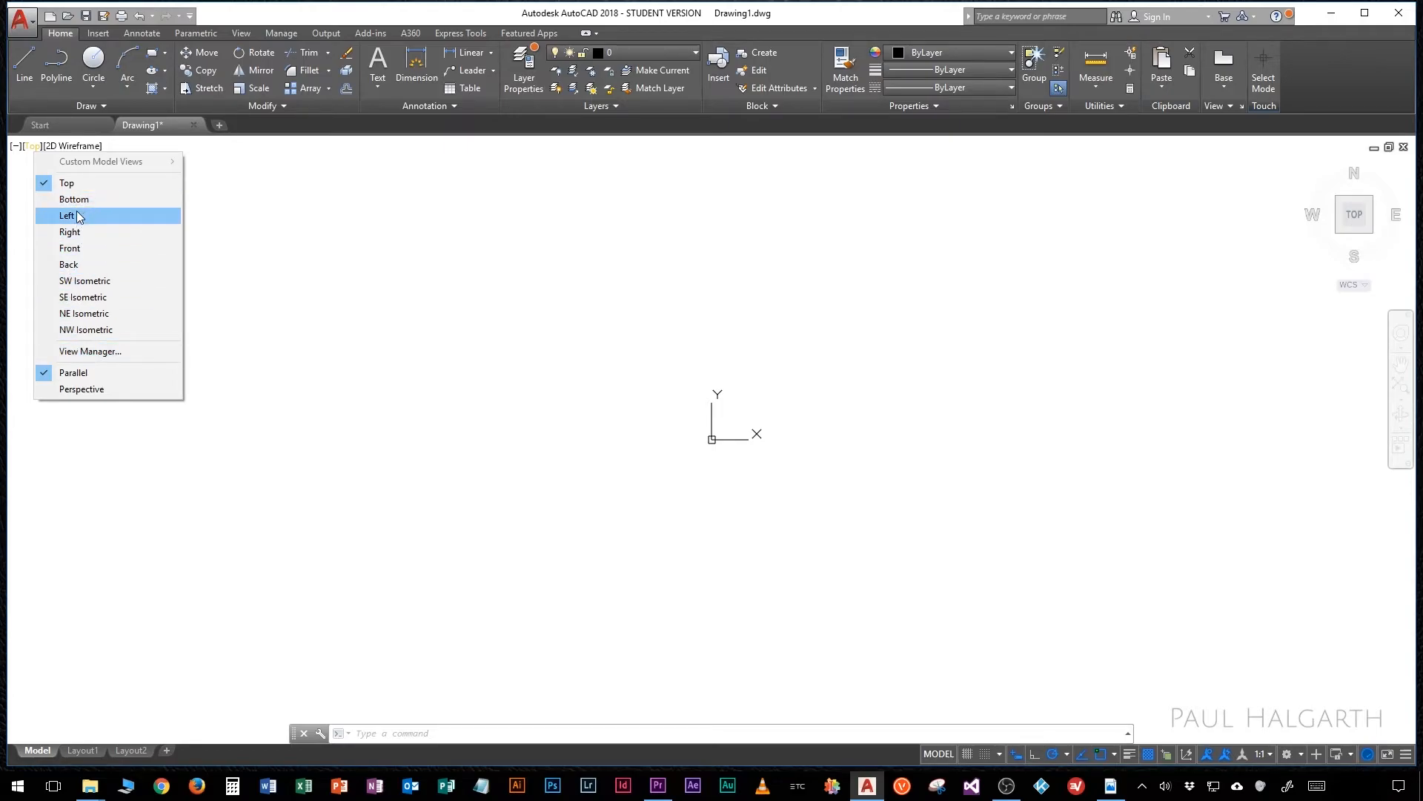
click(68, 215)
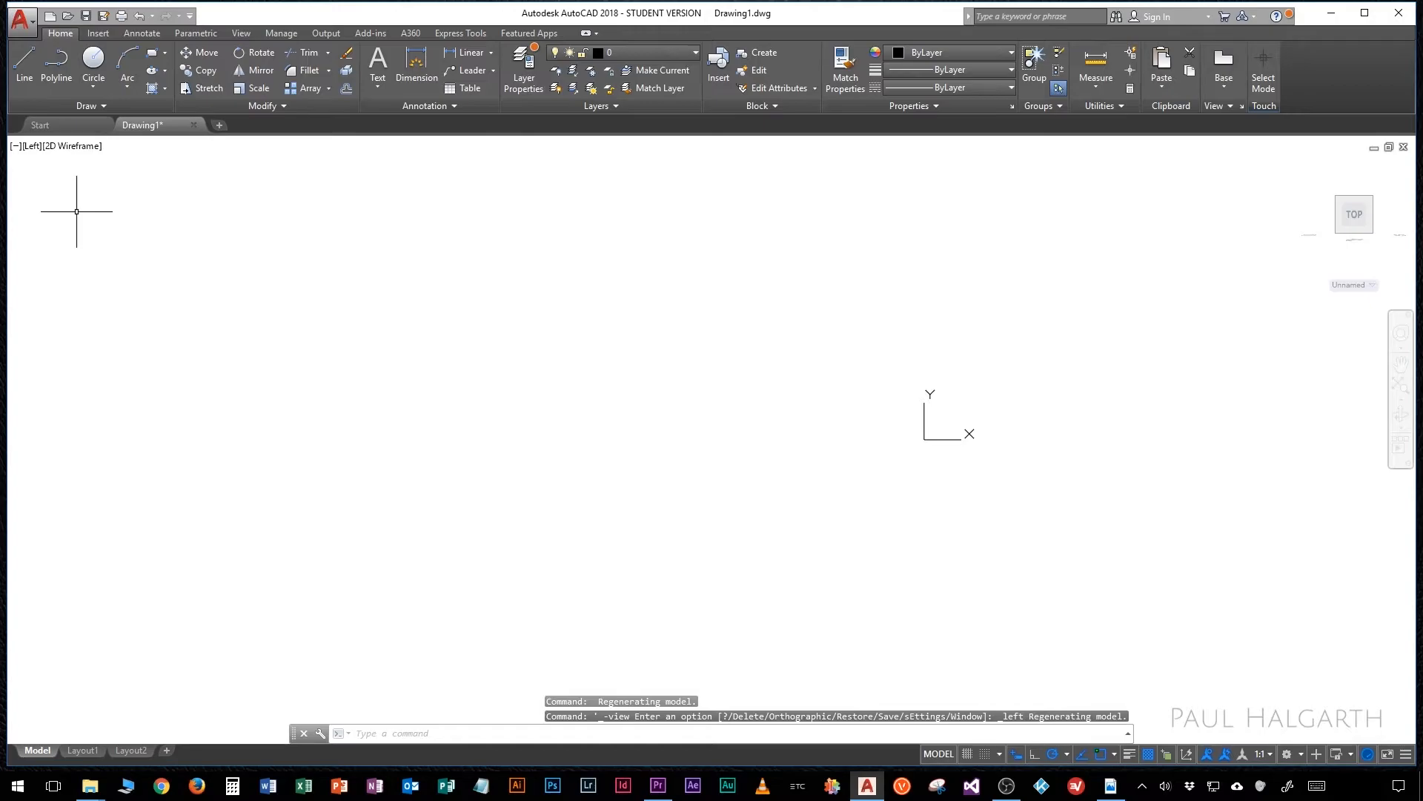
click(33, 146)
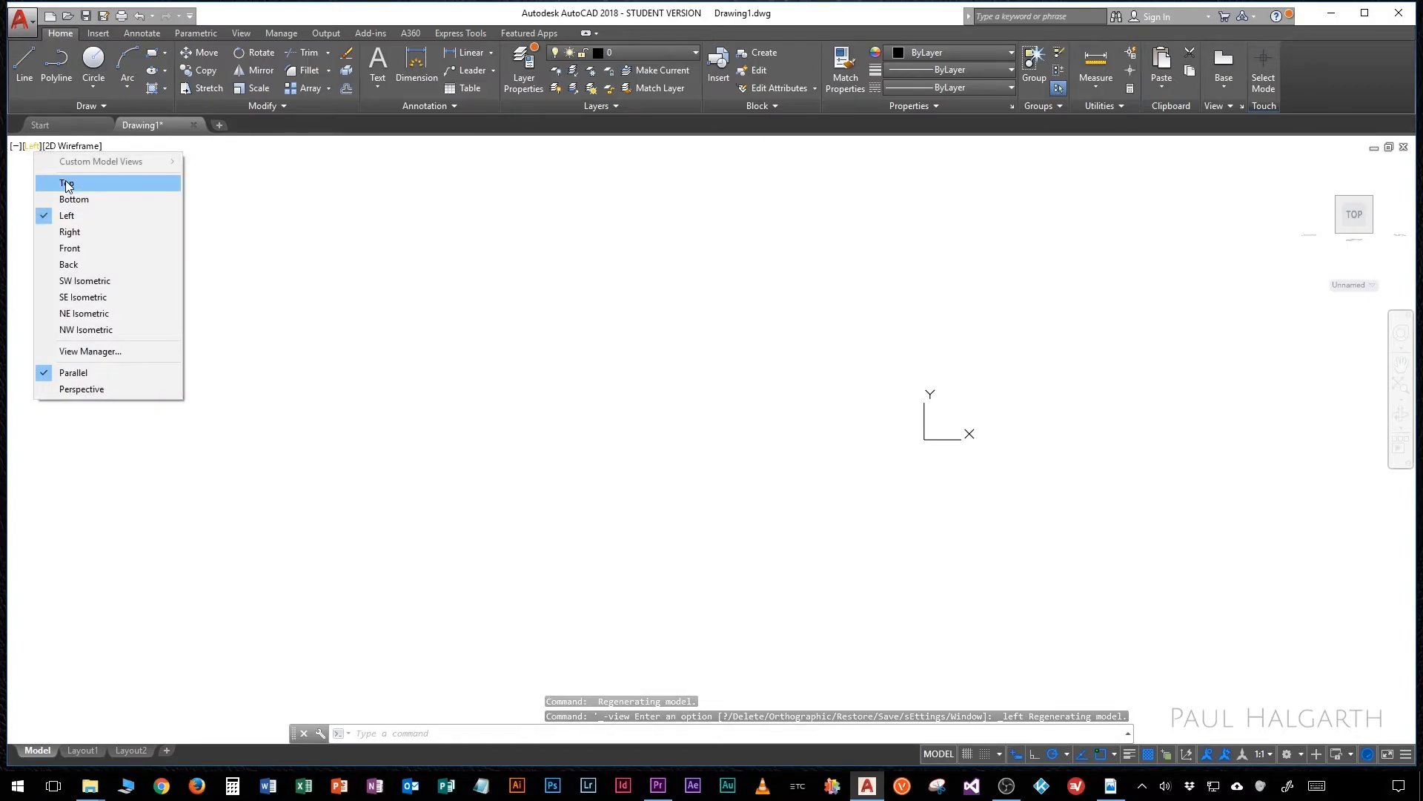
click(65, 183)
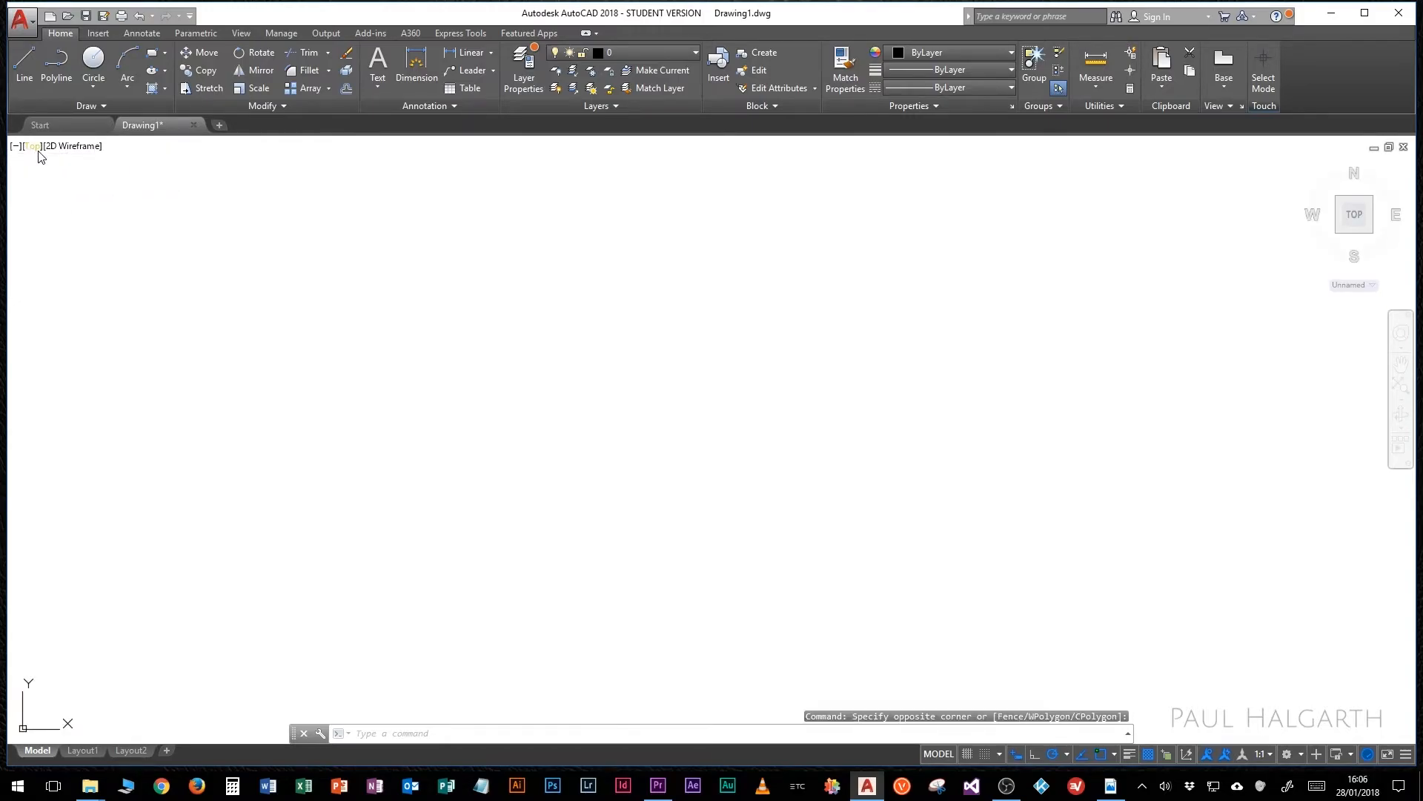
click(76, 146)
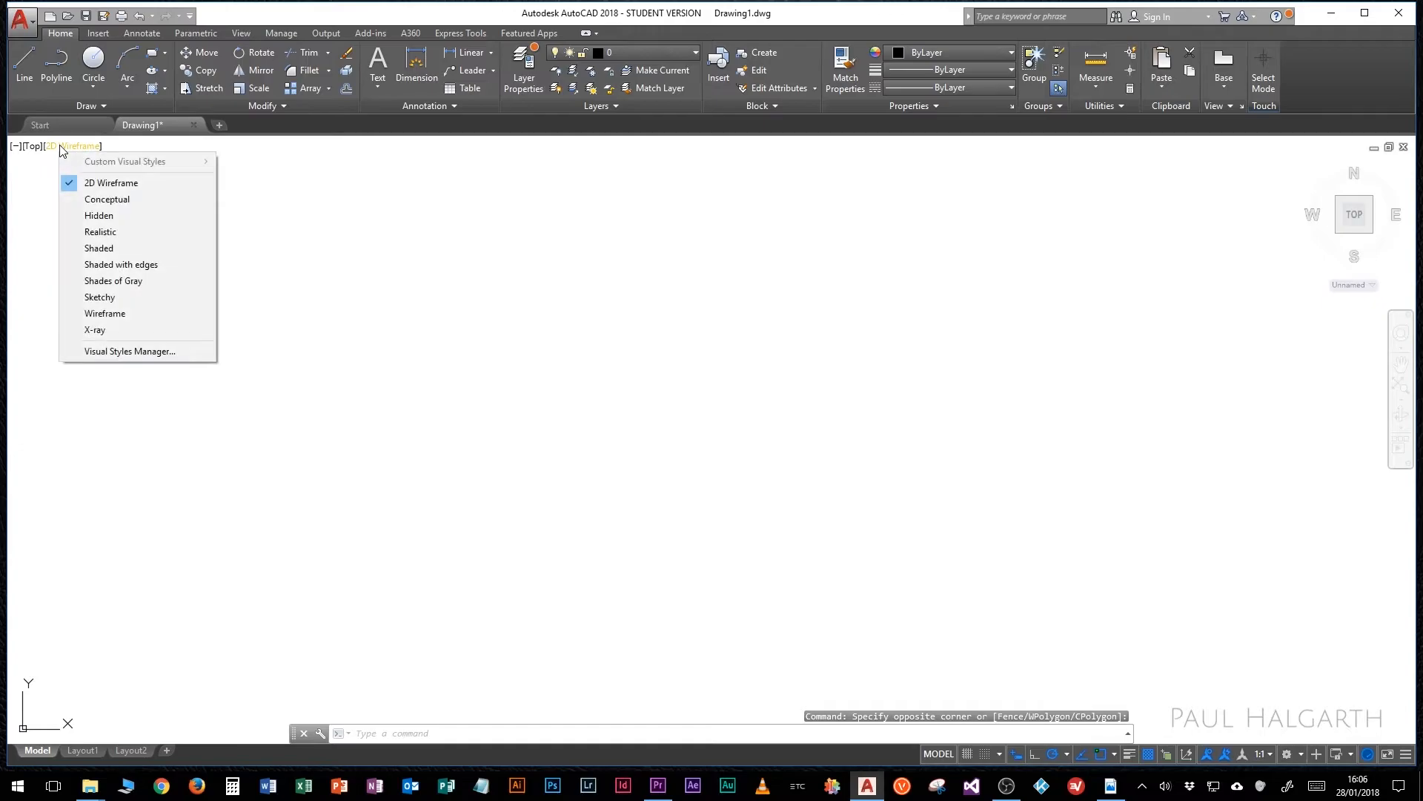
mouse_move(106, 382)
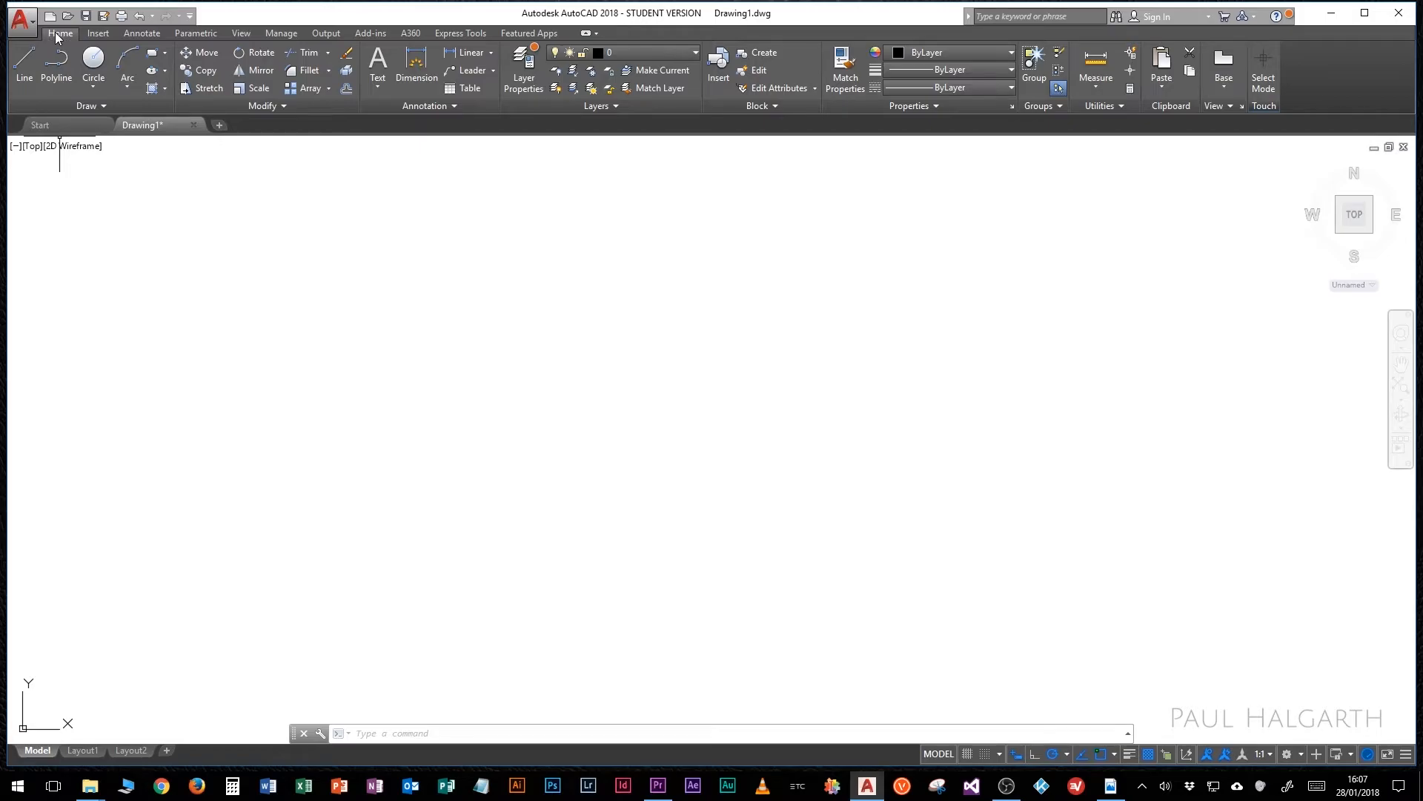
click(97, 33)
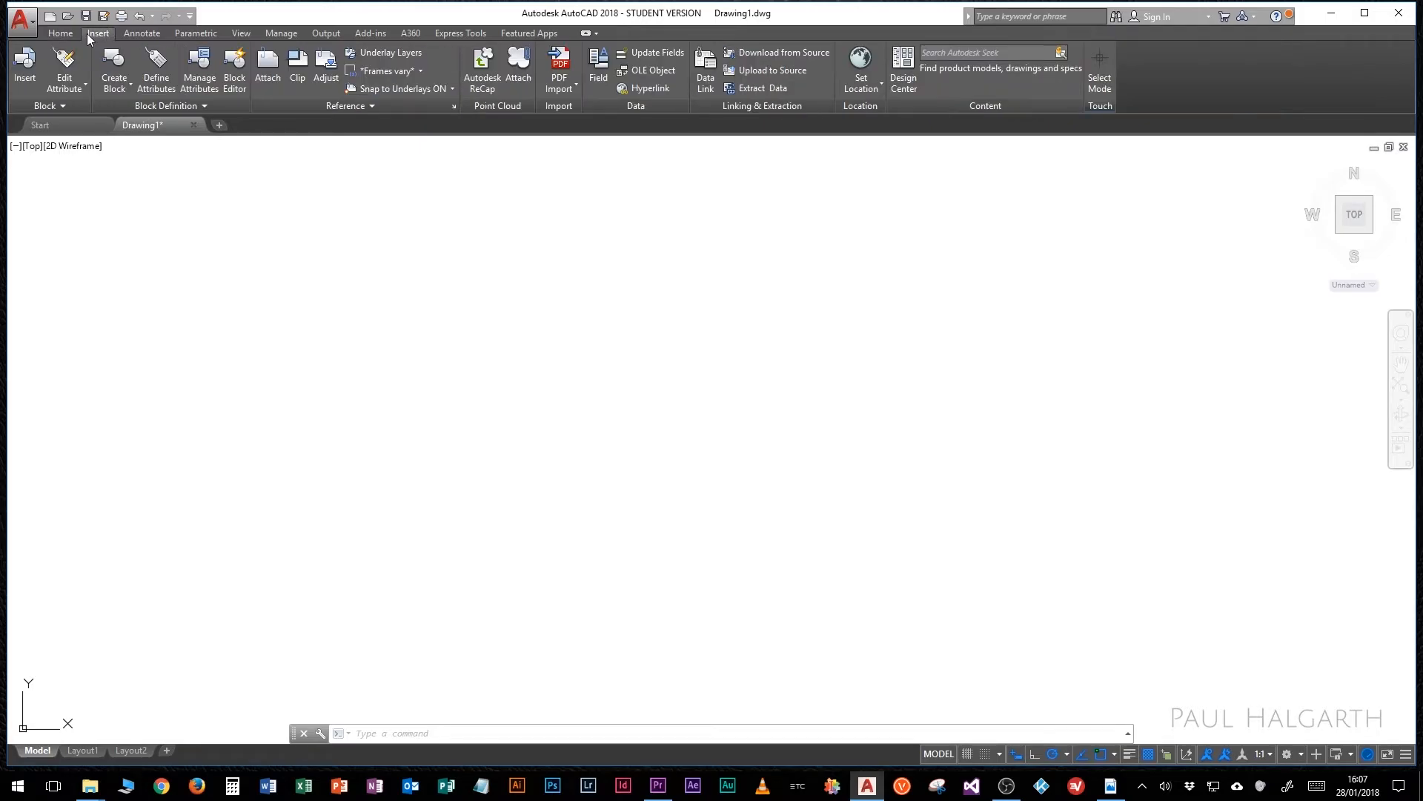
click(60, 33)
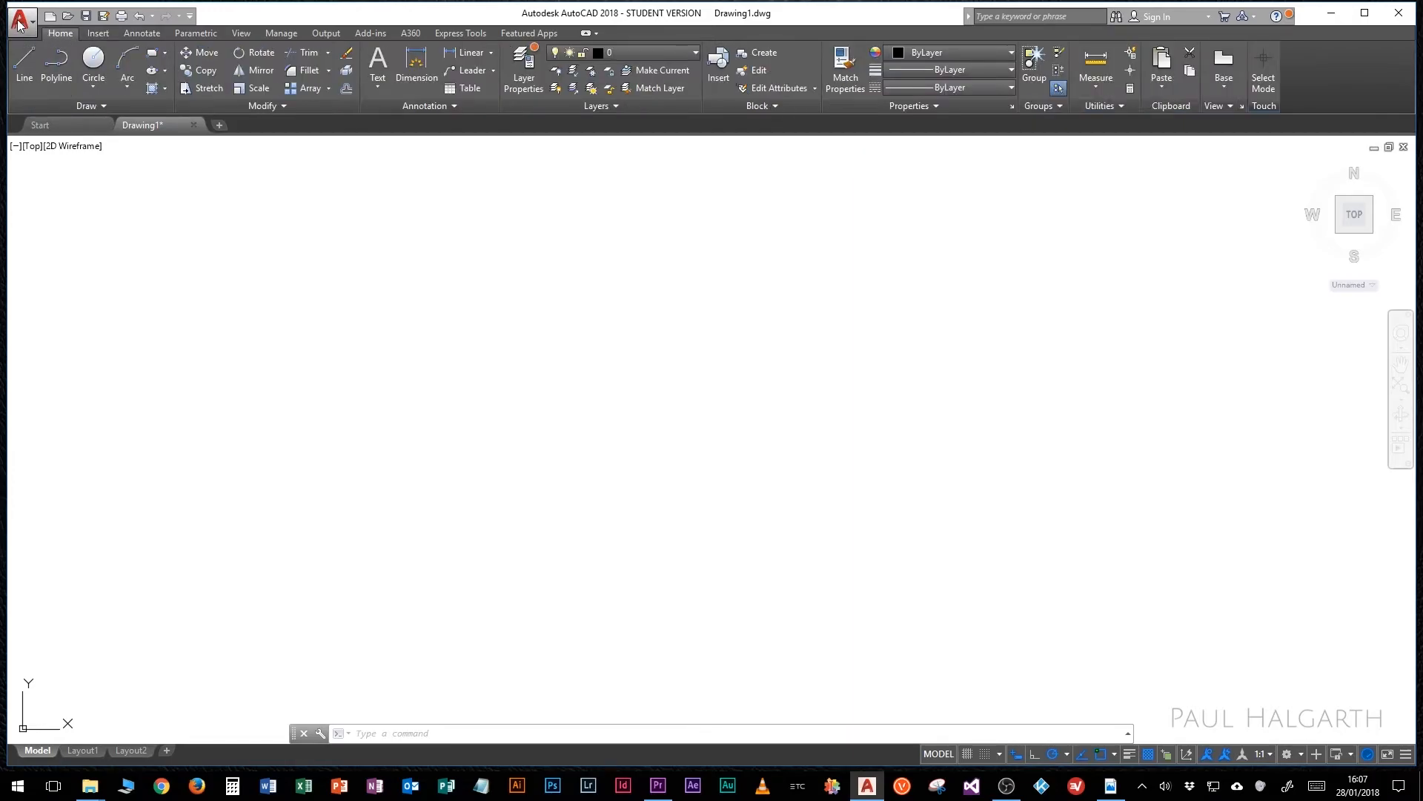
click(19, 20)
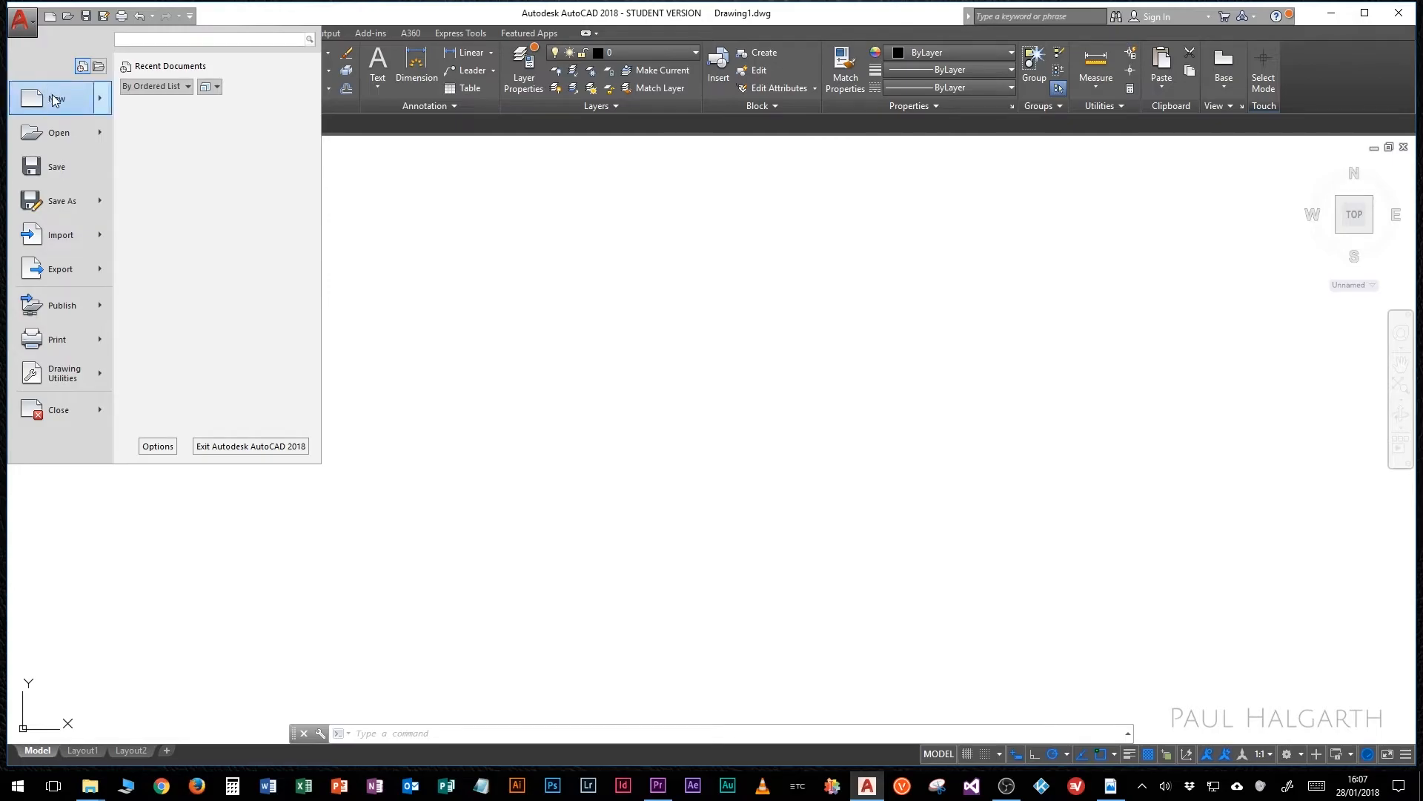
mouse_move(60, 199)
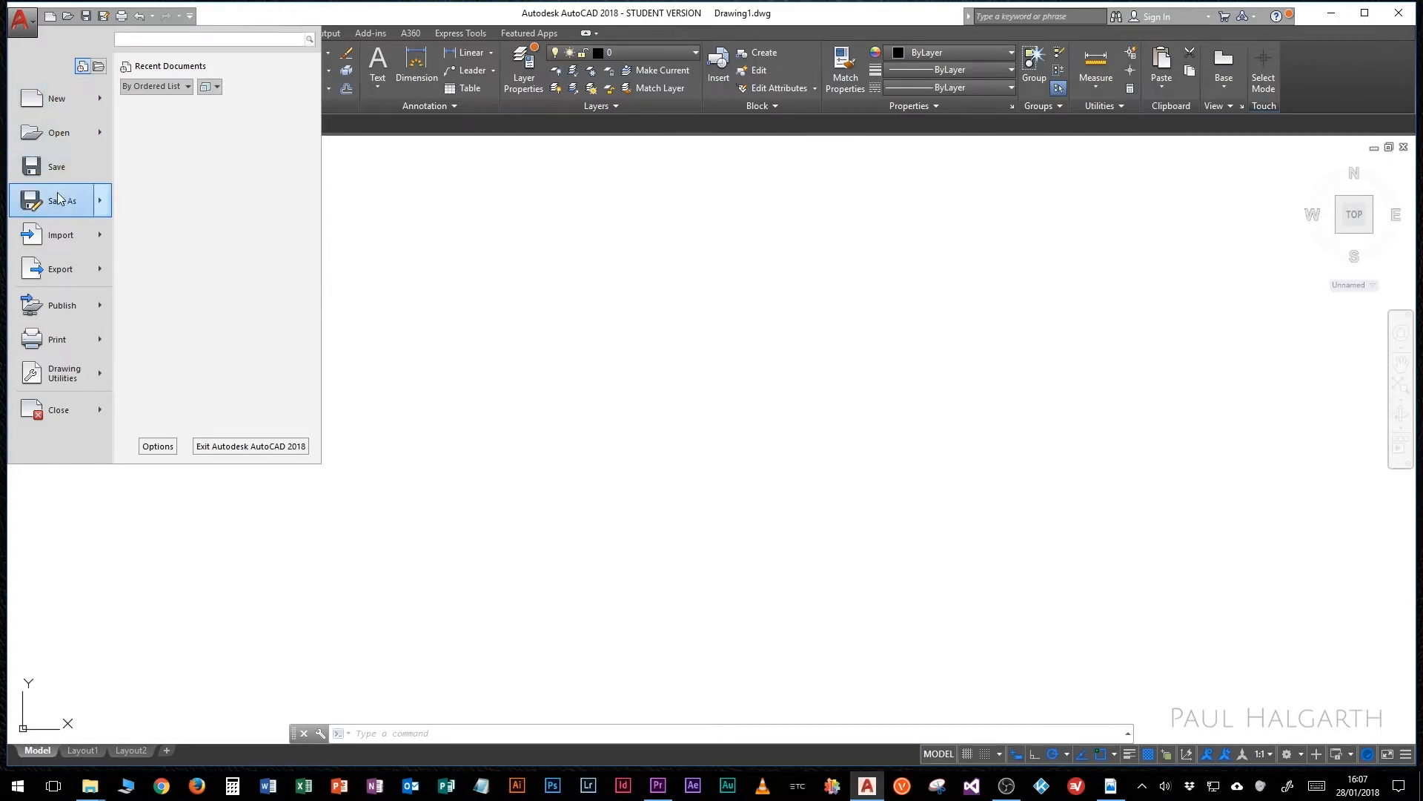
click(60, 268)
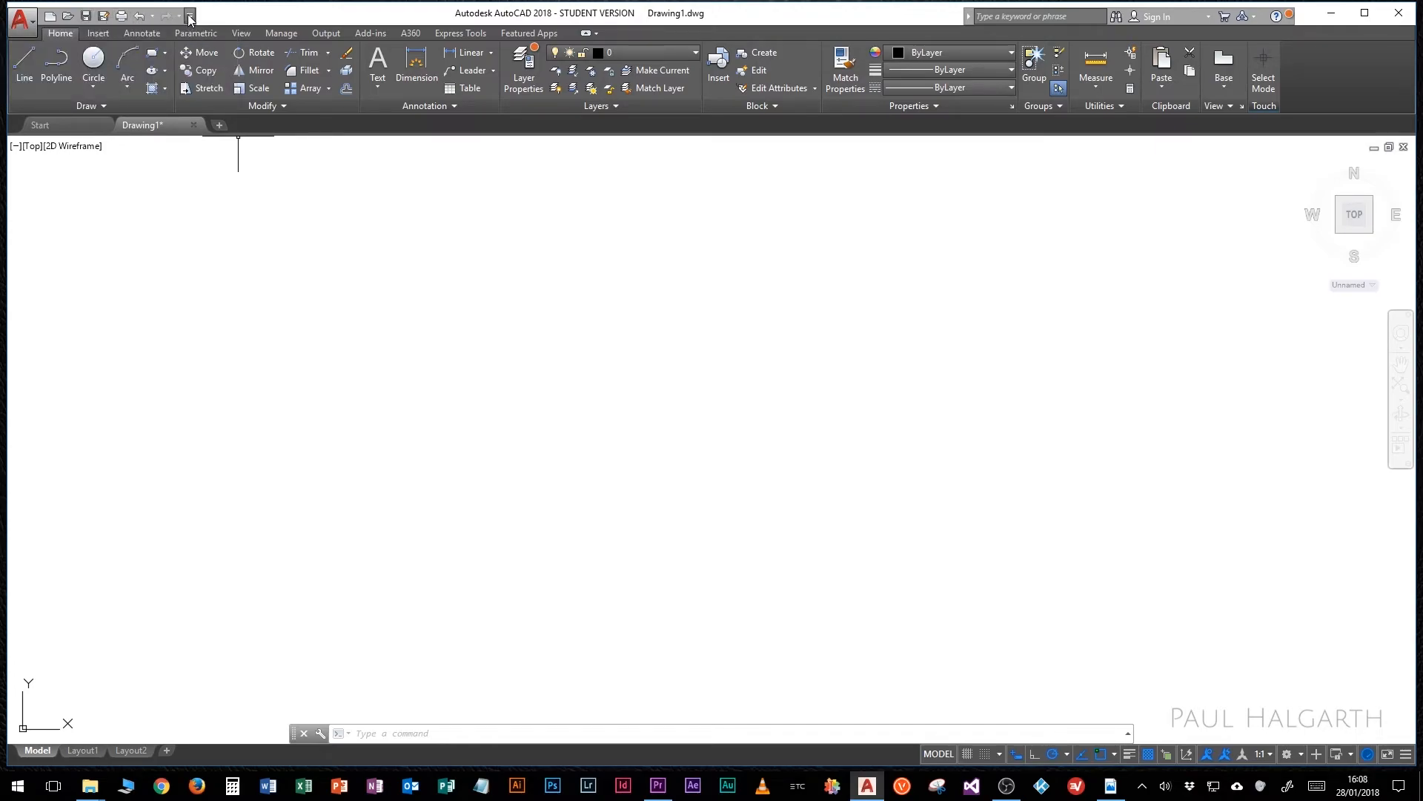
Step: Add Workspace to the Quick Access Toolbar, showing Drafting & Annotation
click(189, 16)
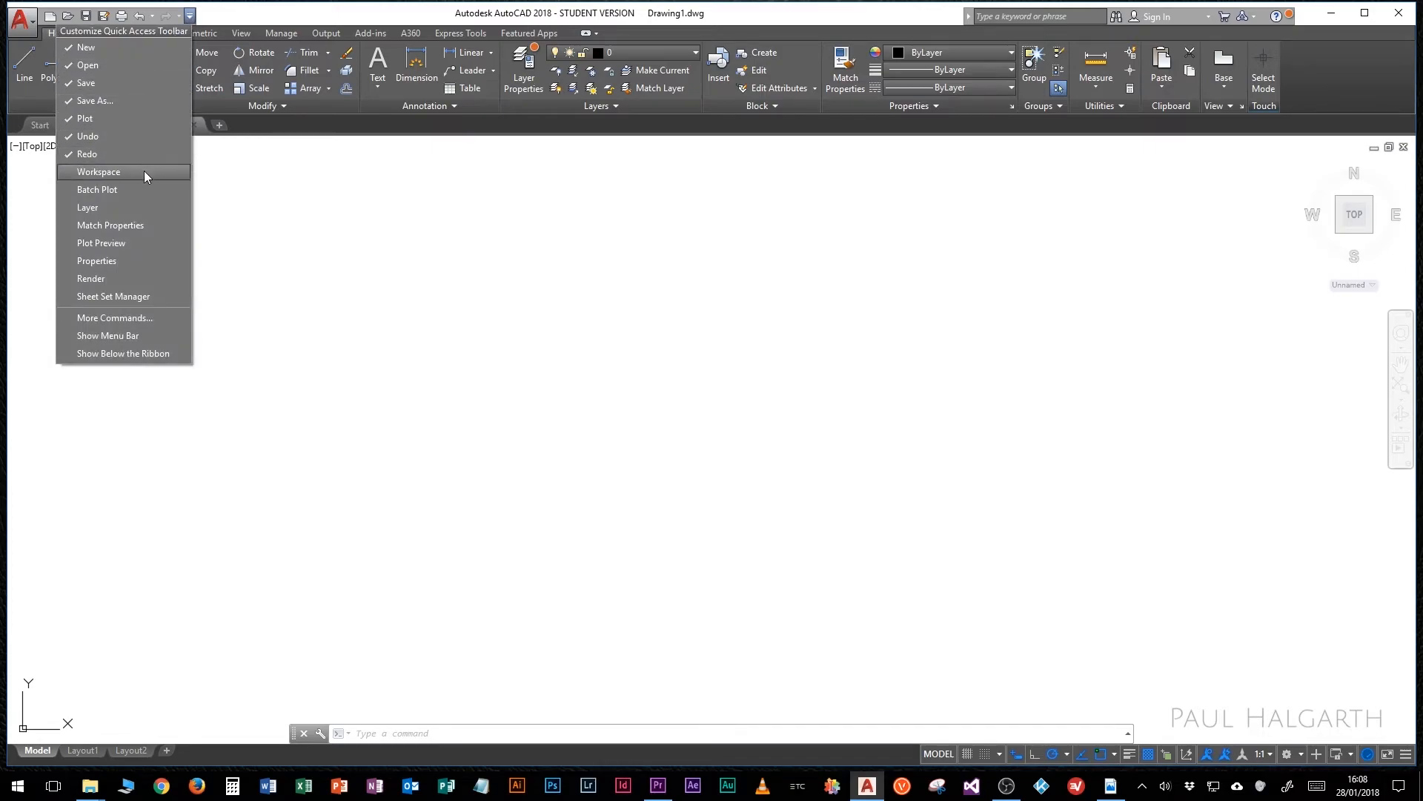
mouse_move(100, 135)
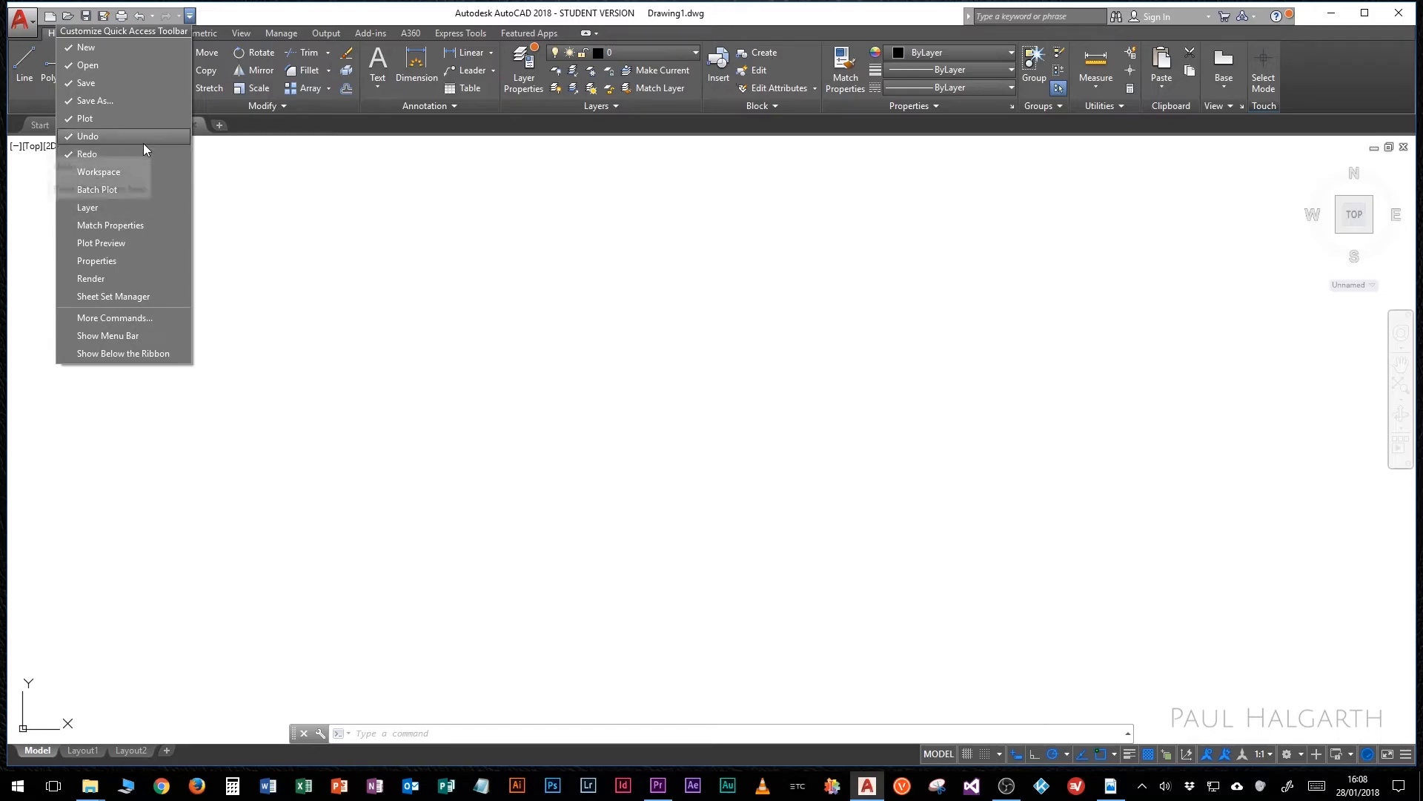
mouse_move(98, 172)
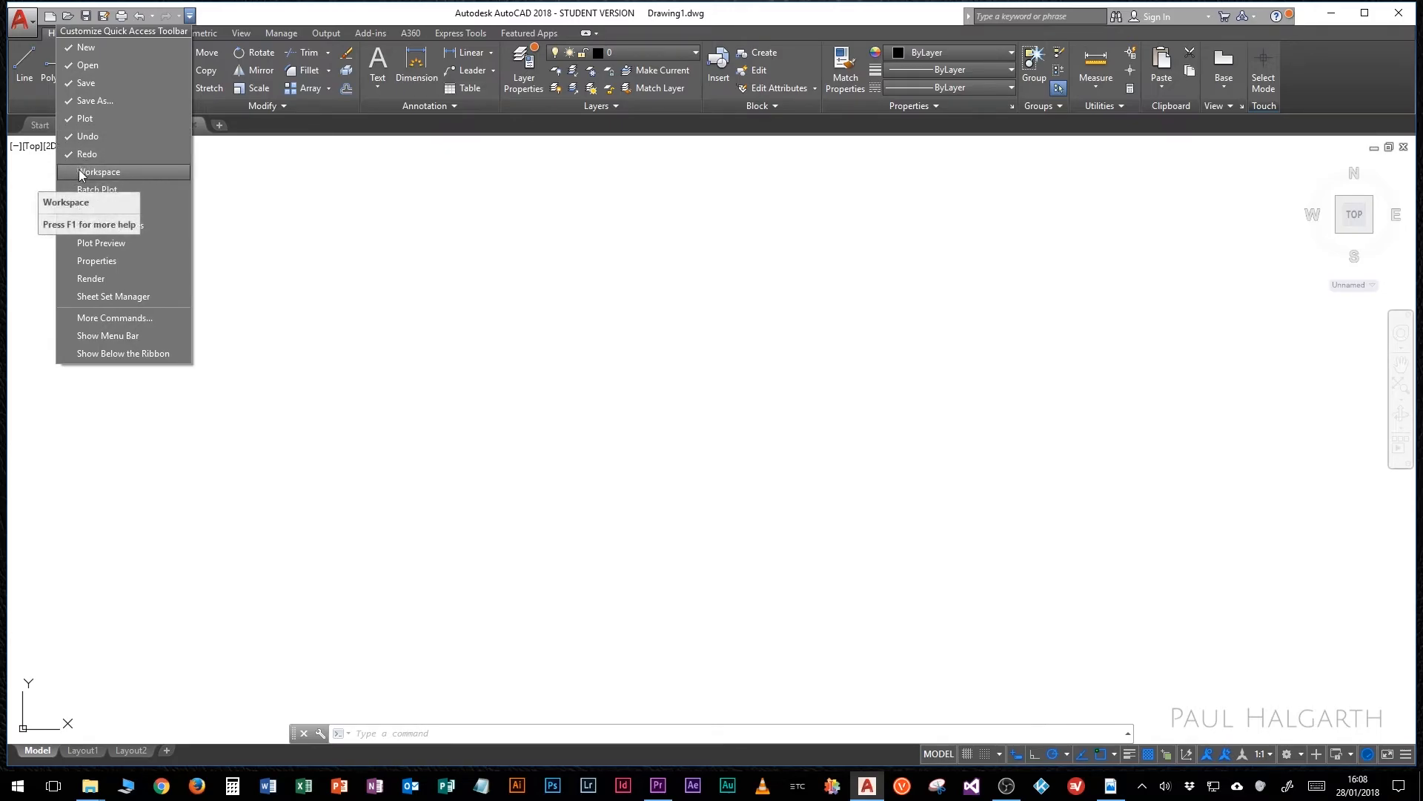
click(99, 171)
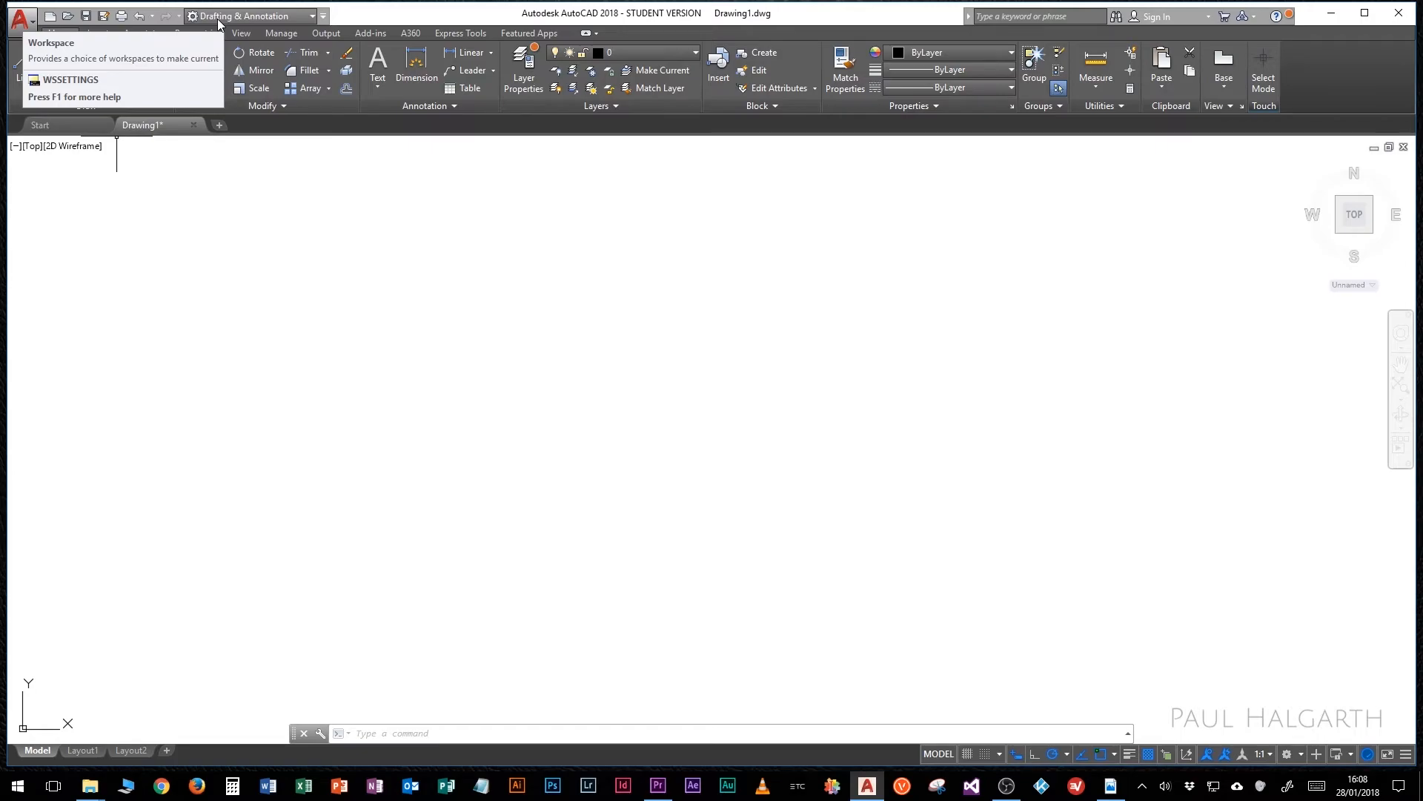
click(254, 16)
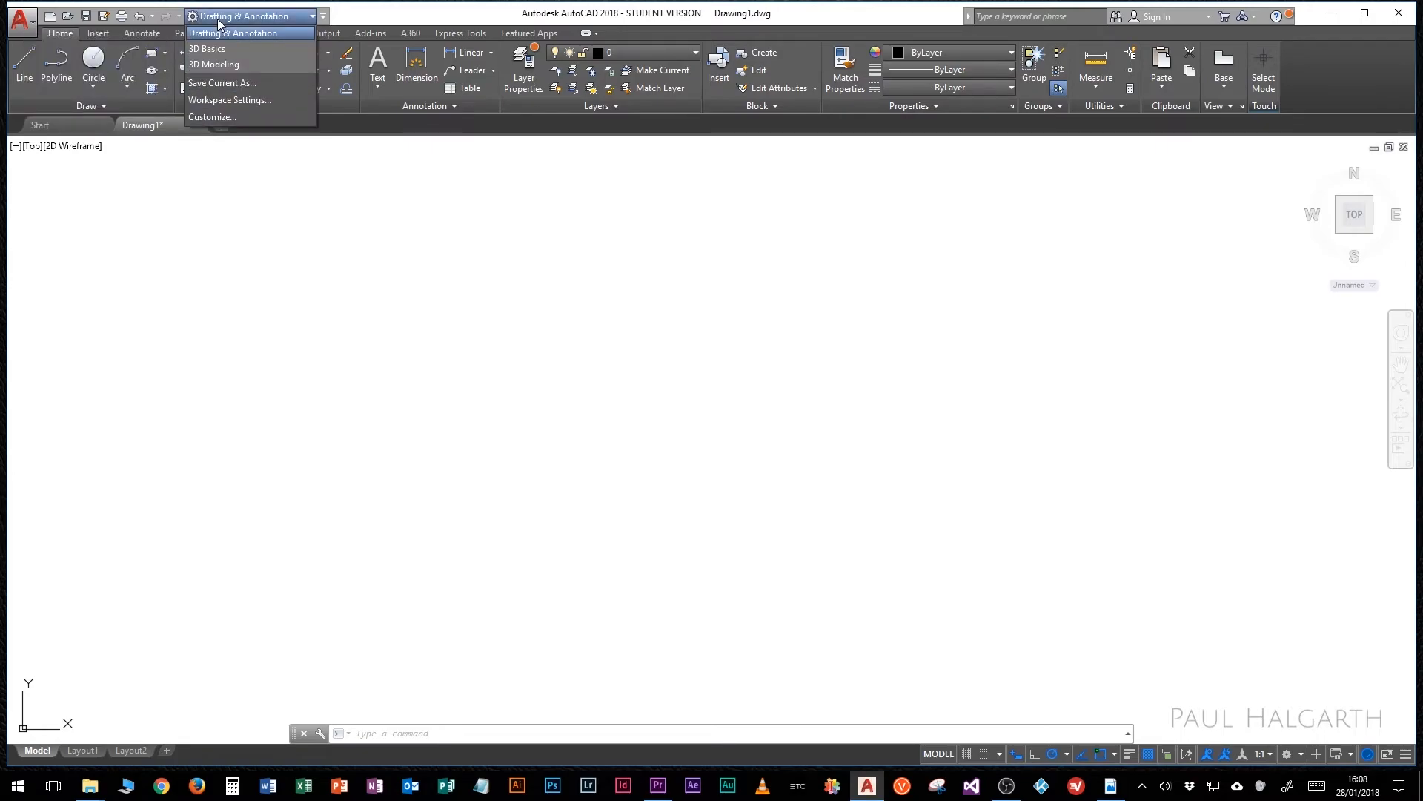
mouse_move(215, 65)
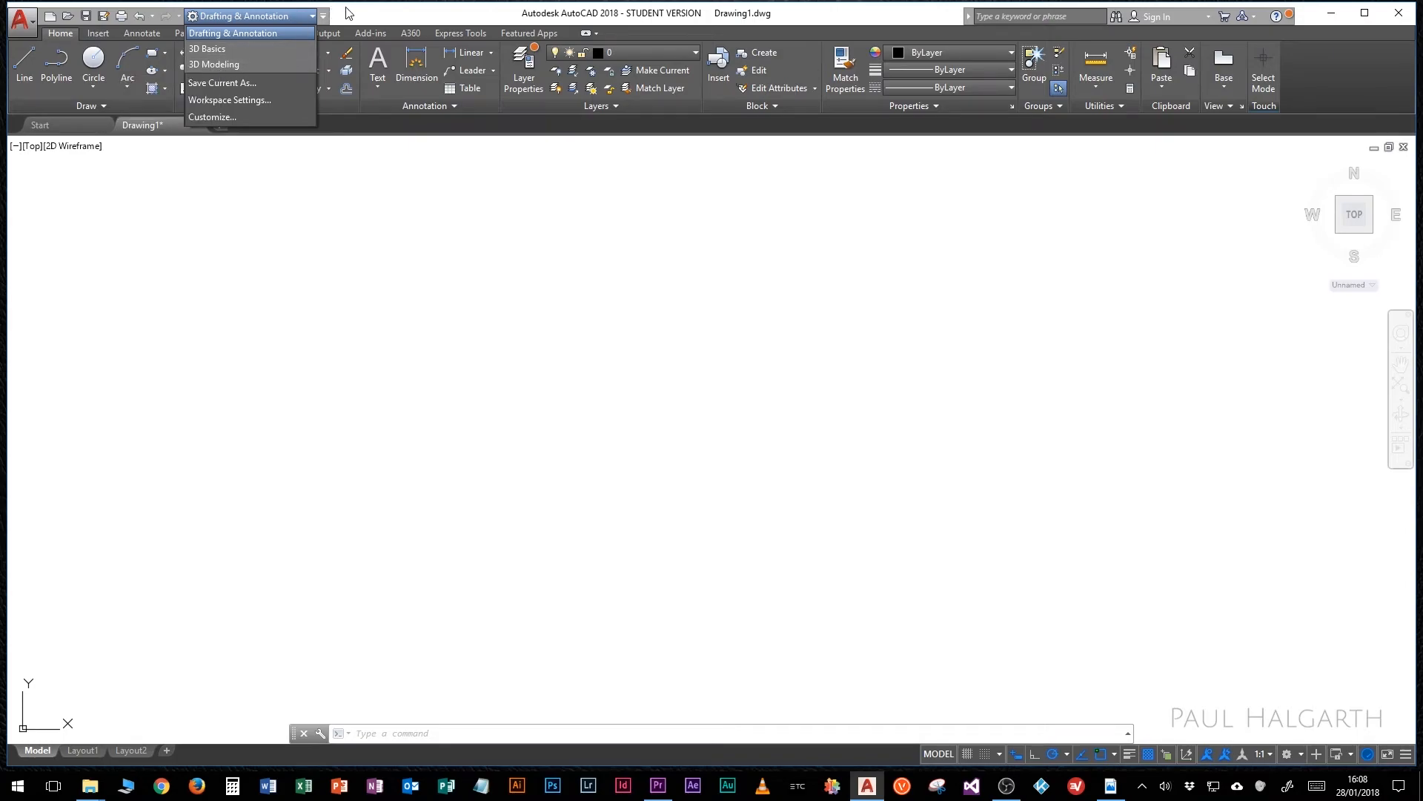
click(245, 15)
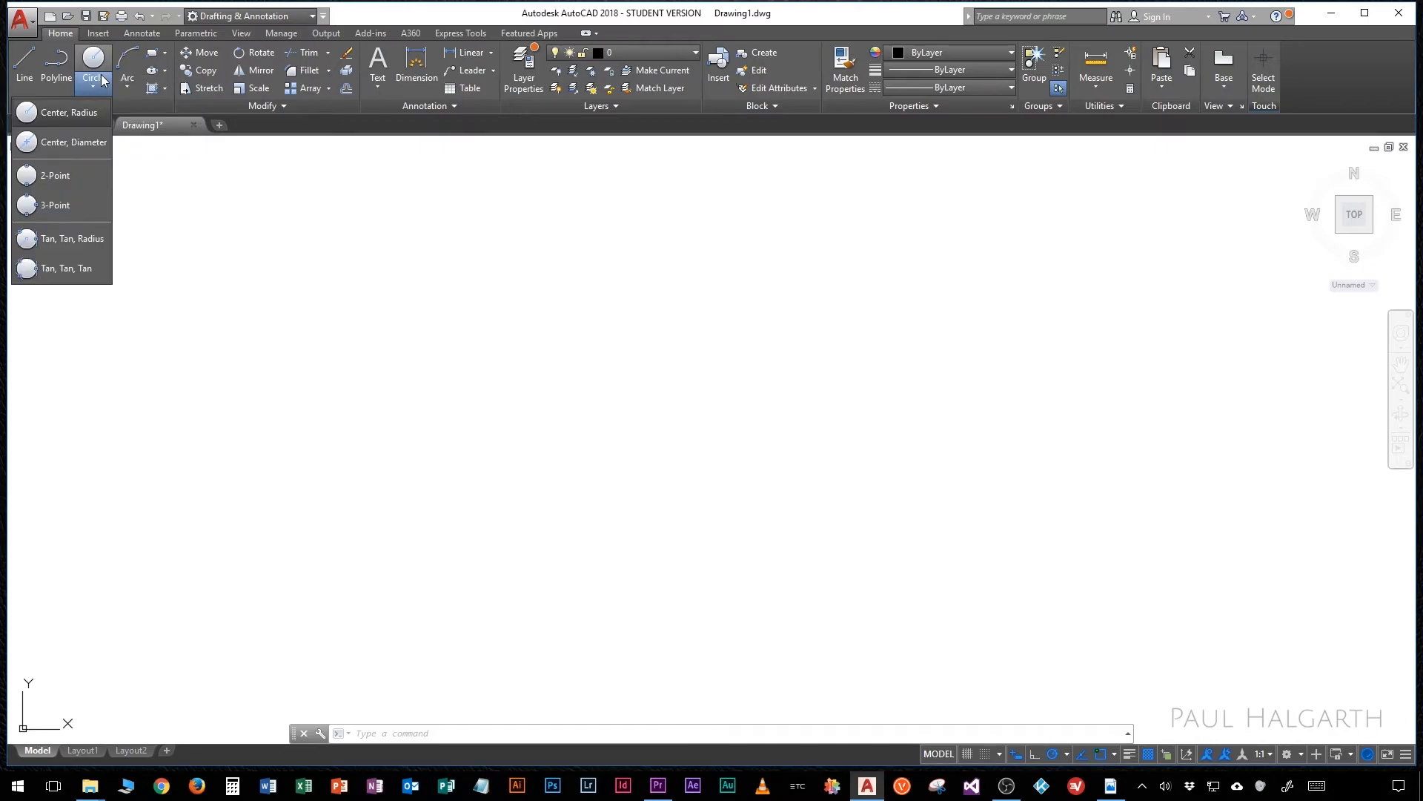
mouse_move(72, 239)
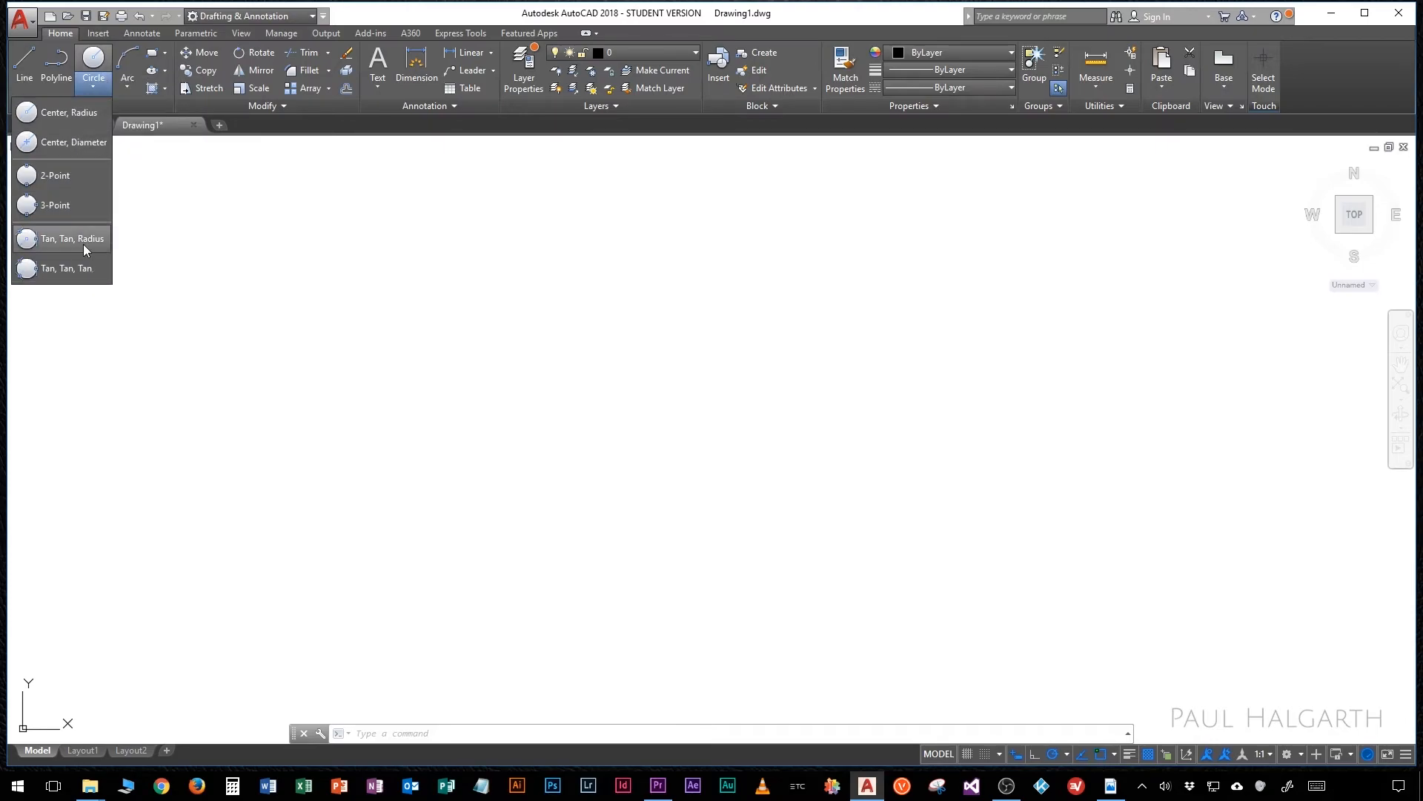
mouse_move(71, 175)
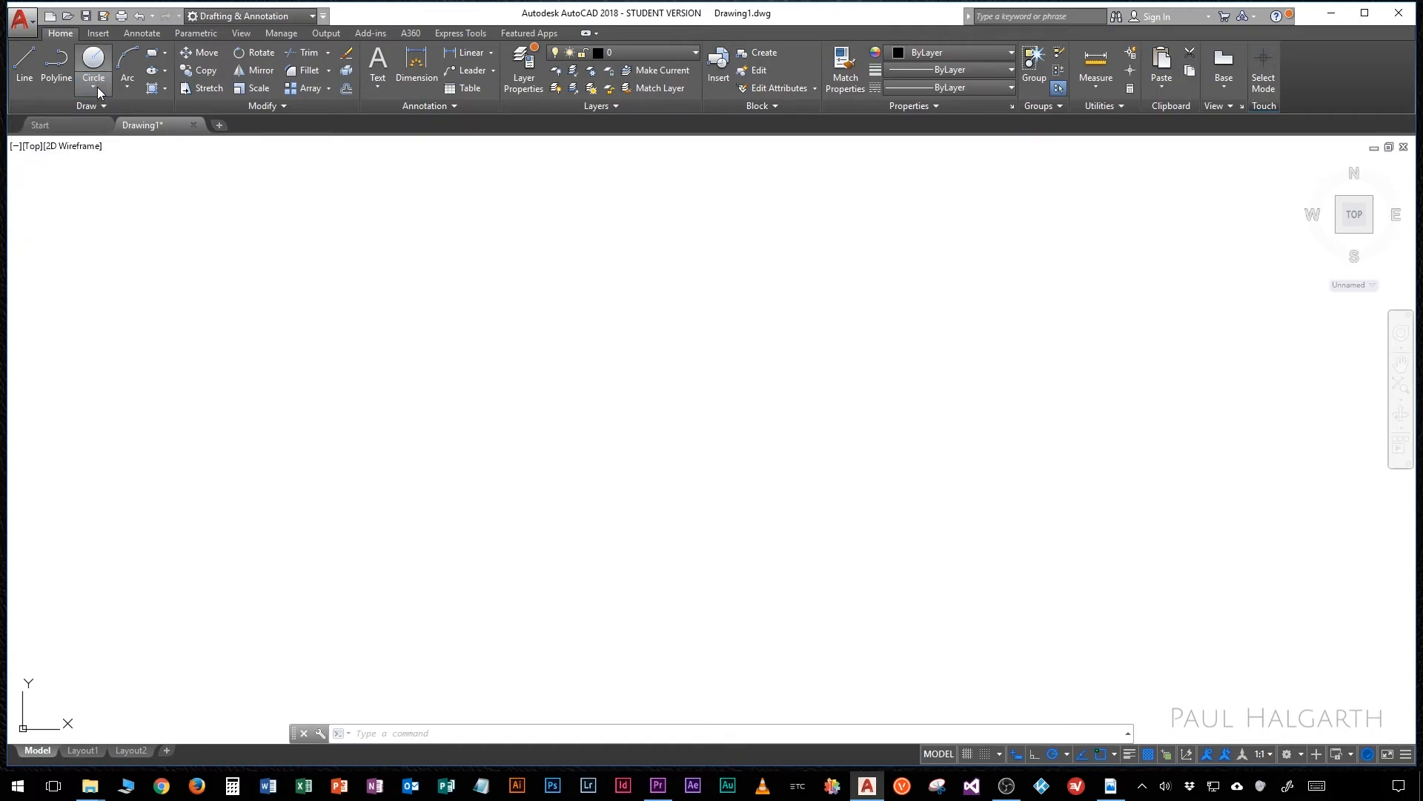
mouse_move(131, 107)
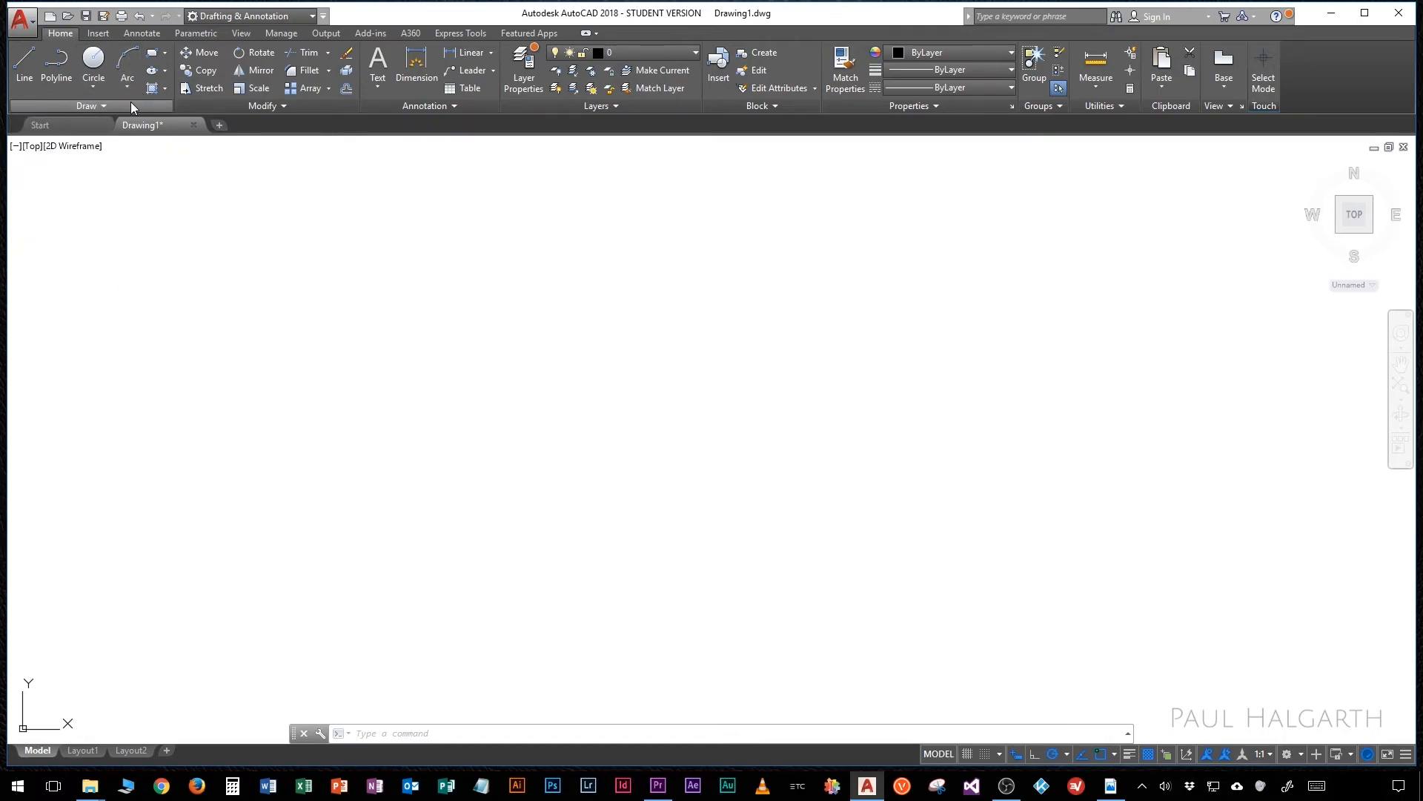
Step: Expand the Draw panel to reveal its extra drawing tools
click(86, 105)
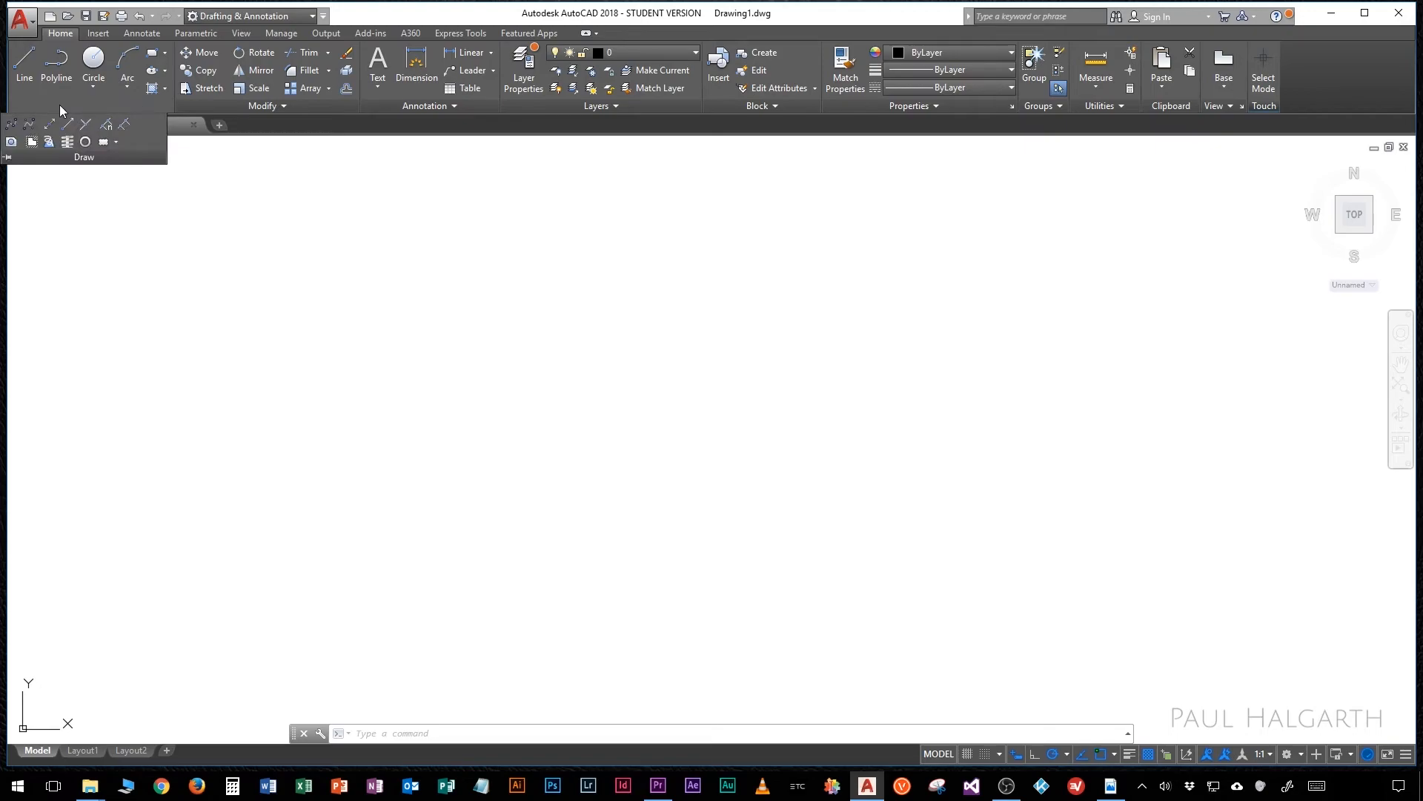
mouse_move(44, 129)
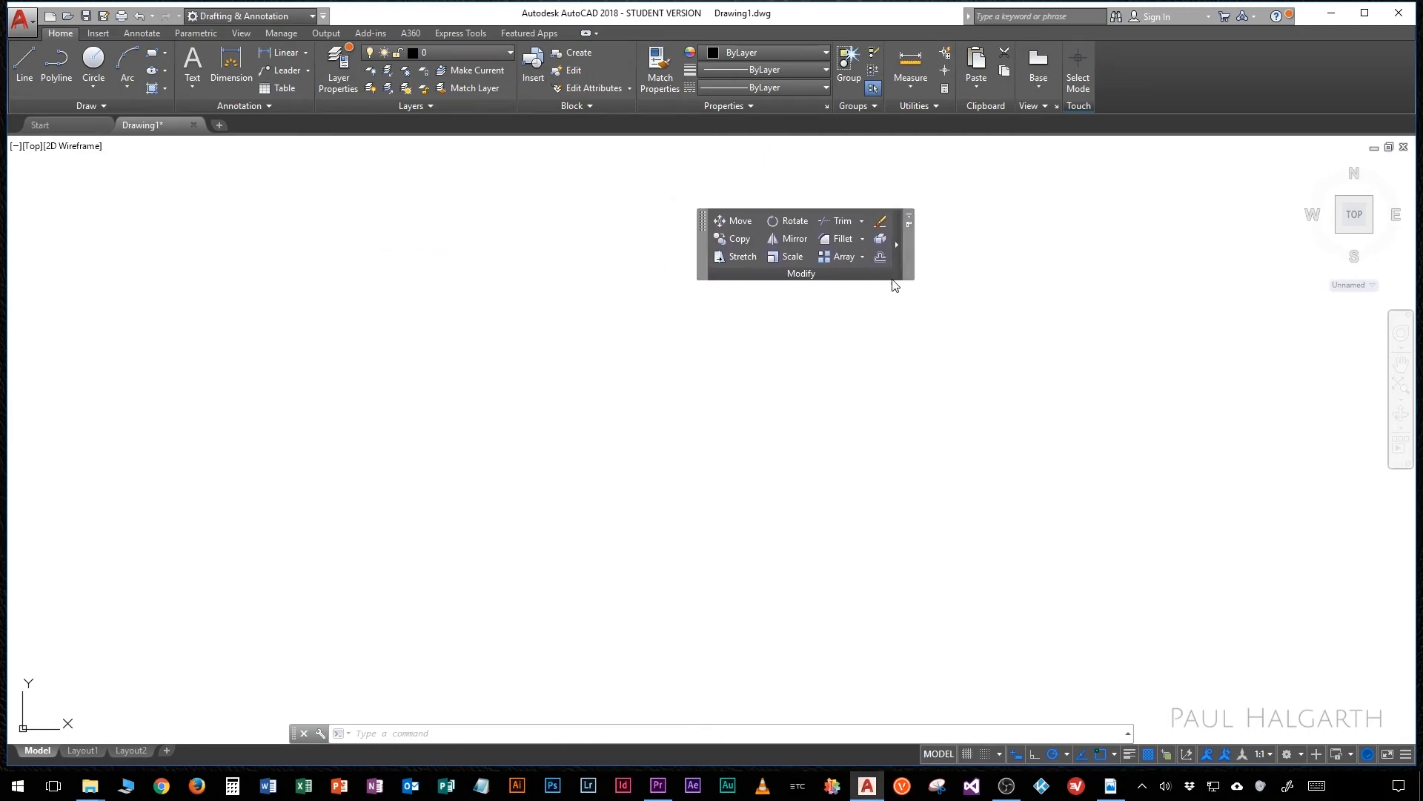
Step: Drag the floating Modify panel back into the Home tab of the ribbon
drag(801, 220, 358, 158)
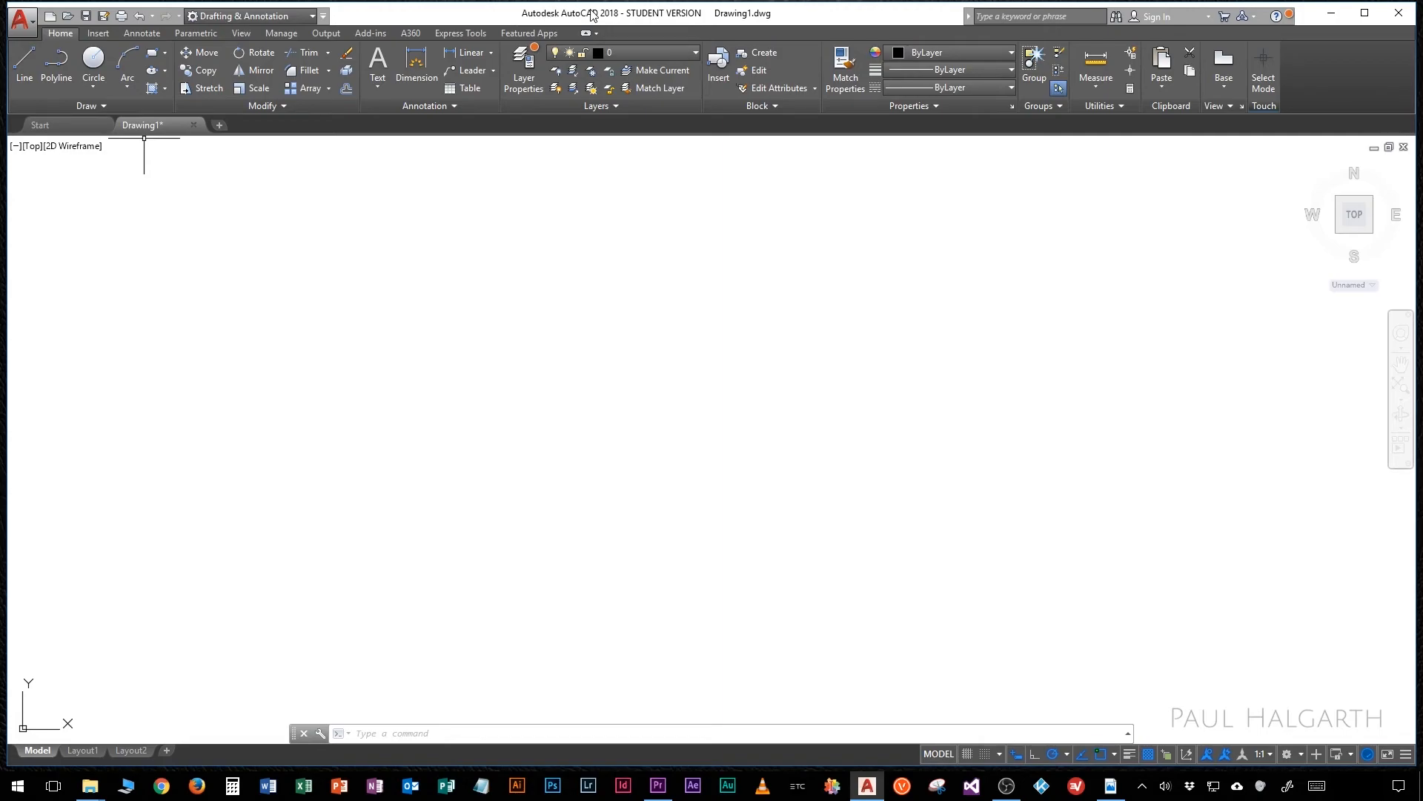
mouse_move(725, 18)
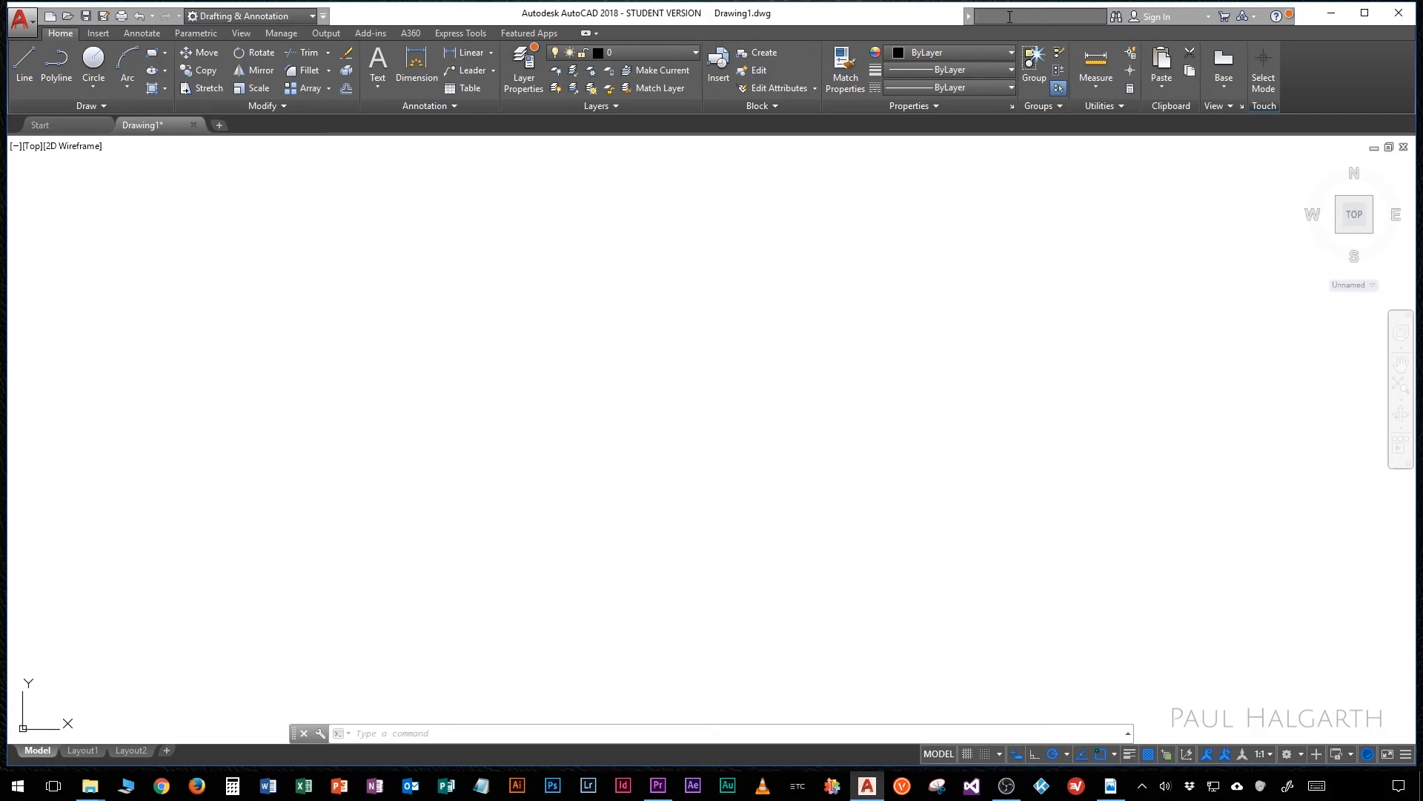
mouse_move(760, 28)
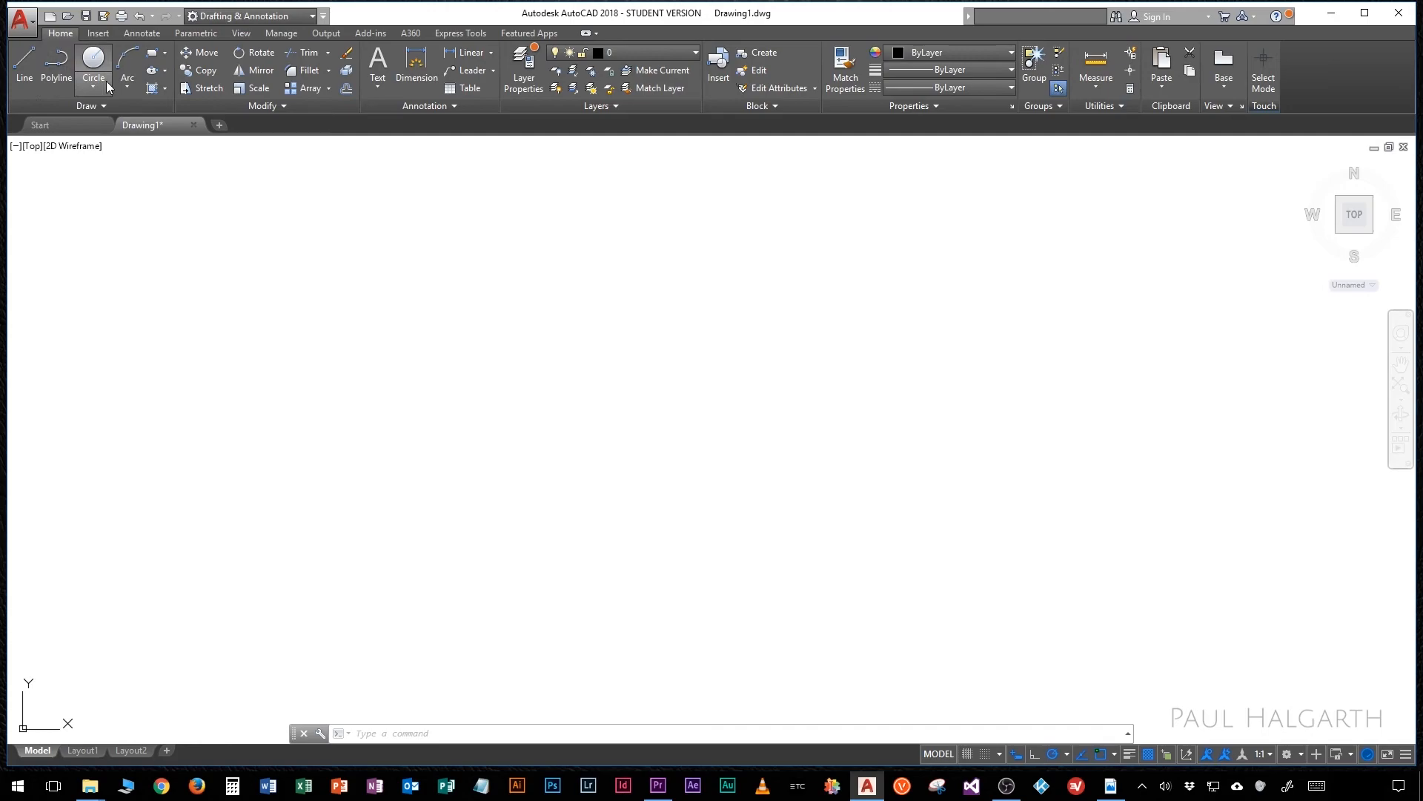
mouse_move(126, 63)
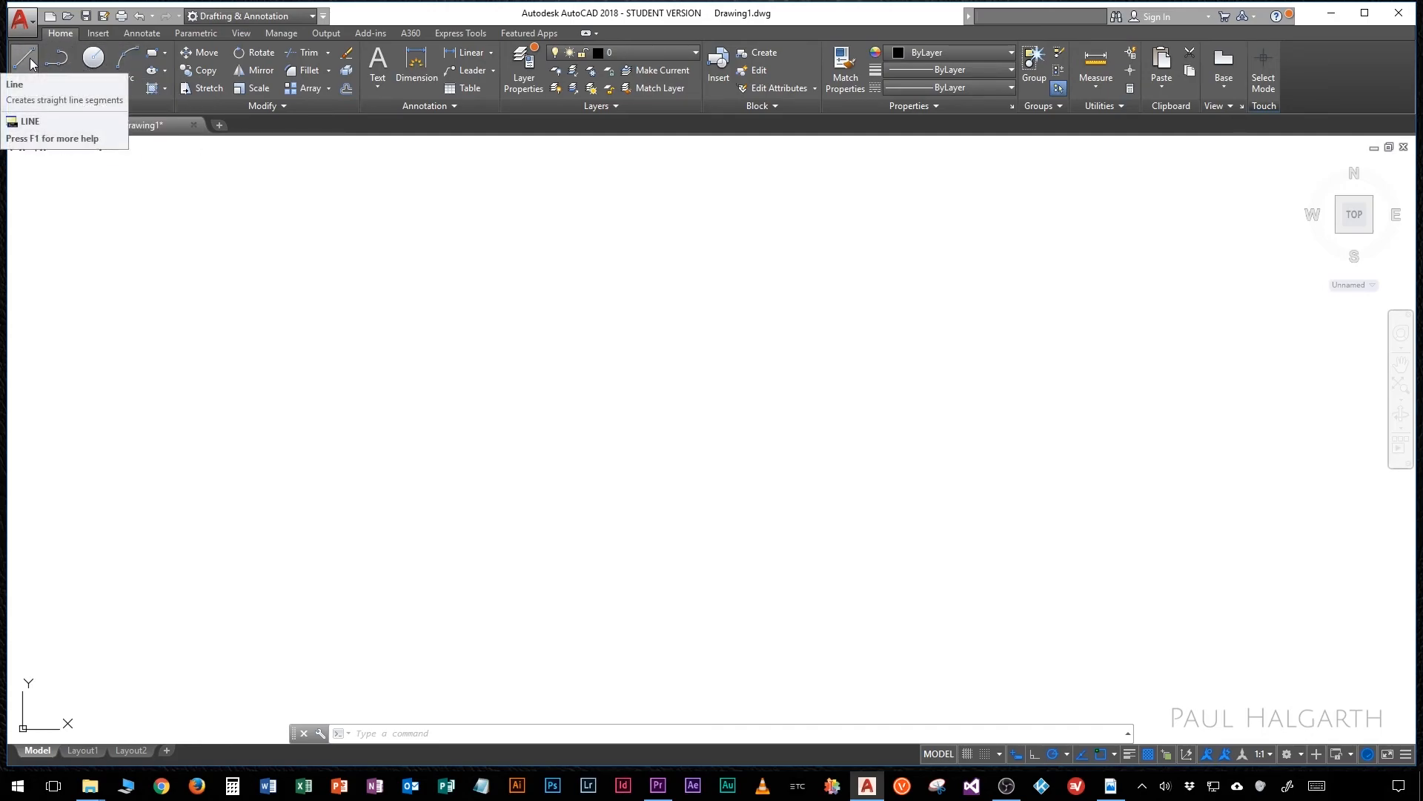
mouse_move(28, 58)
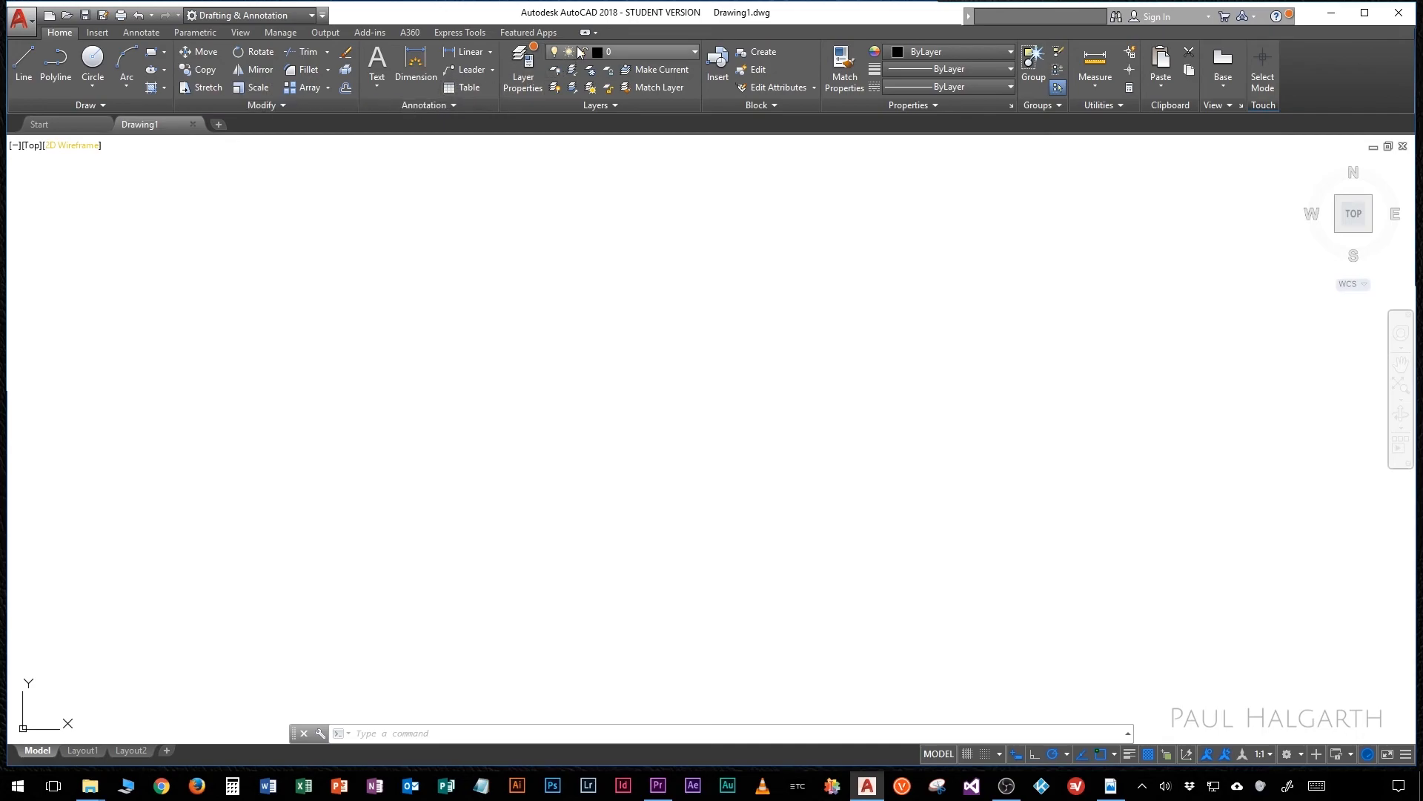
mouse_move(587, 33)
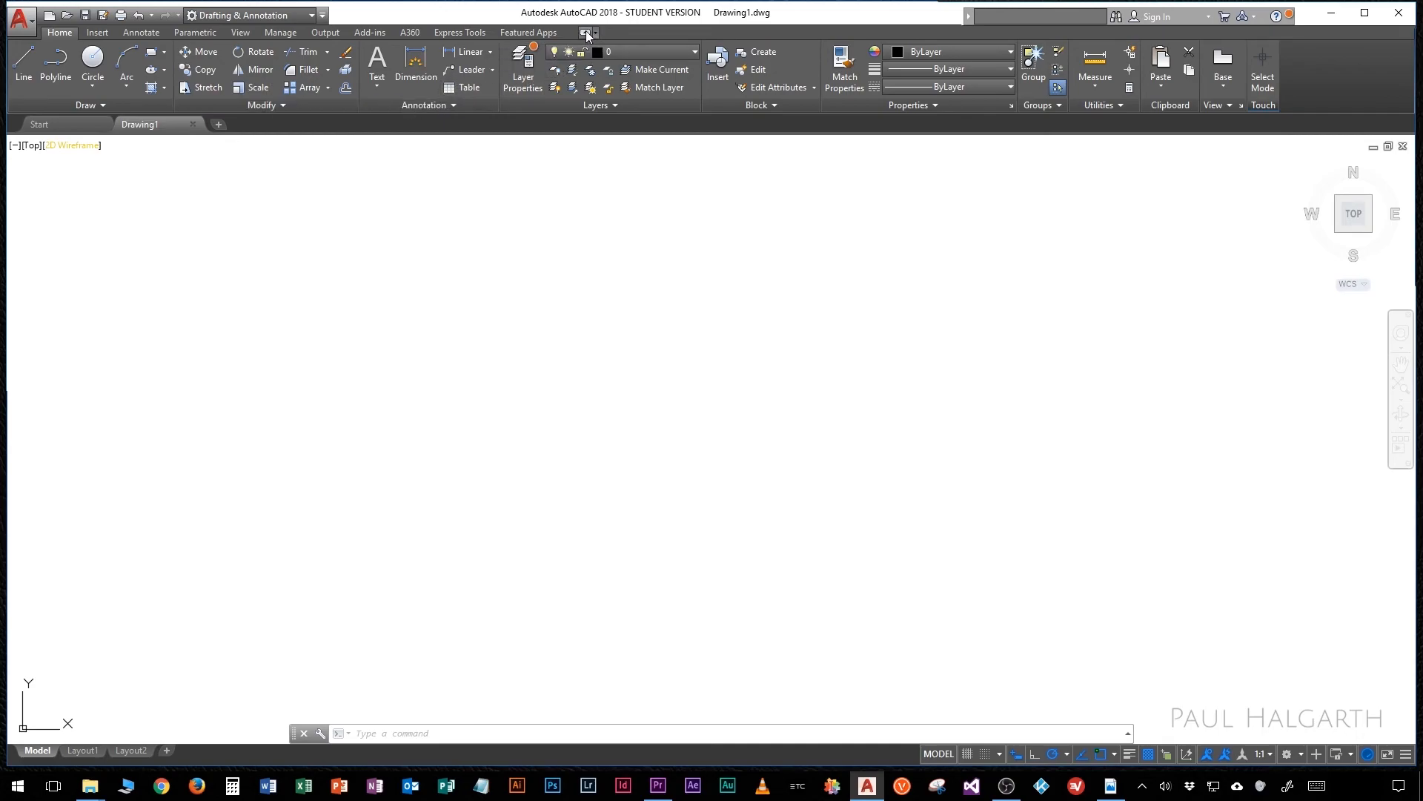
Step: Cycle the ribbon through panel buttons, panel titles, then tabs only, previewing Parametric and Home
click(588, 33)
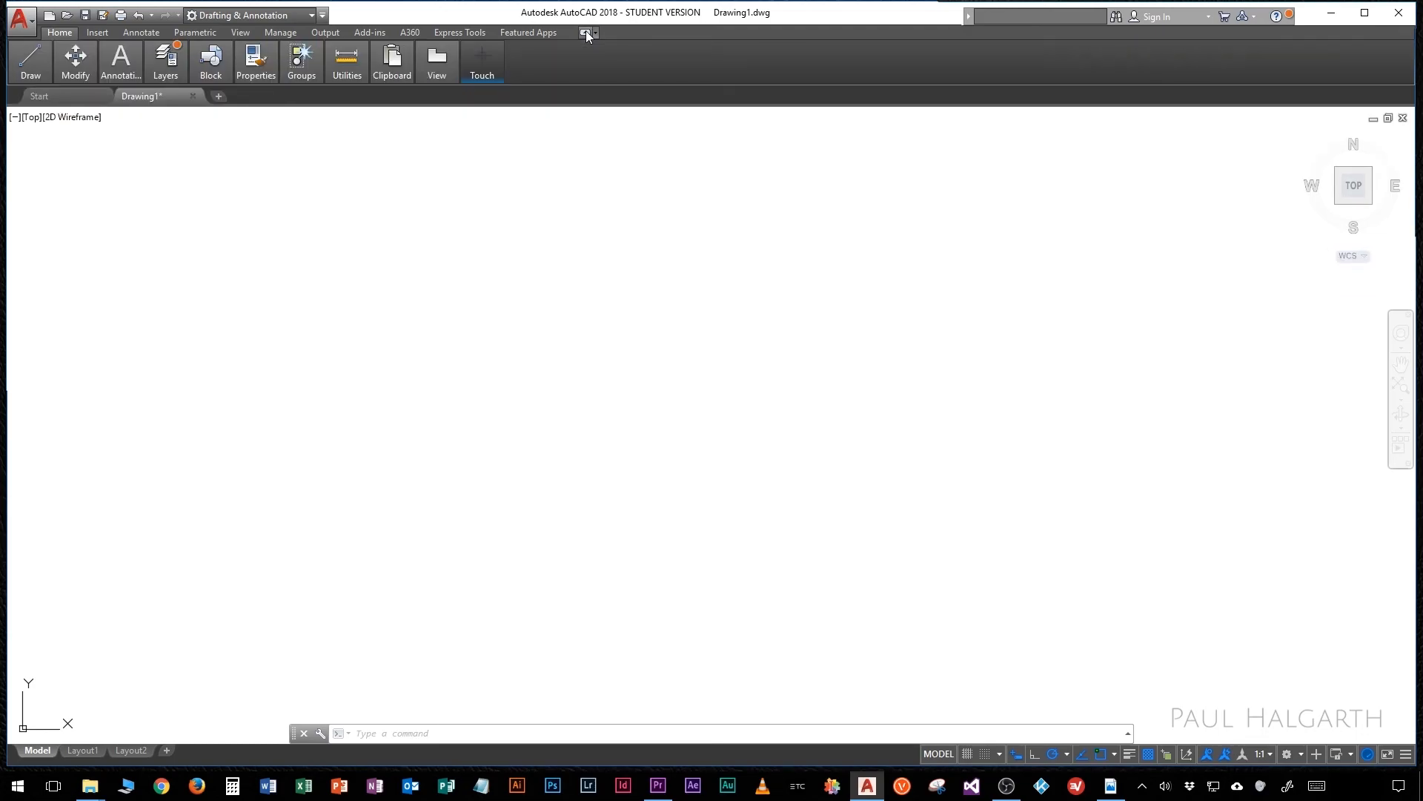
click(391, 62)
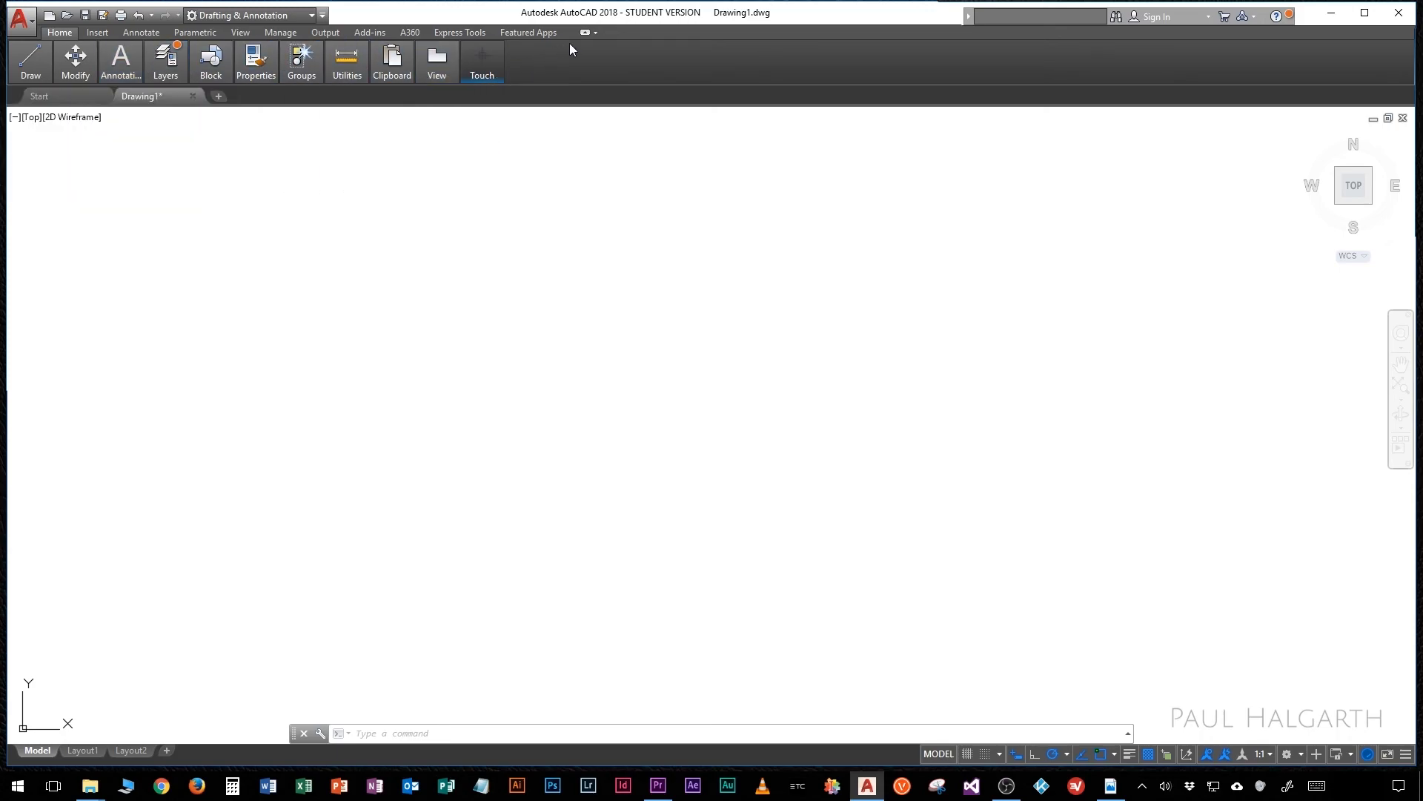
click(586, 33)
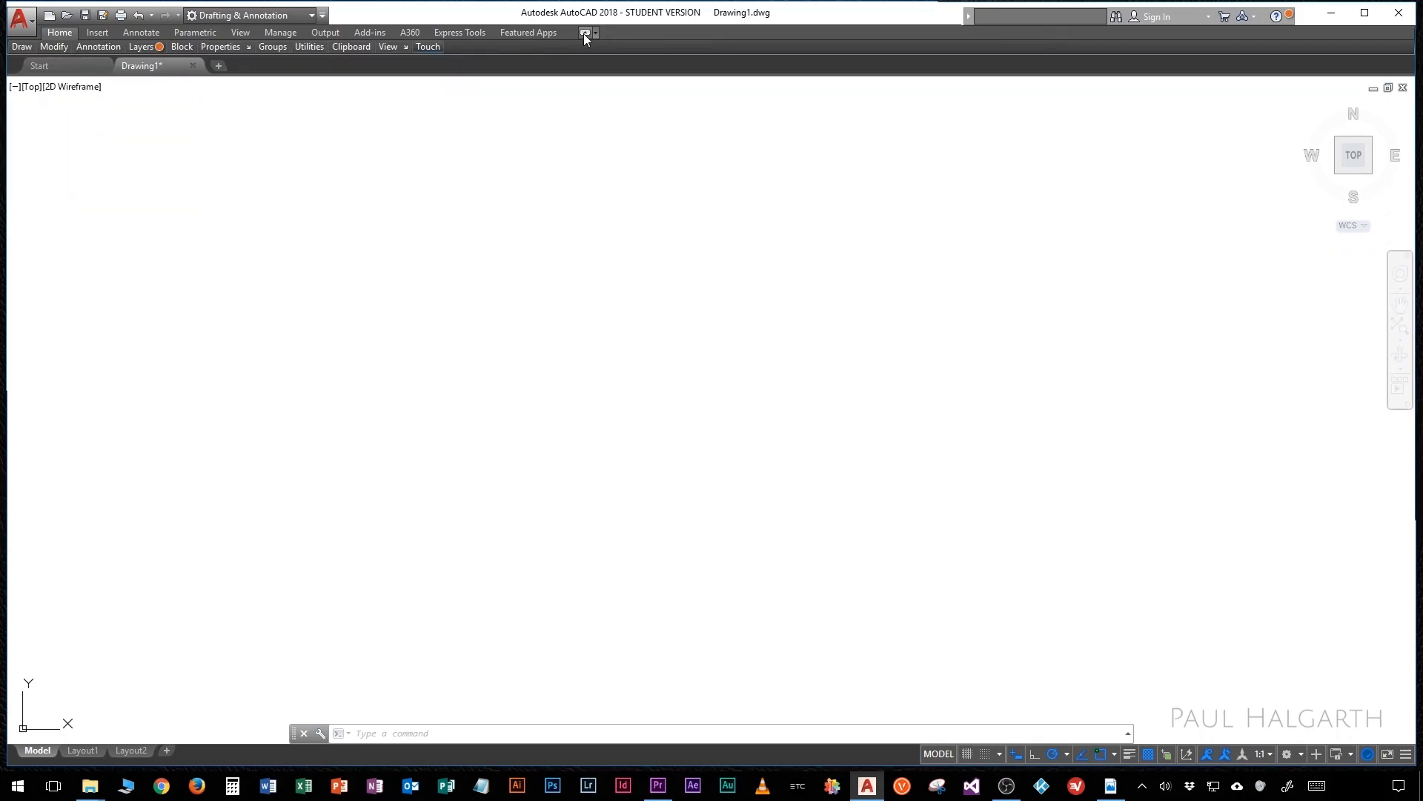
click(388, 46)
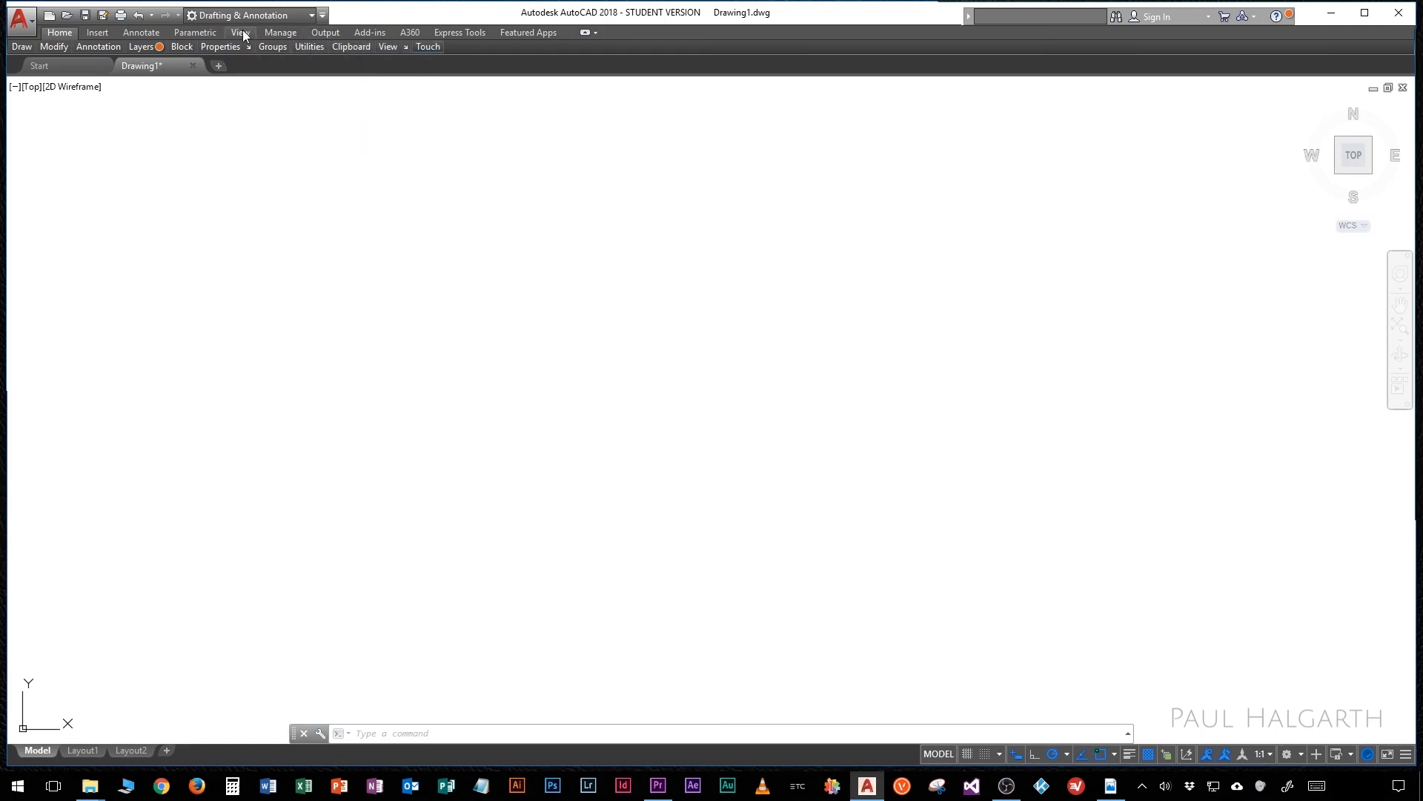
click(240, 32)
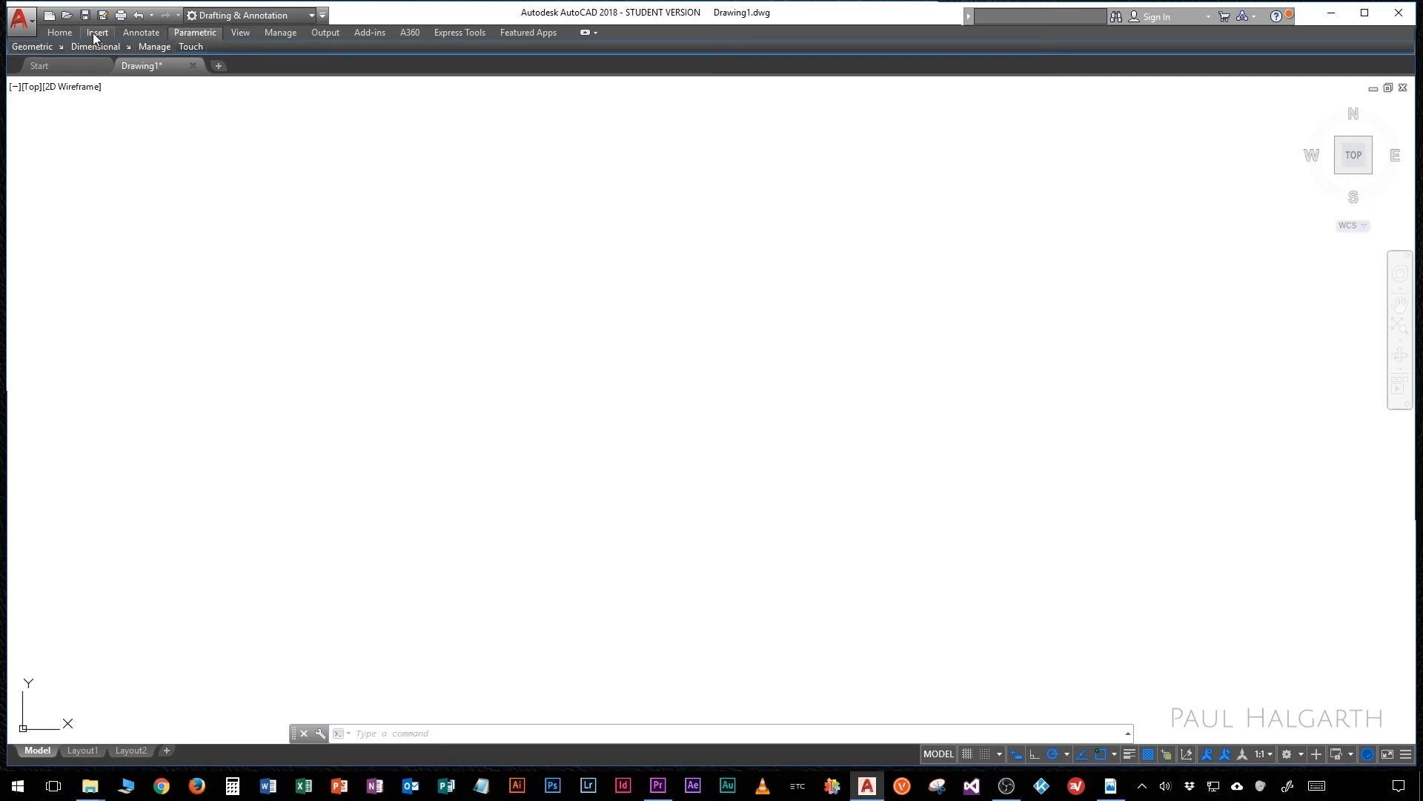
click(97, 32)
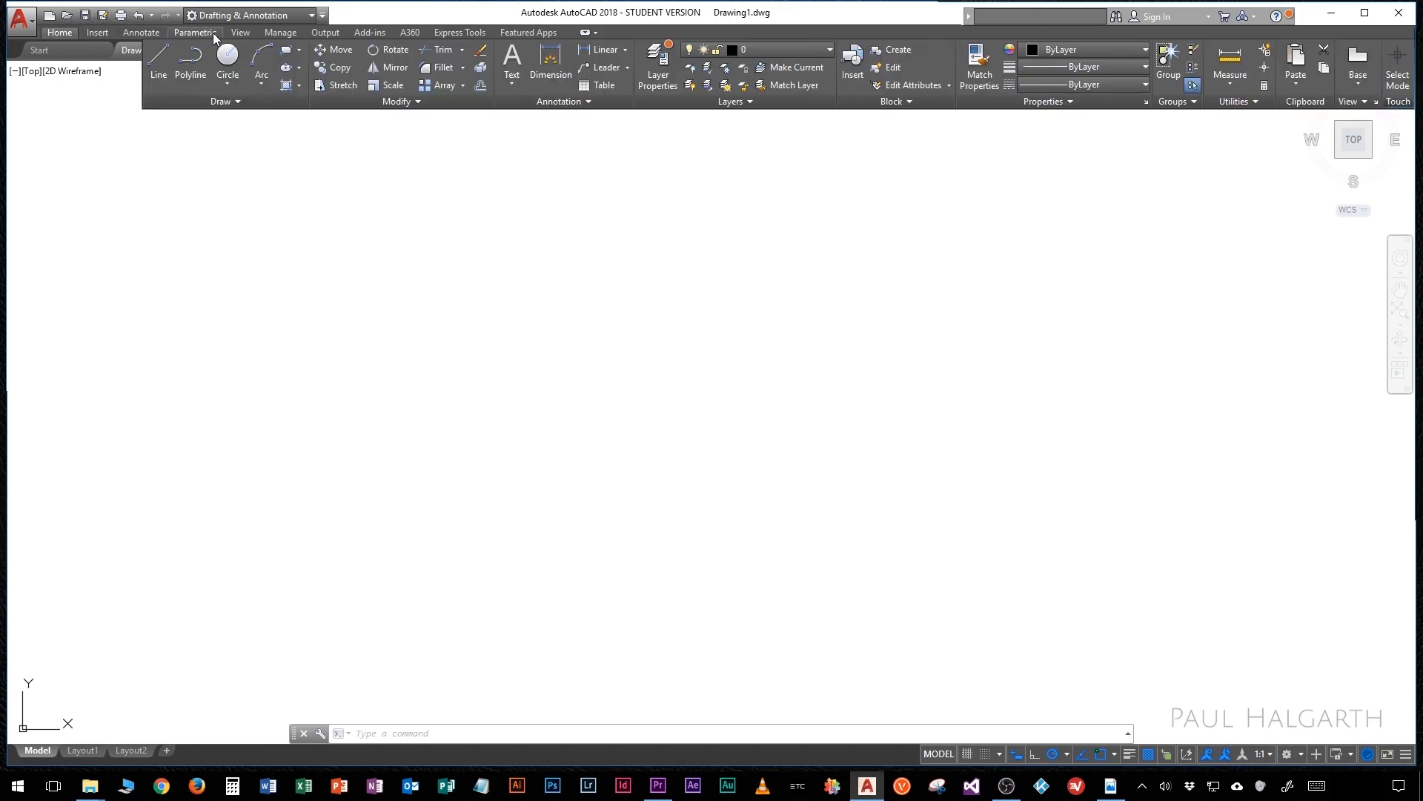
mouse_move(585, 33)
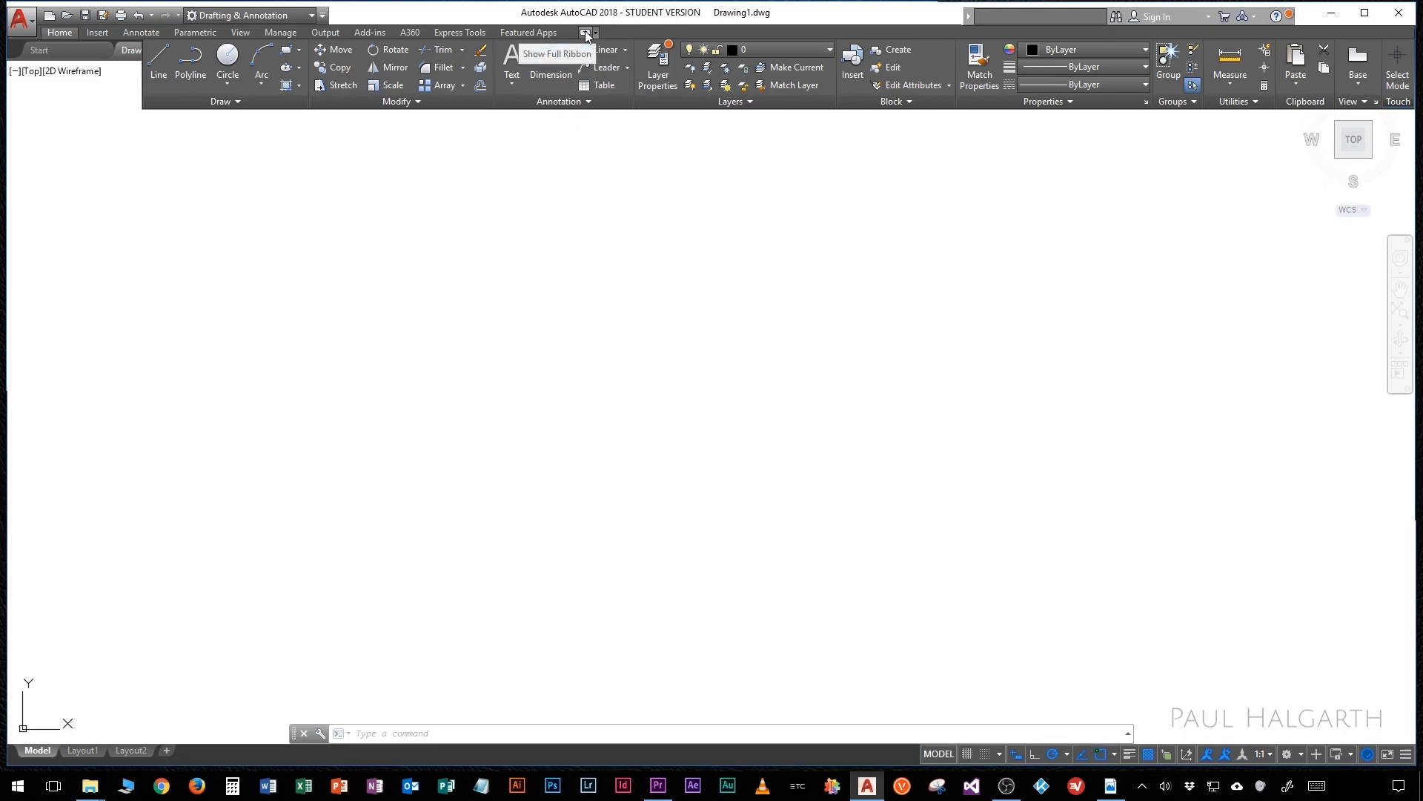
Step: Switch the ribbon to Show Full Ribbon so all Home panels stay displayed
click(586, 33)
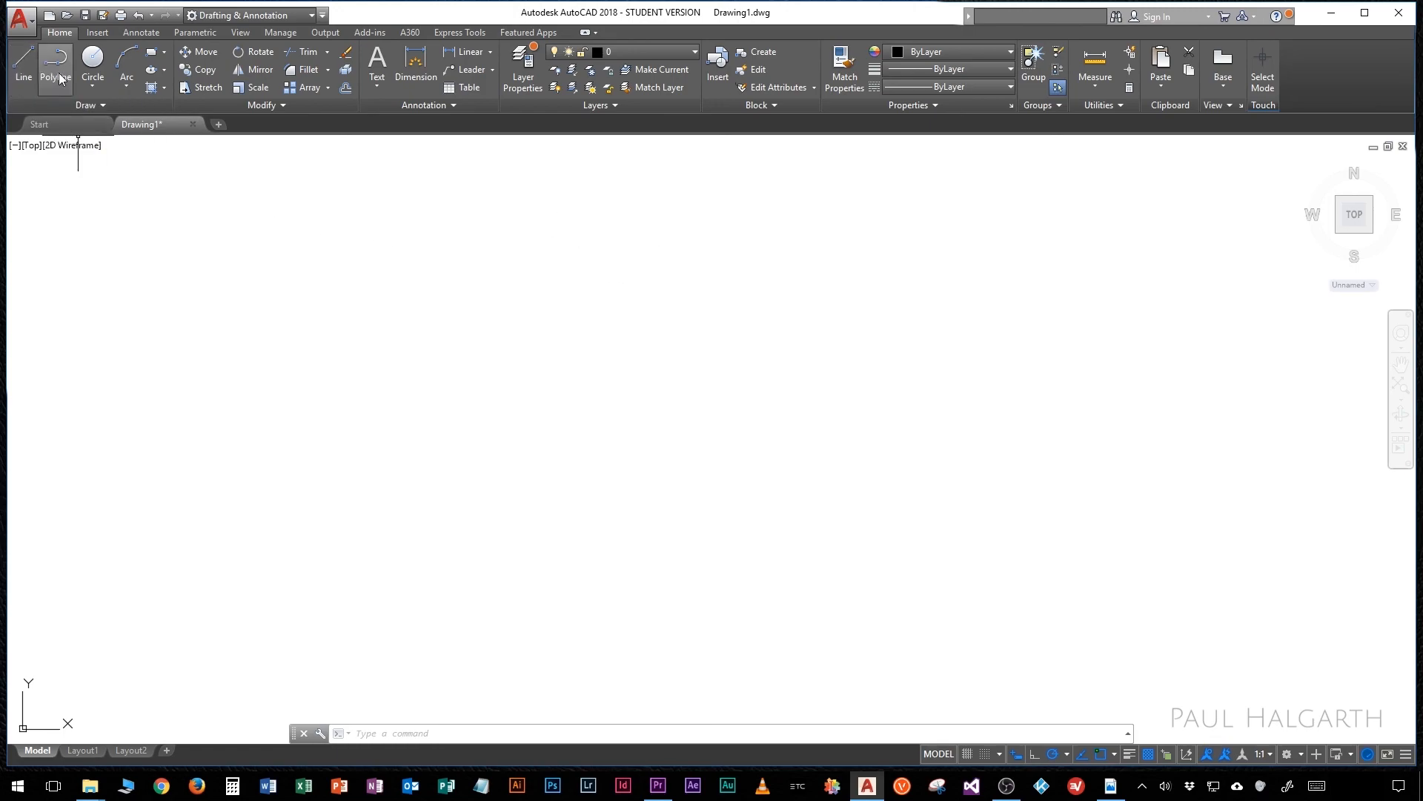
mouse_move(355, 98)
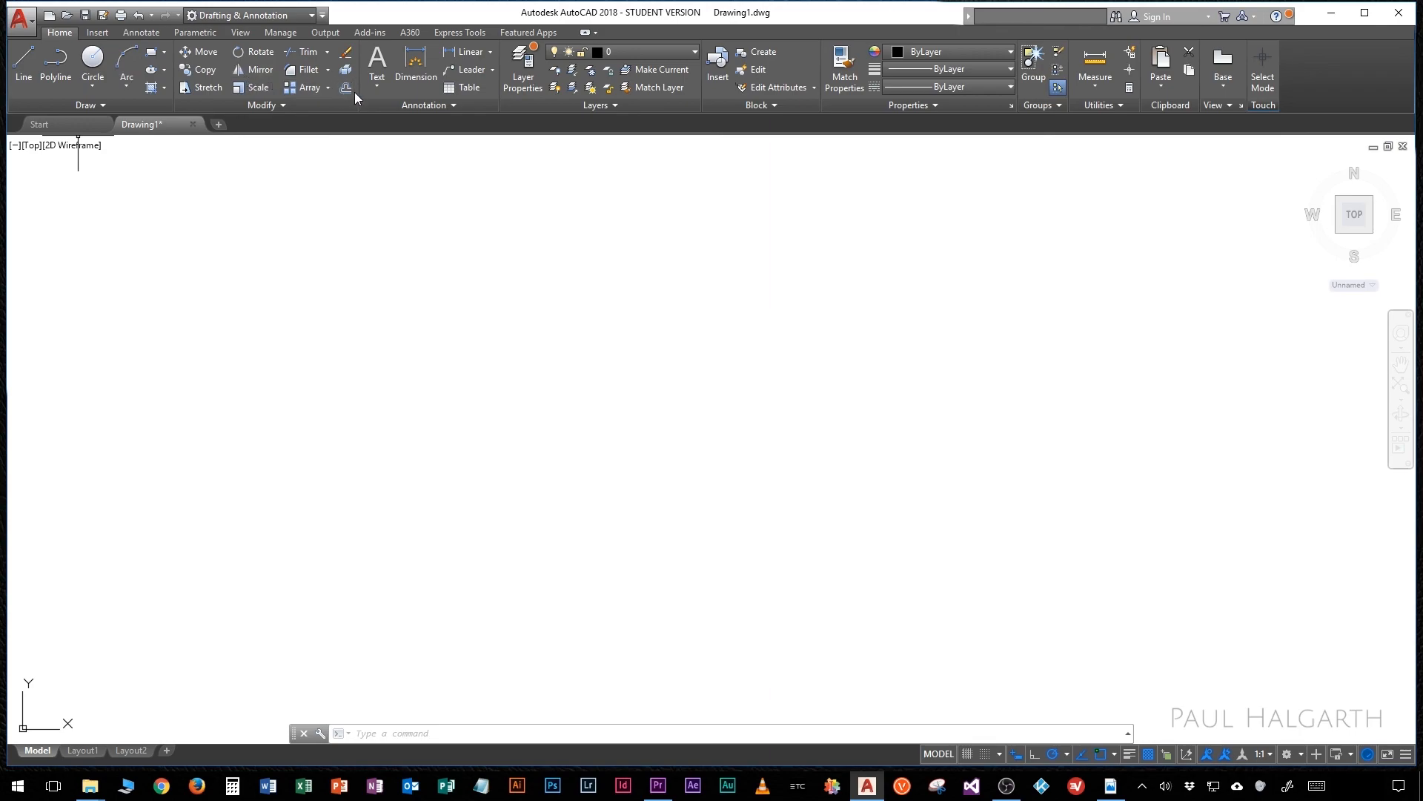